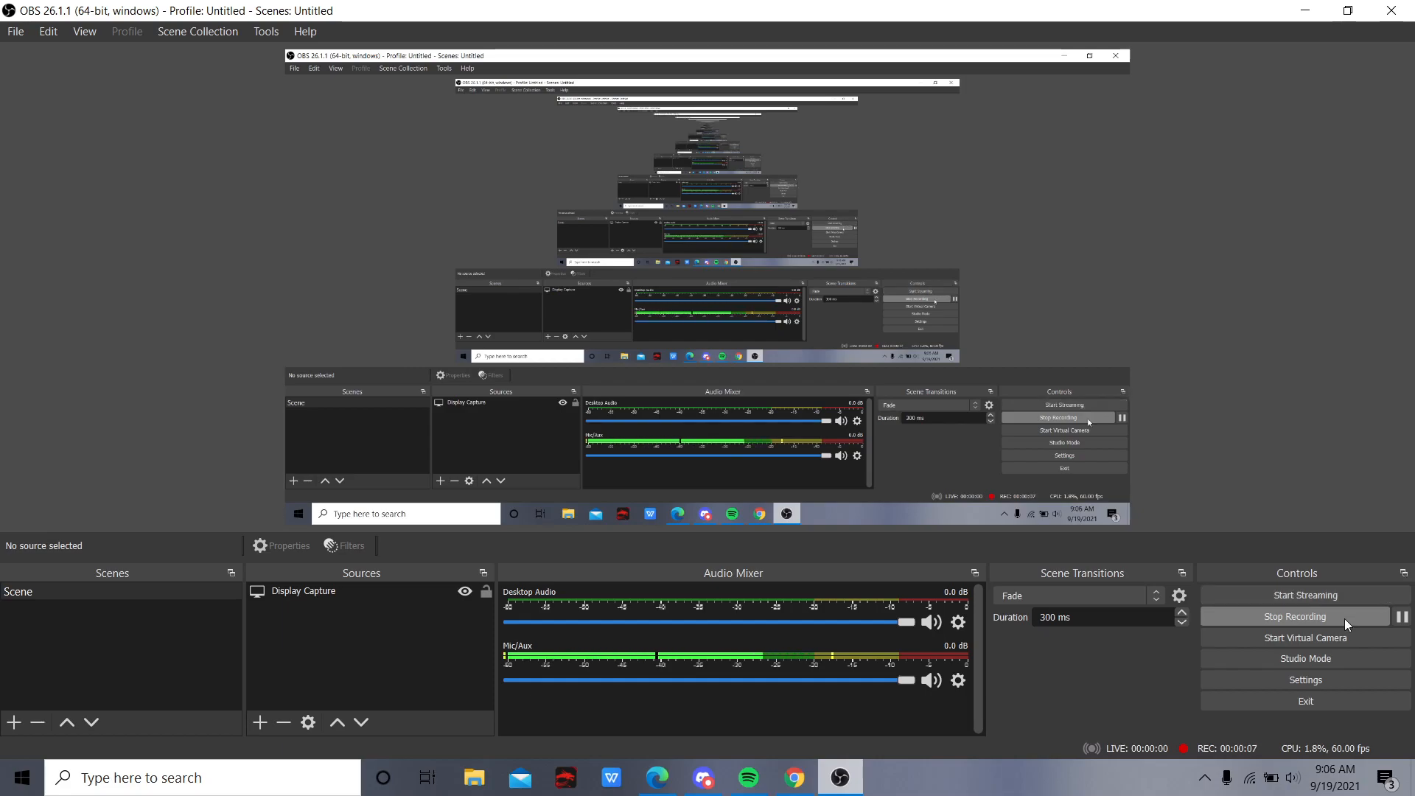
{"action": "mouse_move", "coordinate": [1333, 637]}
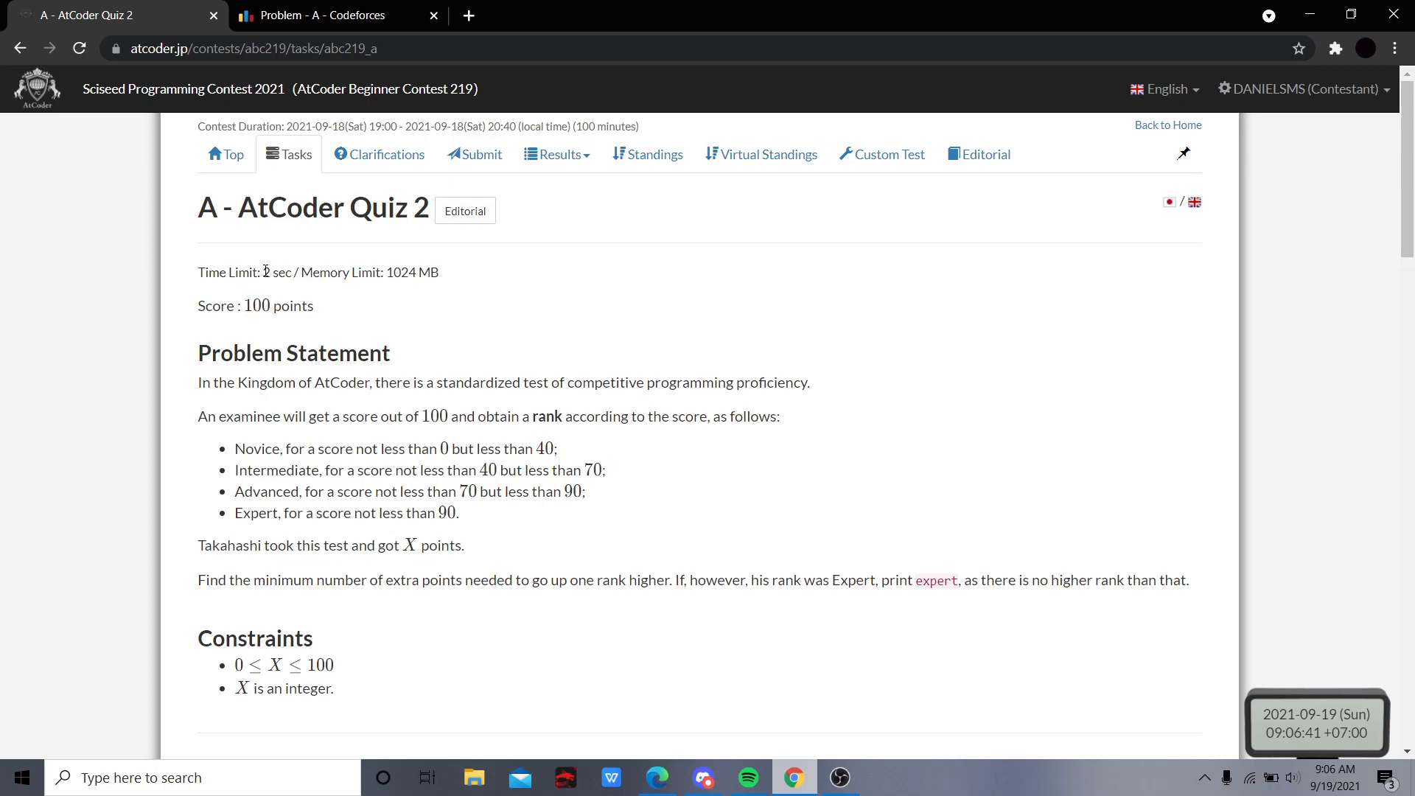
Open problem B, Maritozzo, from the ABC219 task list
{"action": "scroll", "scroll_direction": "down", "scroll_amount": 3}
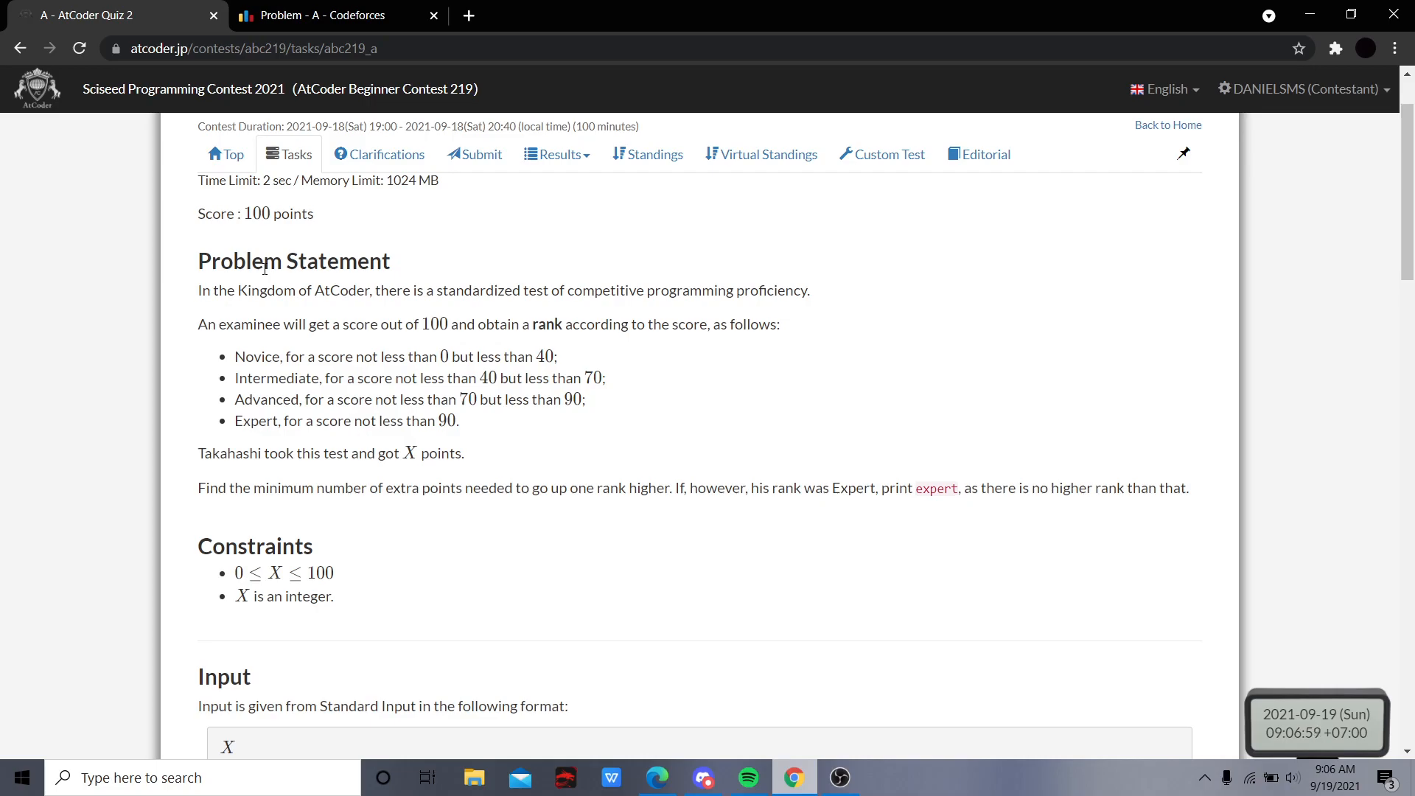
{"action": "scroll", "scroll_direction": "down", "scroll_amount": 3}
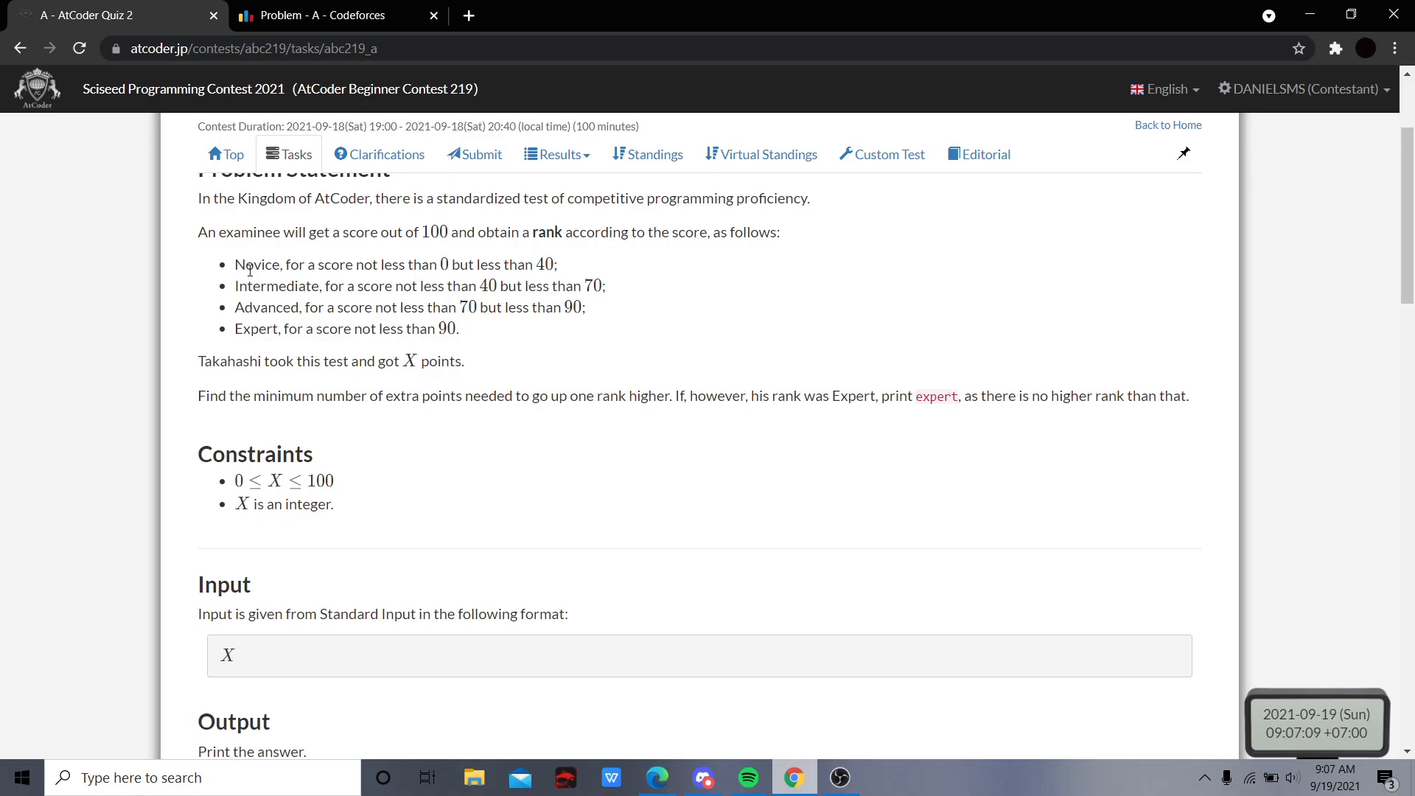
{"action": "mouse_move", "coordinate": [278, 257]}
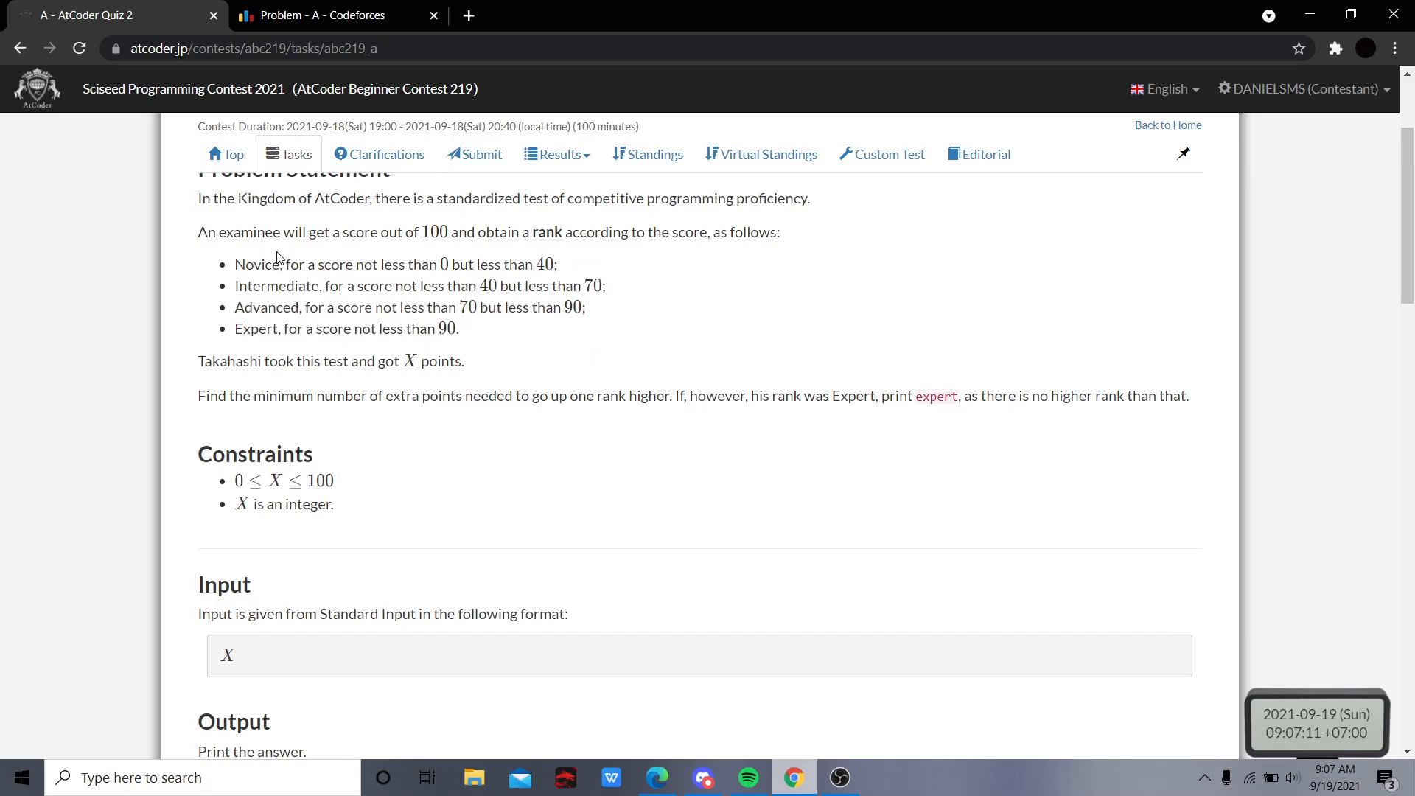
{"action": "mouse_move", "coordinate": [562, 272]}
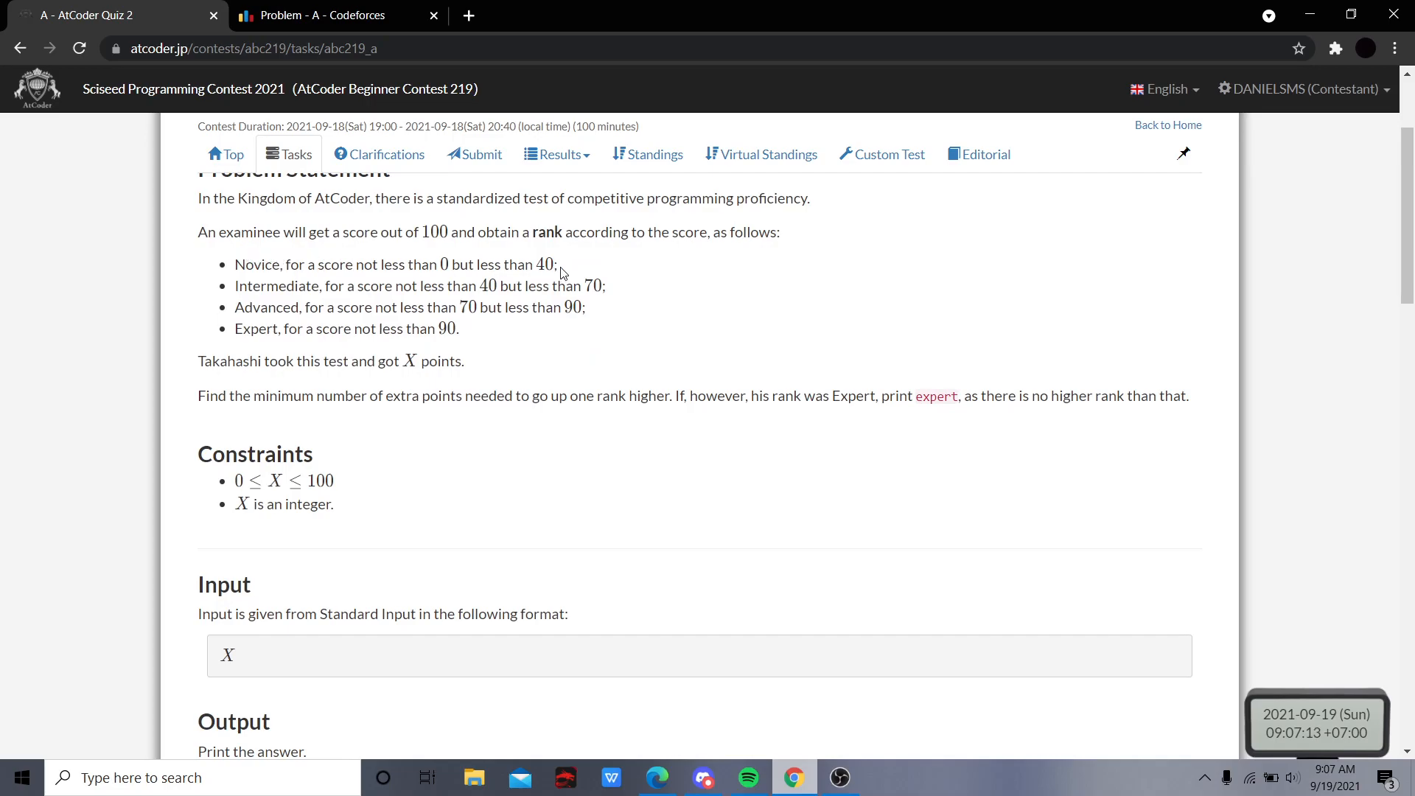
{"action": "mouse_move", "coordinate": [507, 305]}
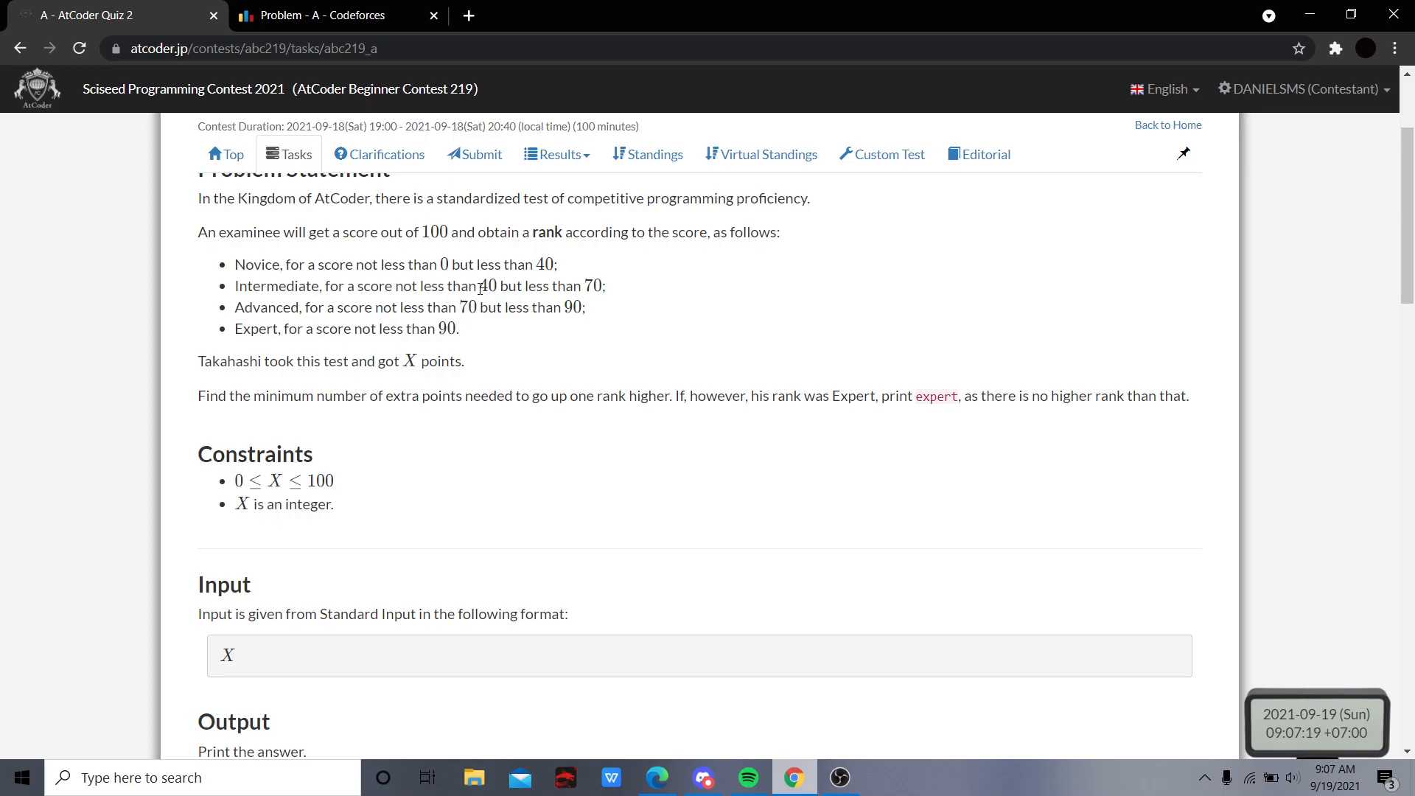
{"action": "mouse_move", "coordinate": [432, 308]}
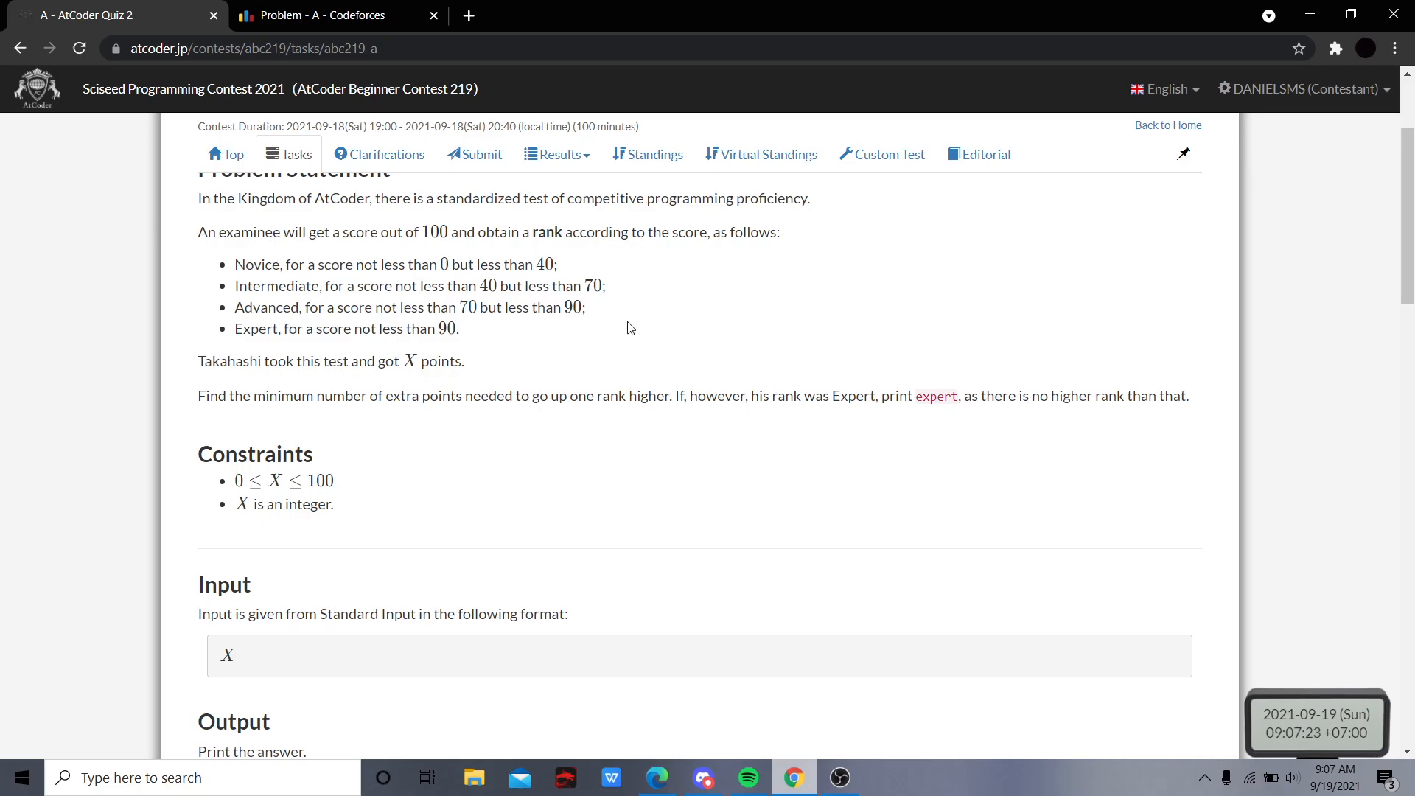
{"action": "mouse_move", "coordinate": [333, 323]}
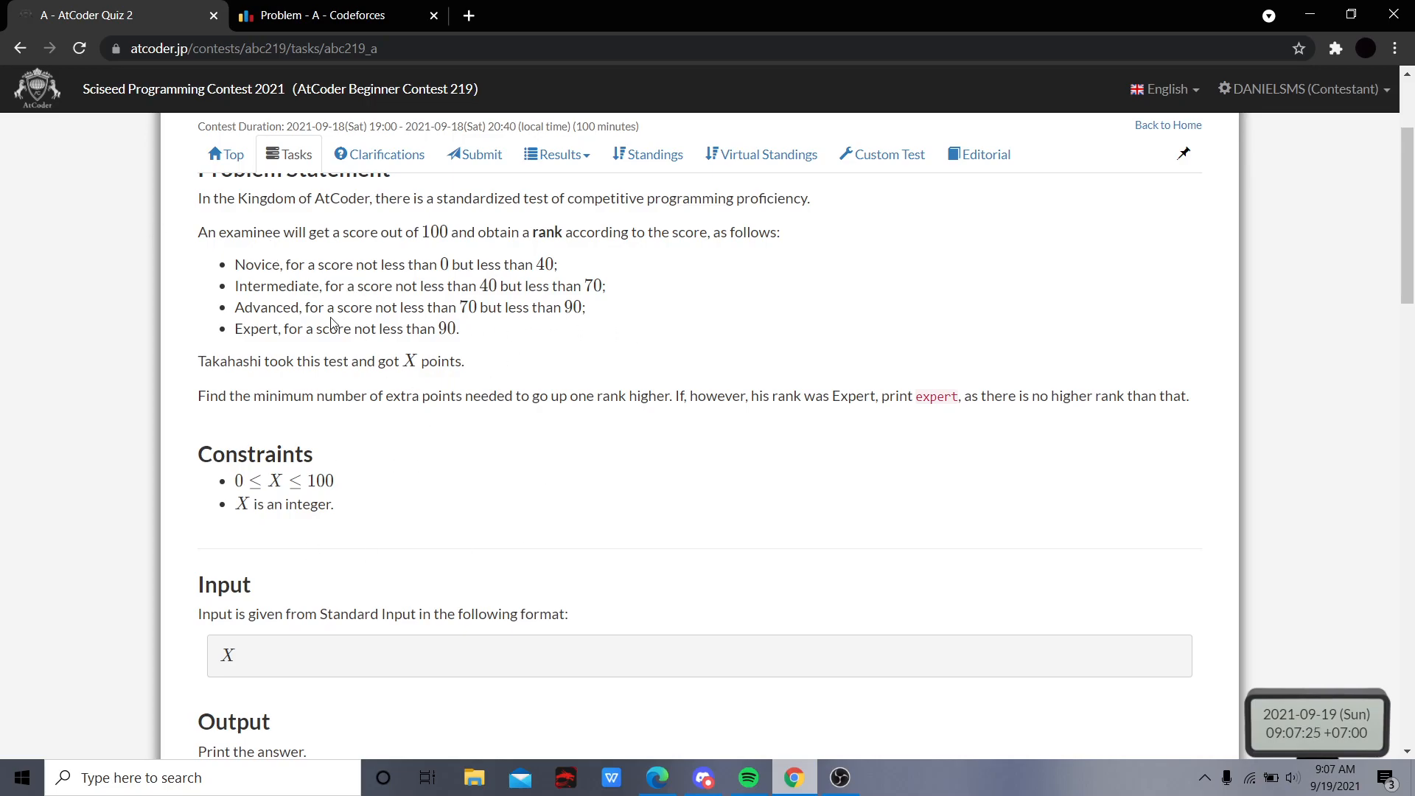
{"action": "mouse_move", "coordinate": [423, 364]}
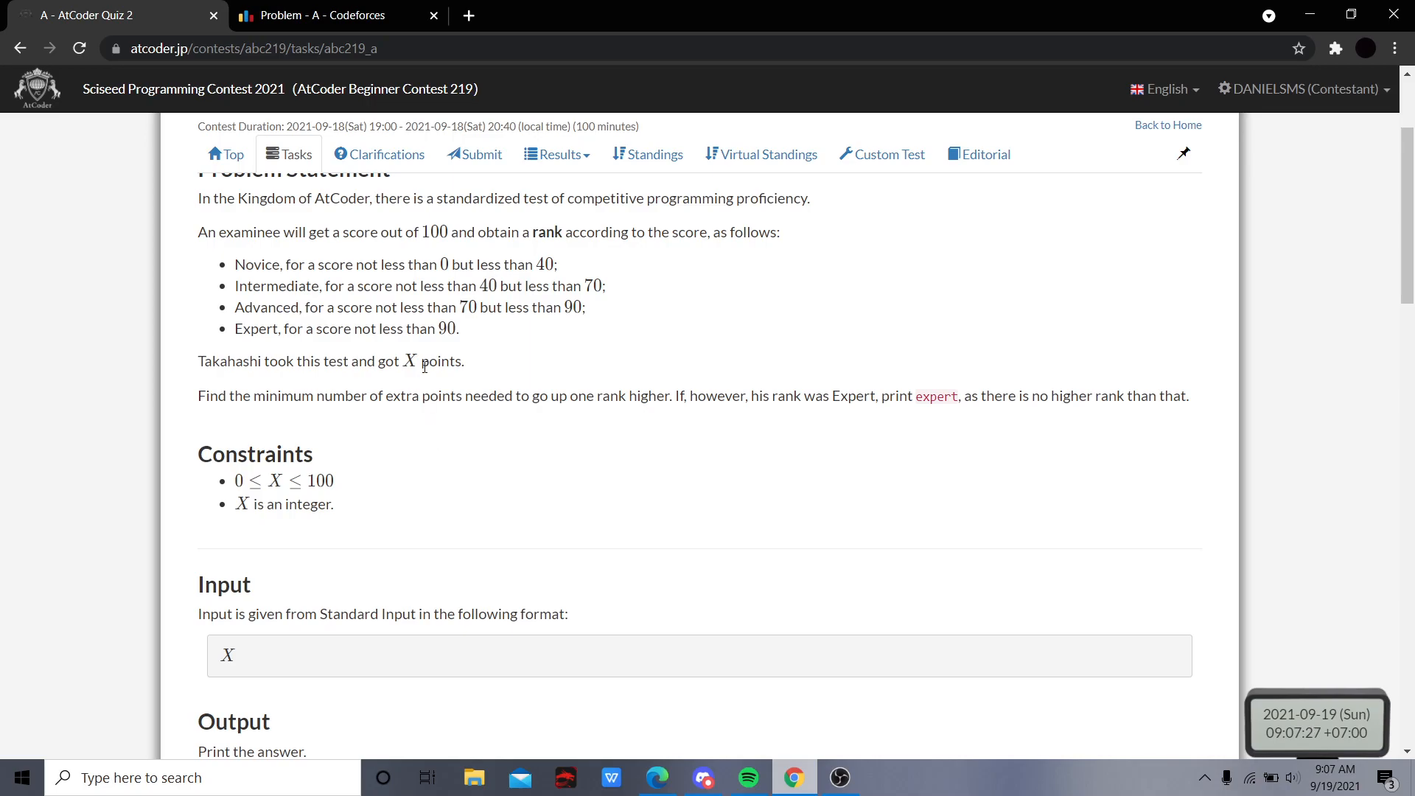
{"action": "mouse_move", "coordinate": [454, 382]}
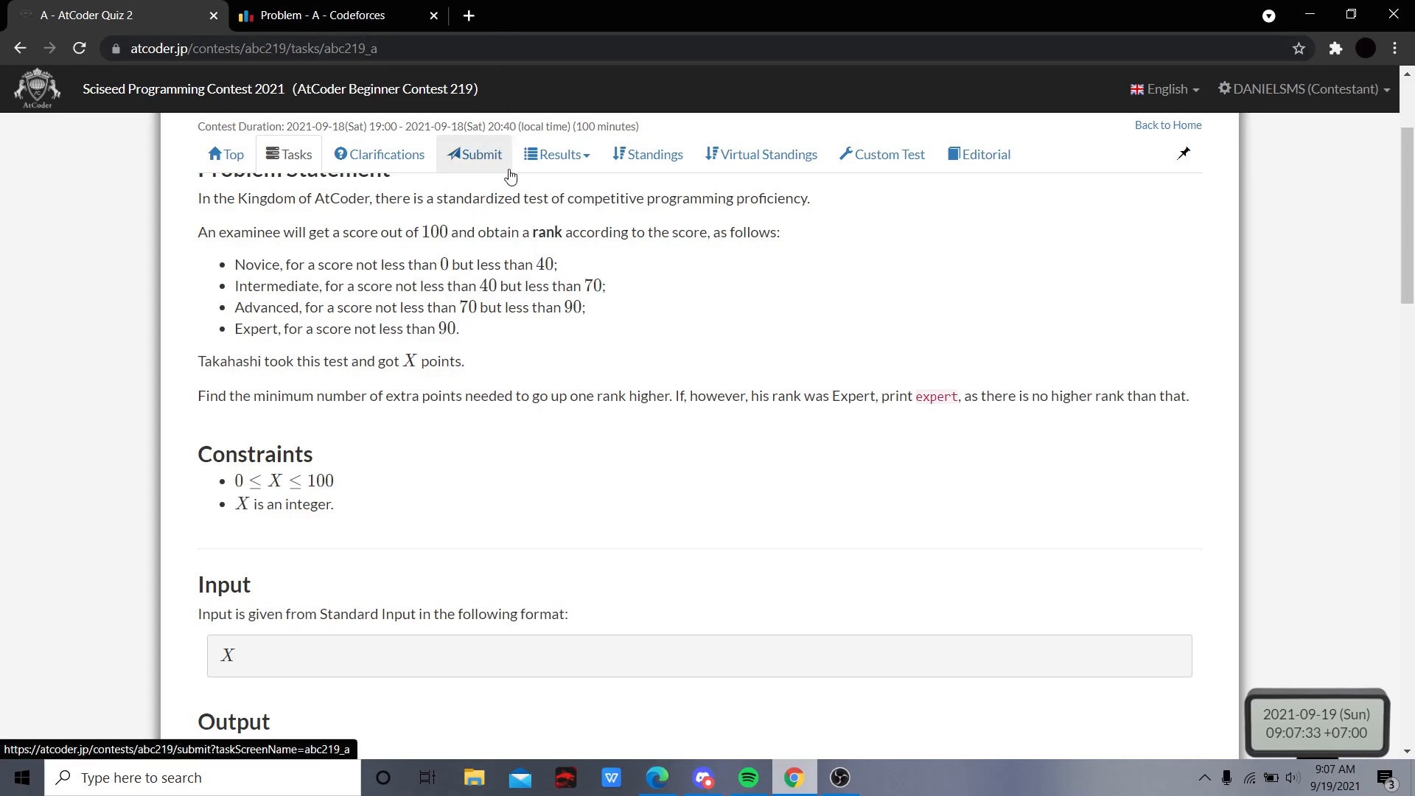
{"action": "mouse_move", "coordinate": [290, 166]}
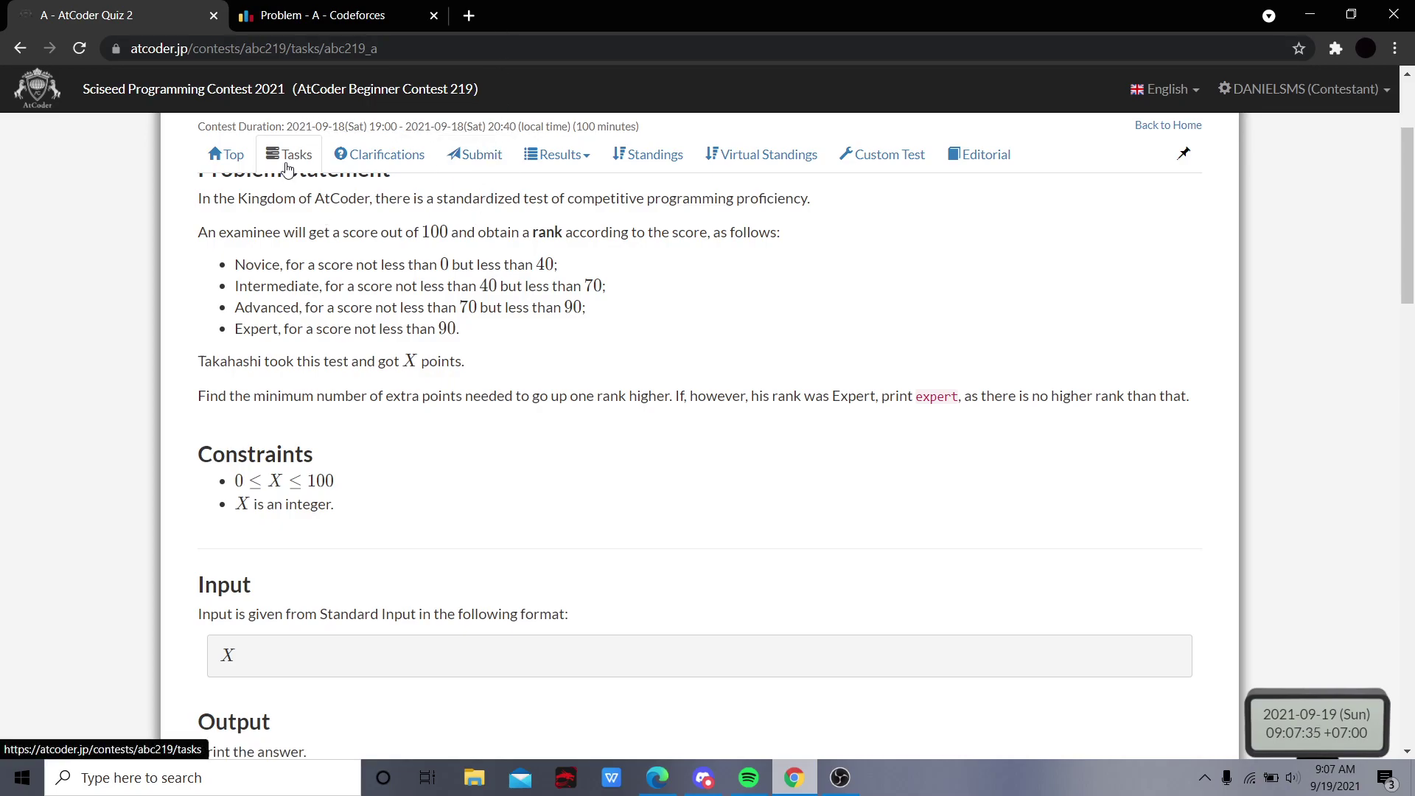
{"action": "left_click", "coordinate": [294, 154]}
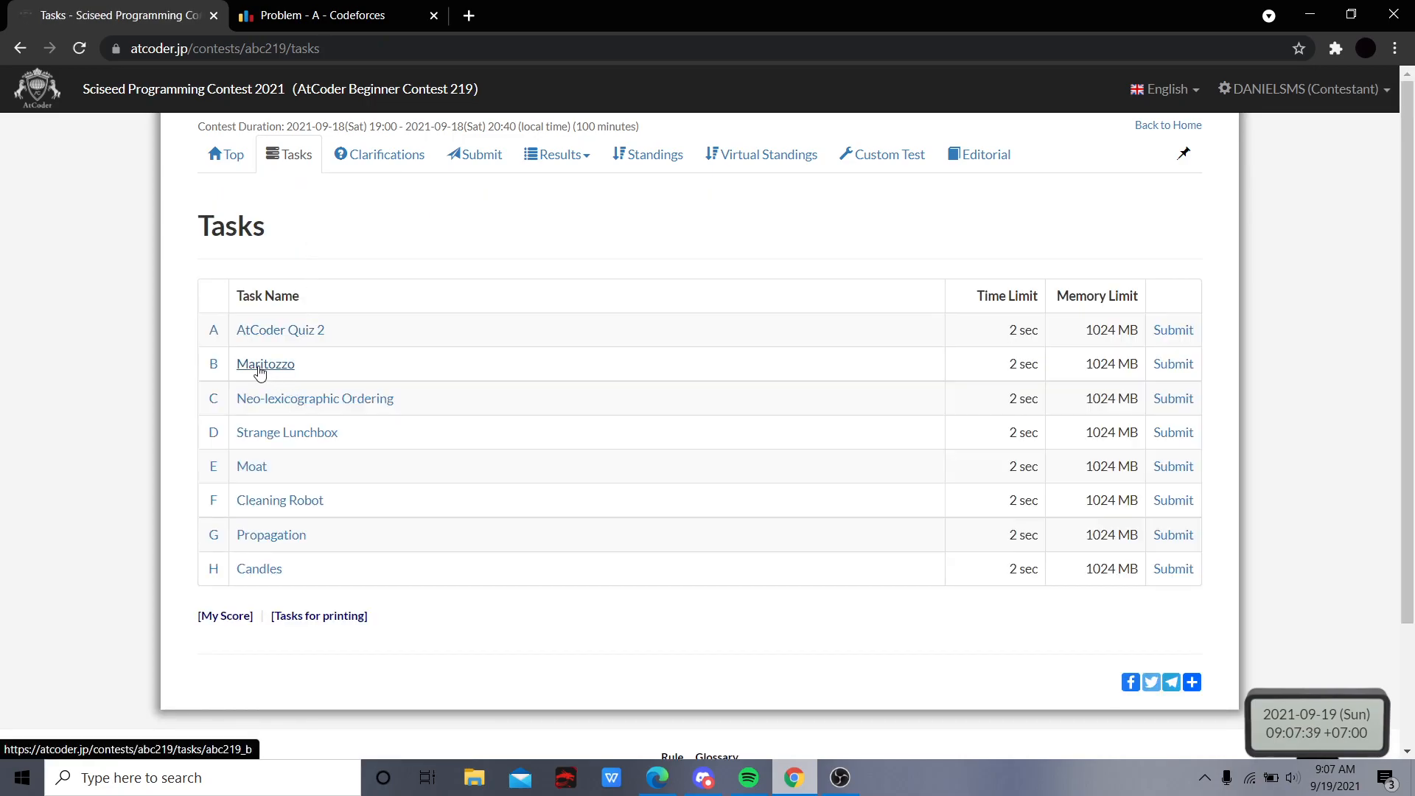
{"action": "left_click", "coordinate": [265, 363]}
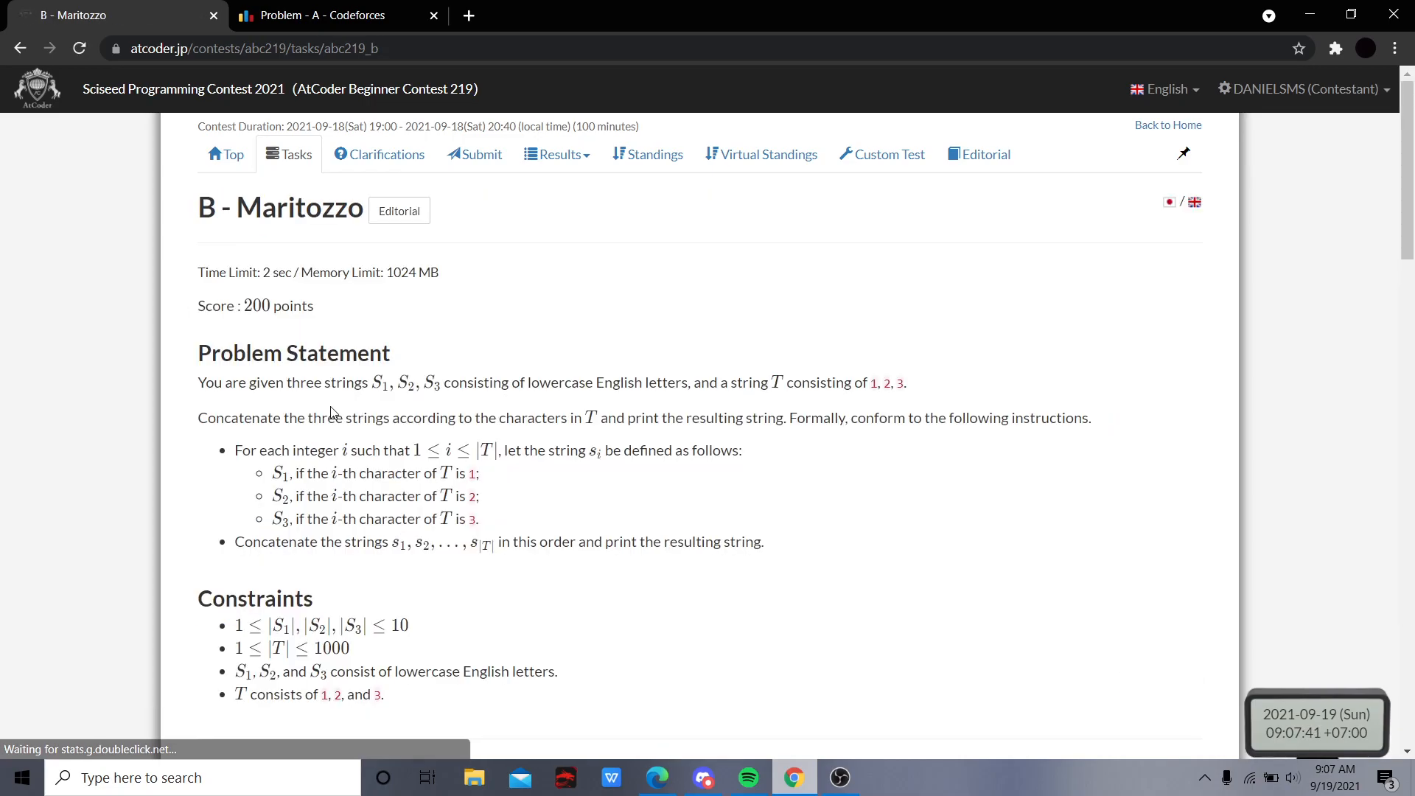
Read the Maritozzo statement and select 1321 and 'mari' in Sample Input 1
{"action": "scroll", "scroll_direction": "down", "scroll_amount": 3}
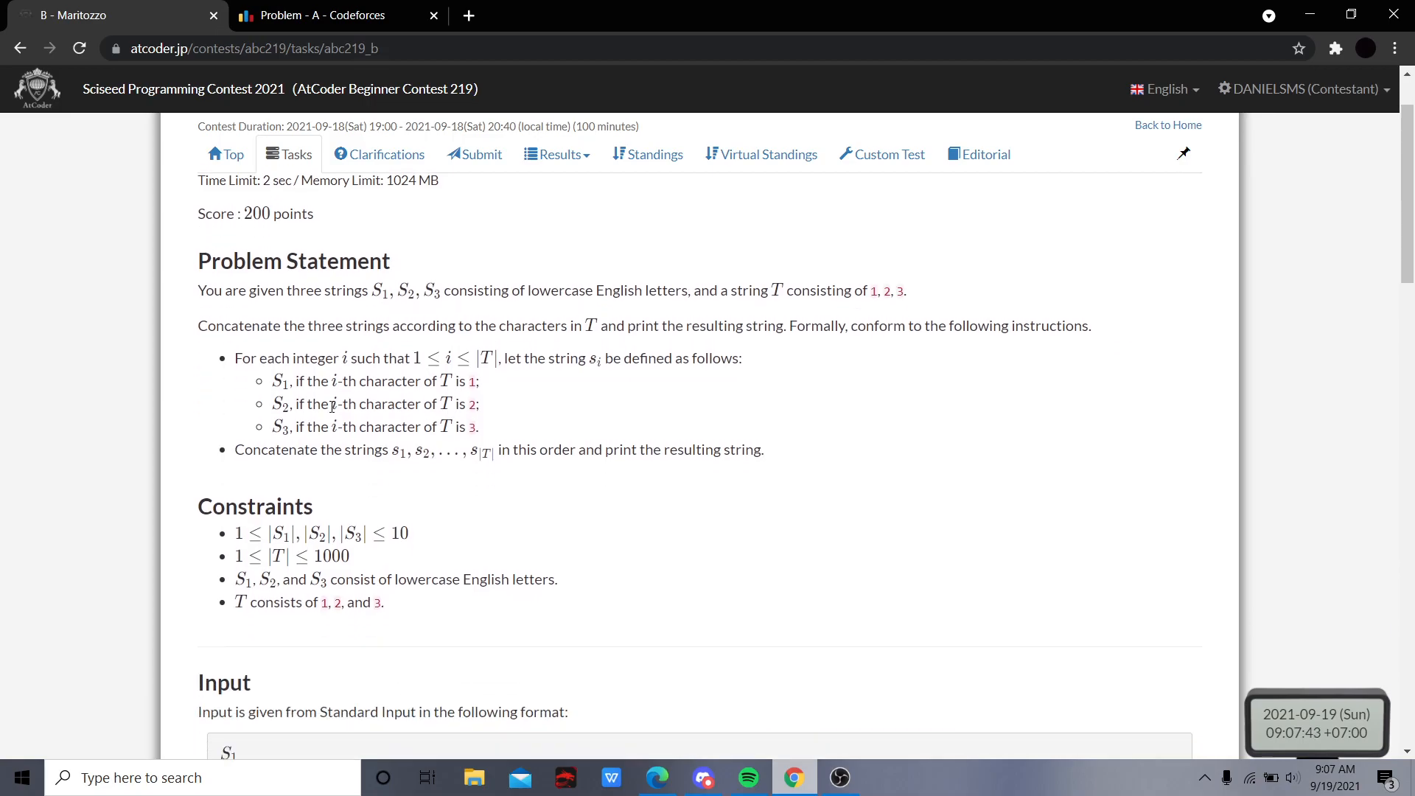
{"action": "scroll", "scroll_direction": "down", "scroll_amount": 3}
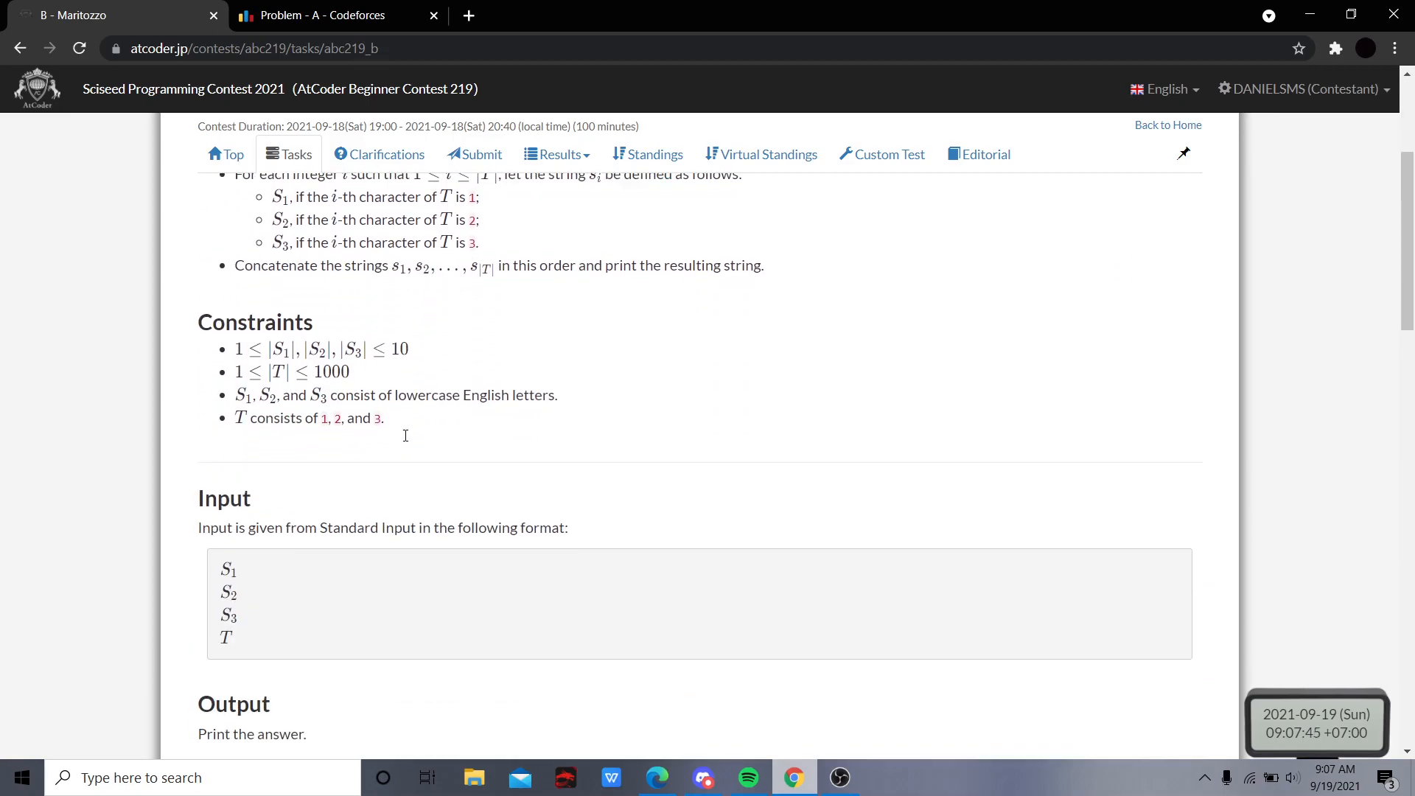
{"action": "scroll", "scroll_direction": "up", "scroll_amount": 3}
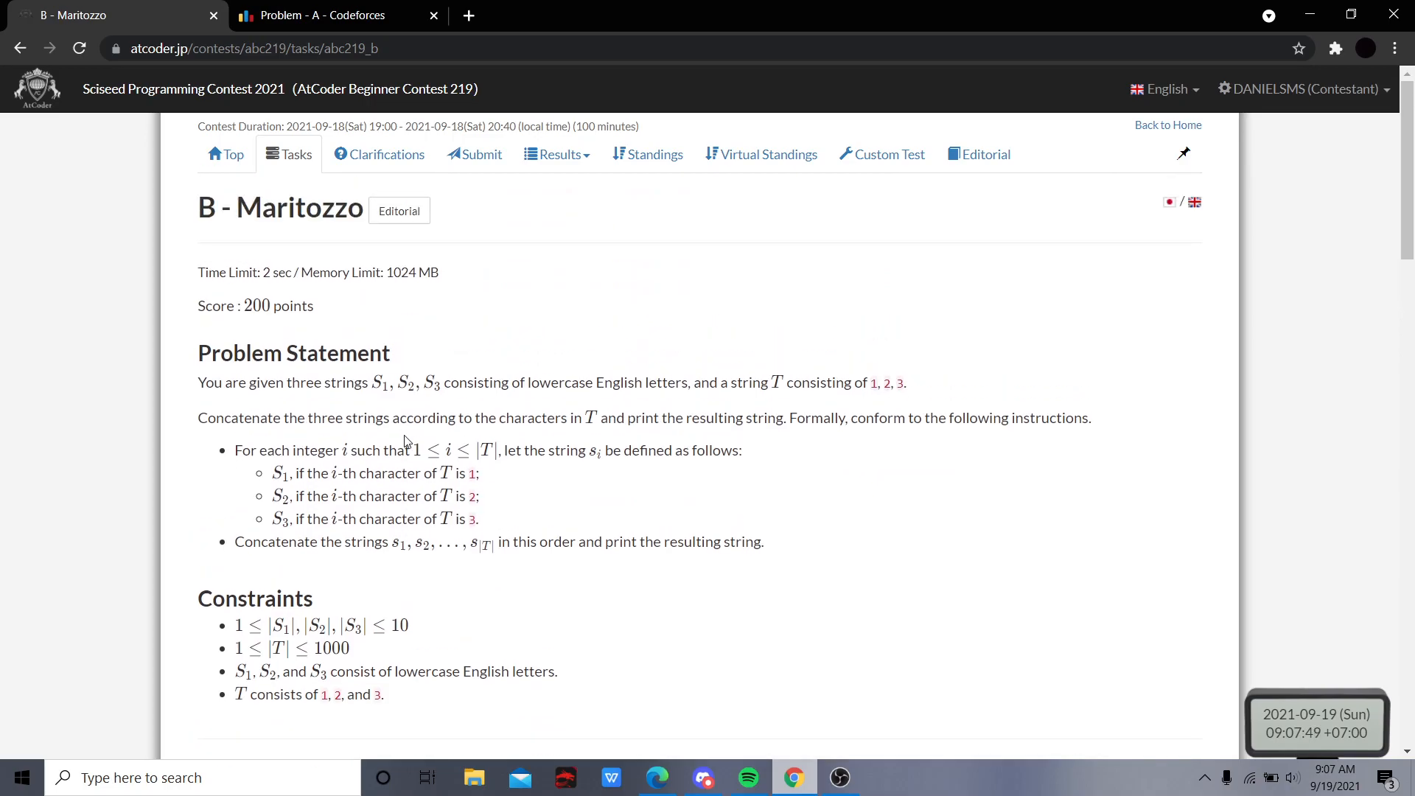
{"action": "scroll", "scroll_direction": "down", "scroll_amount": 3}
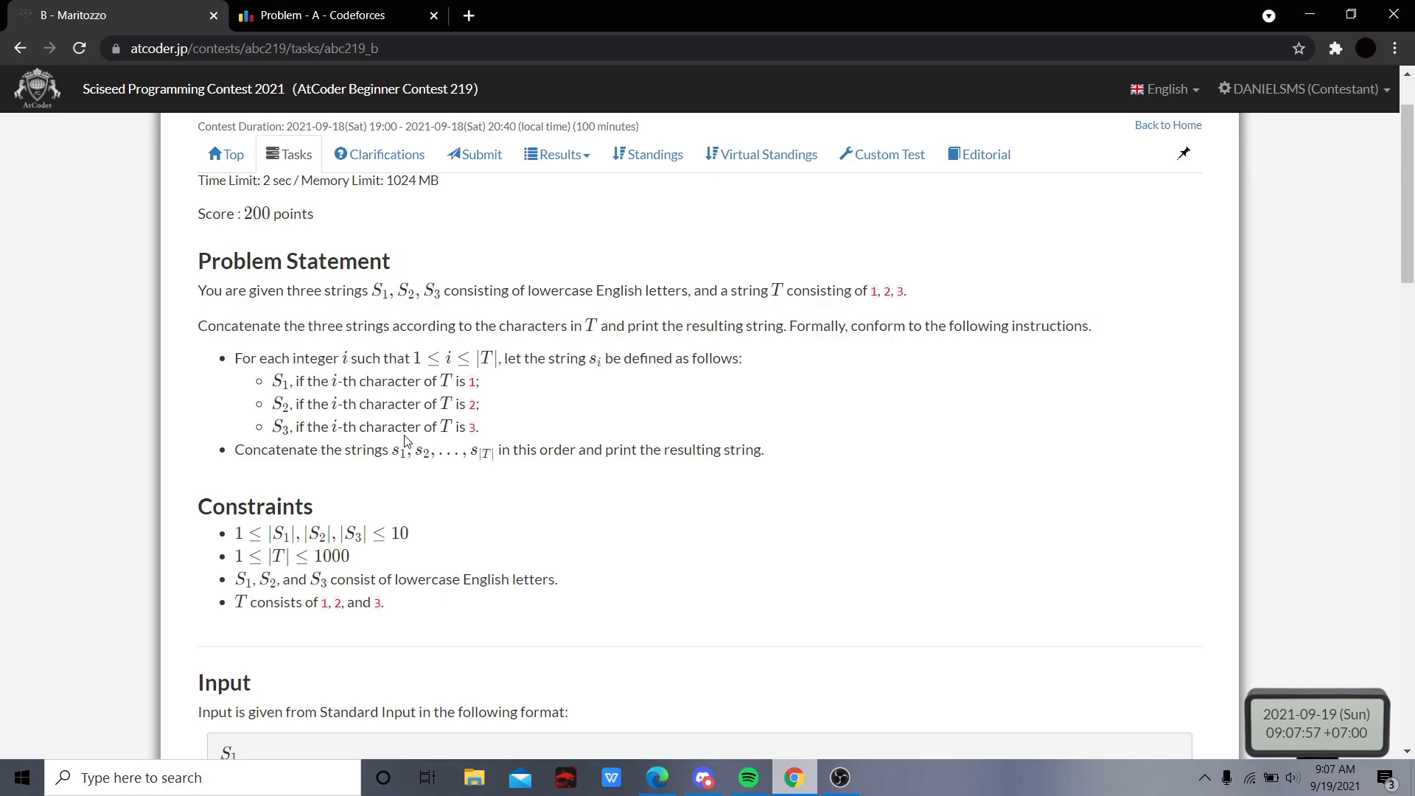
{"action": "scroll", "scroll_direction": "down", "scroll_amount": 3}
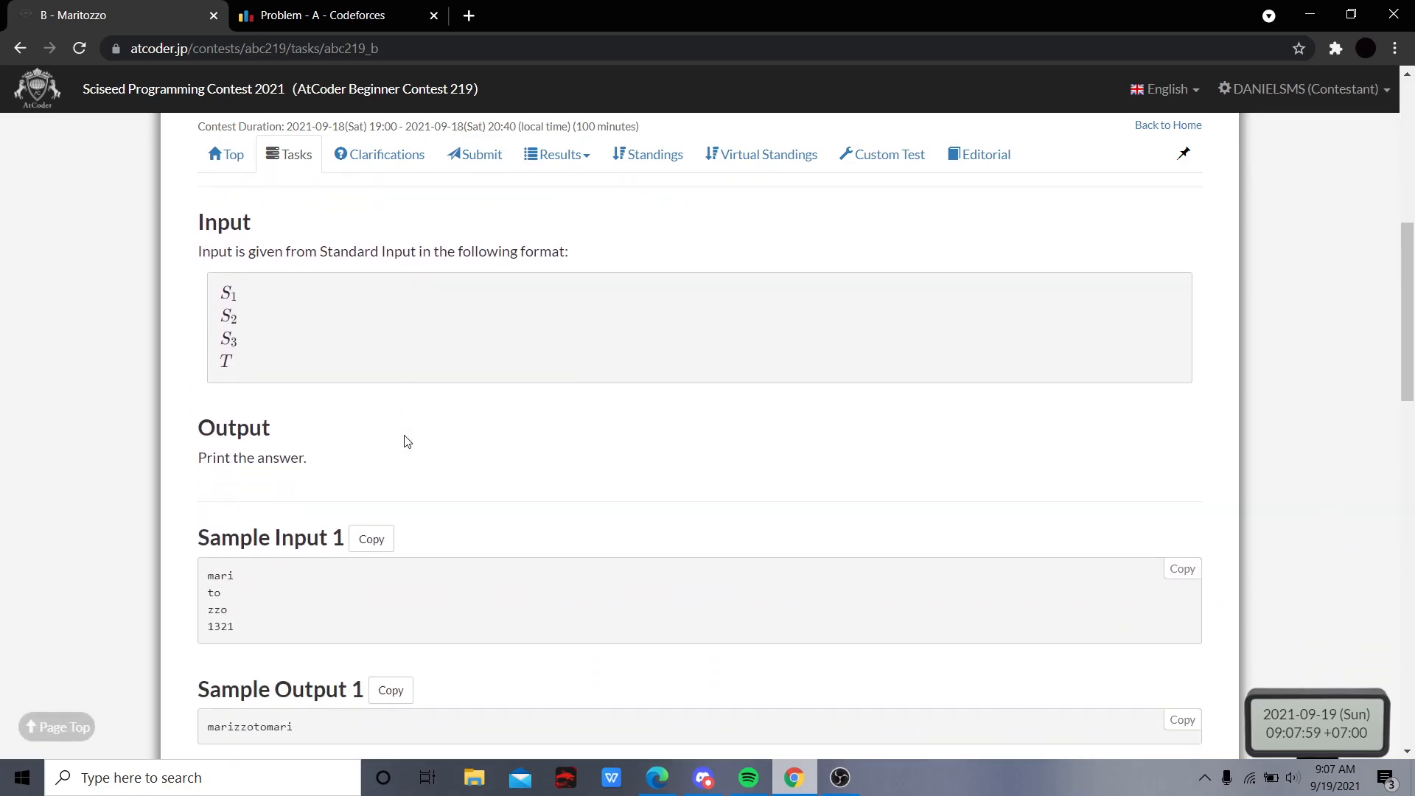
{"action": "scroll", "scroll_direction": "down", "scroll_amount": 3}
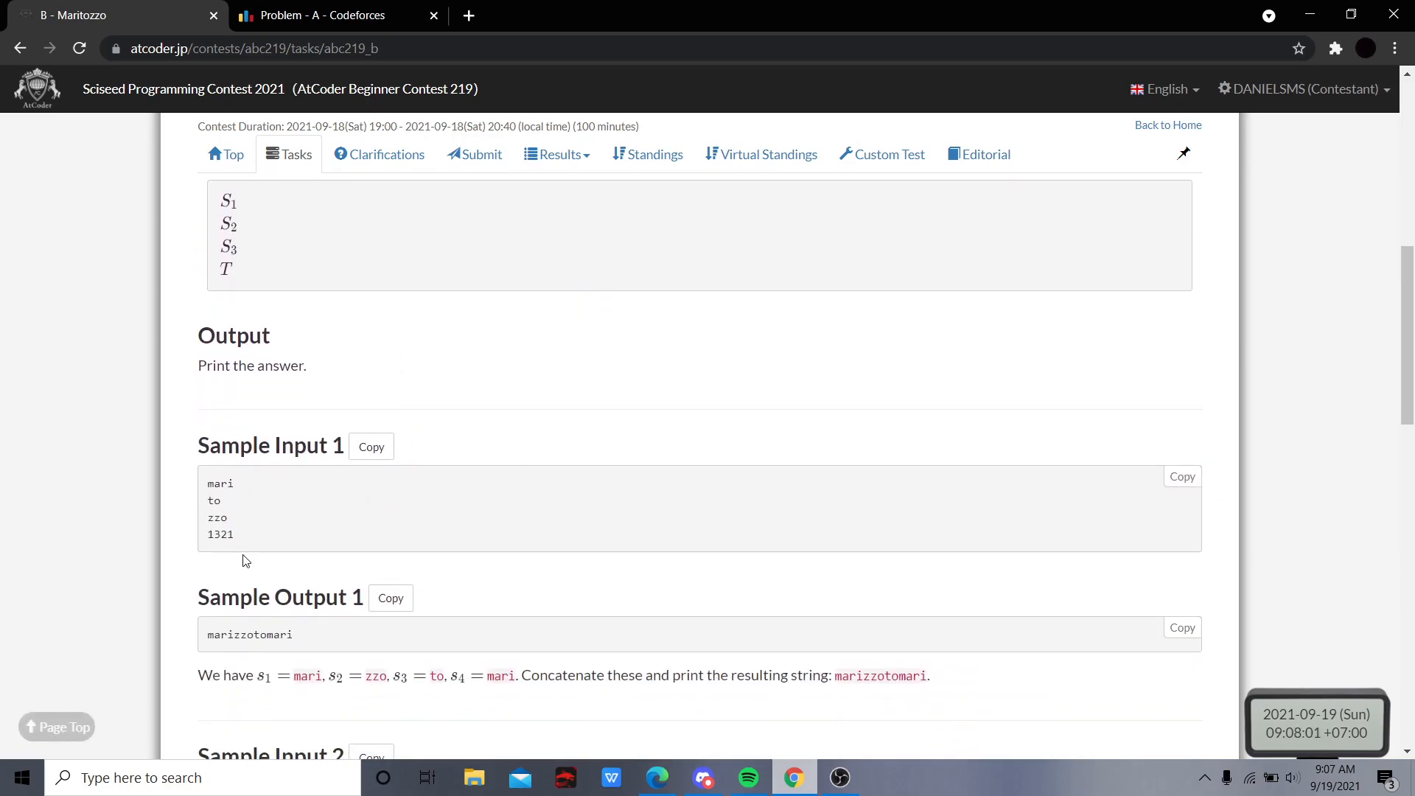
{"action": "mouse_move", "coordinate": [228, 504]}
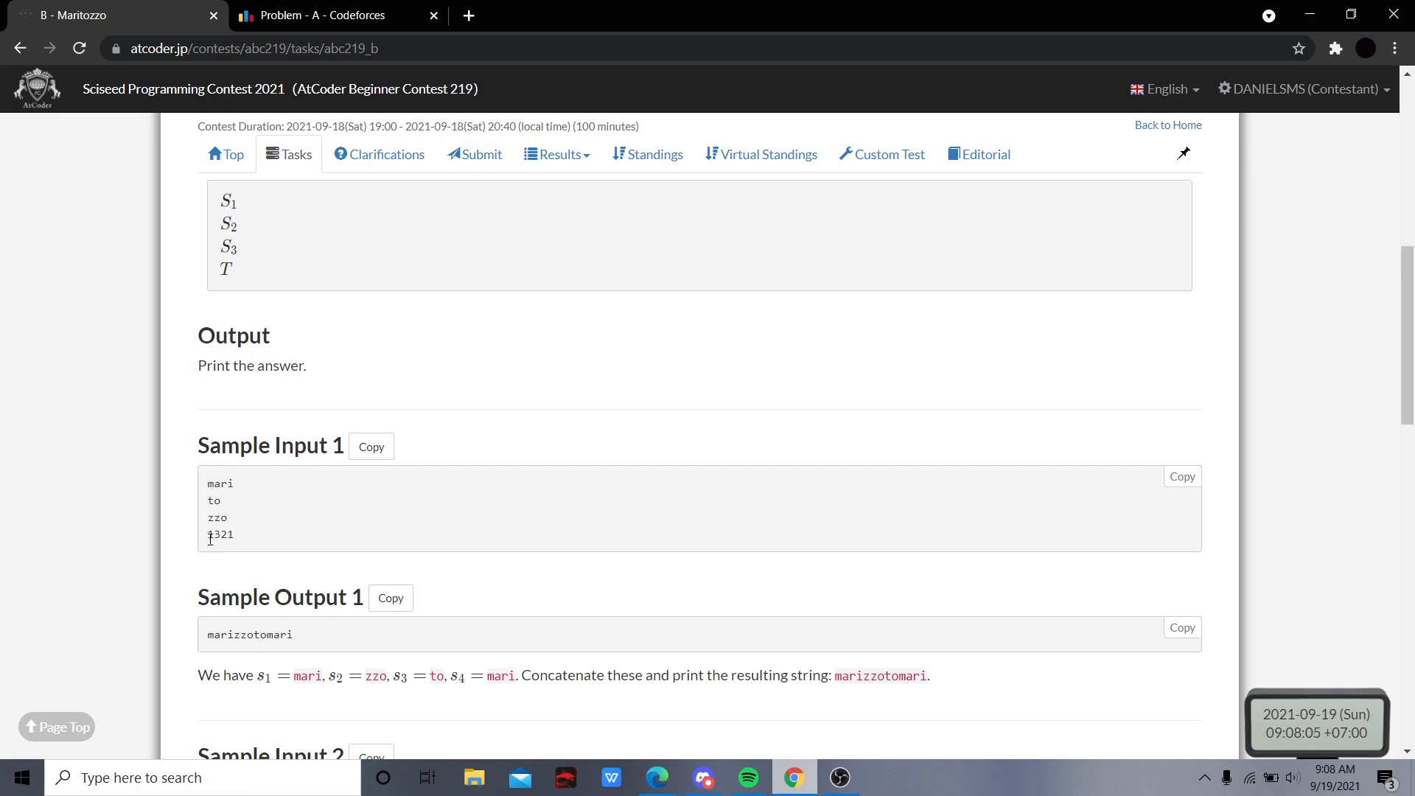
{"action": "double_click", "coordinate": [214, 534]}
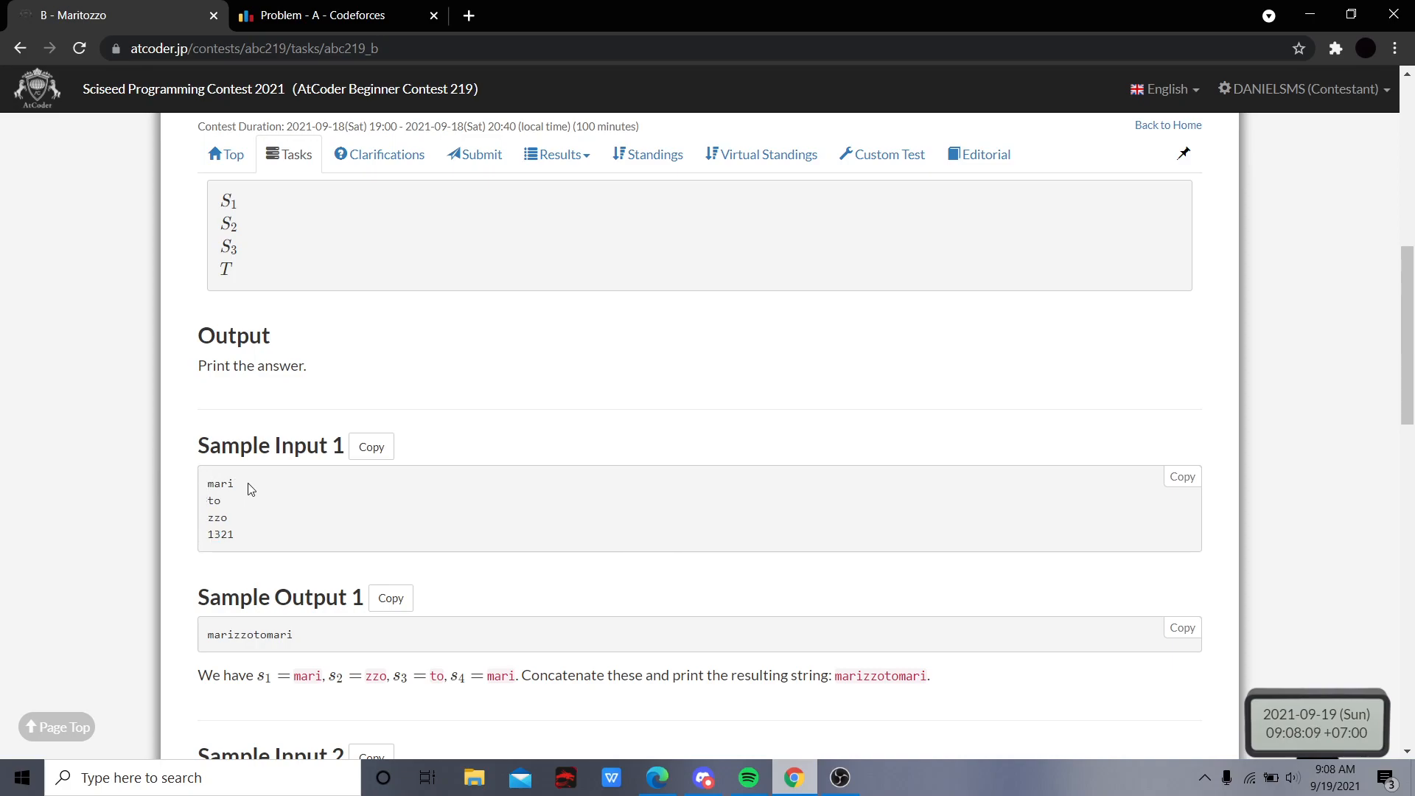
{"action": "double_click", "coordinate": [220, 483]}
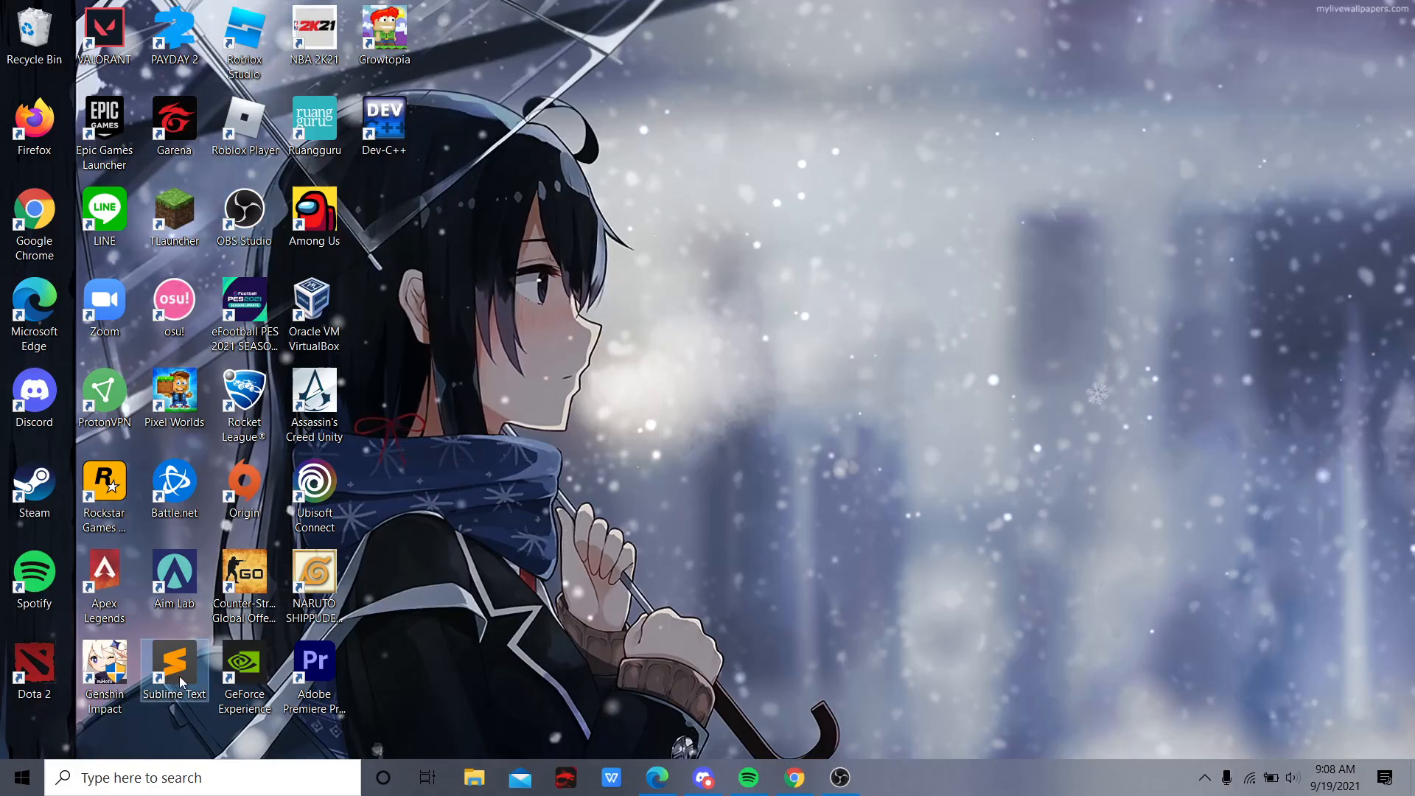
In Sublime Text, declare string s and strings a,b,c; then begin note line 1
{"action": "double_click", "coordinate": [175, 662]}
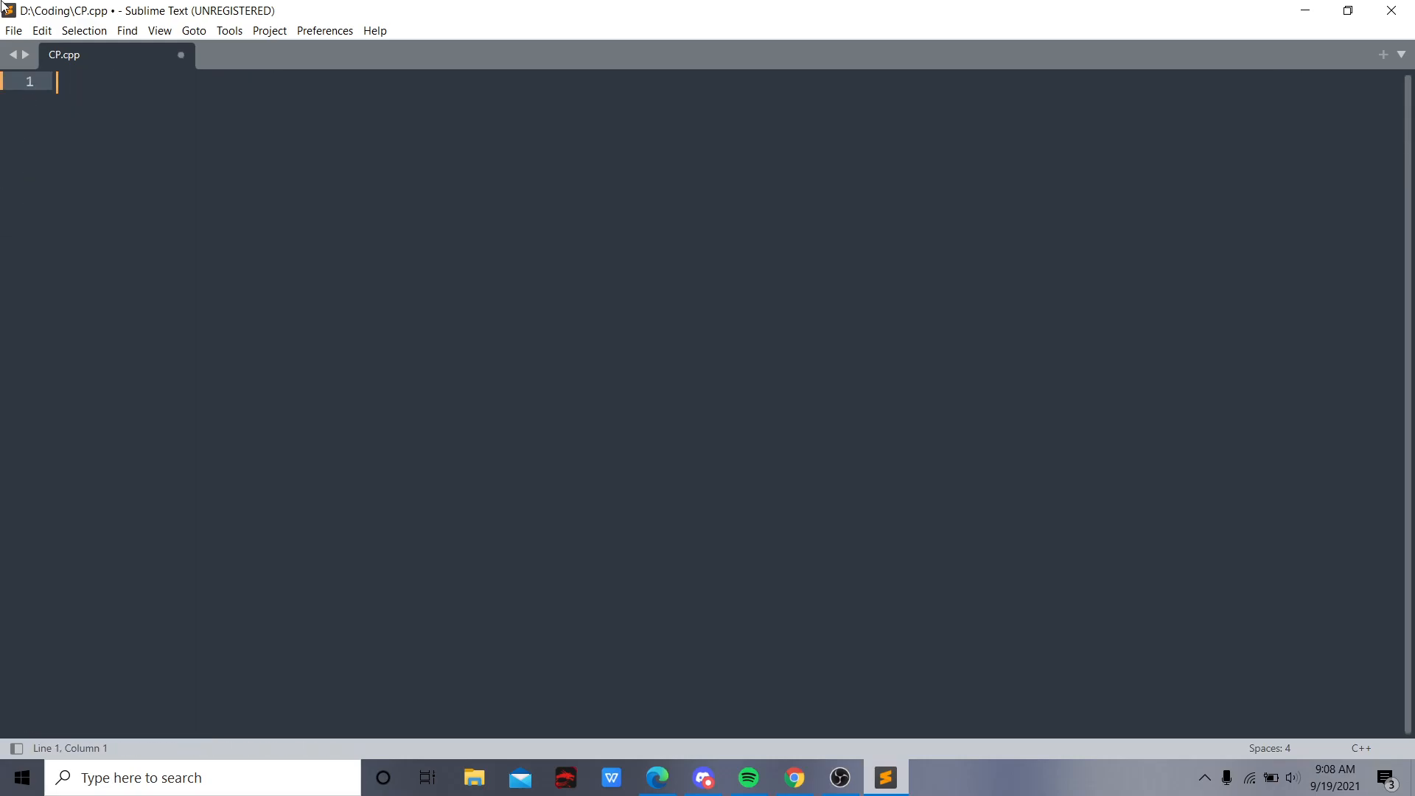
{"action": "type", "text": "string s=\"\";"}
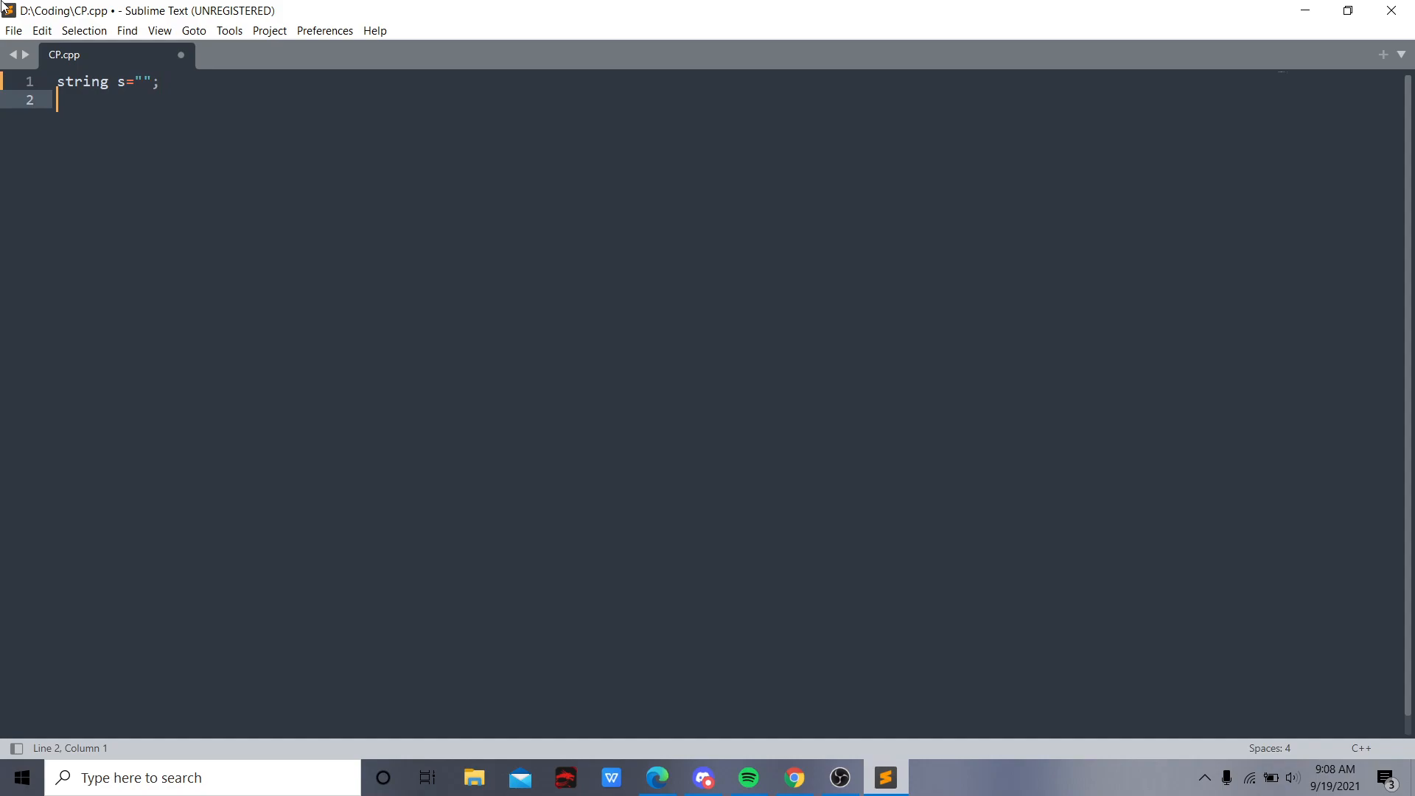
{"action": "type", "text": "string"}
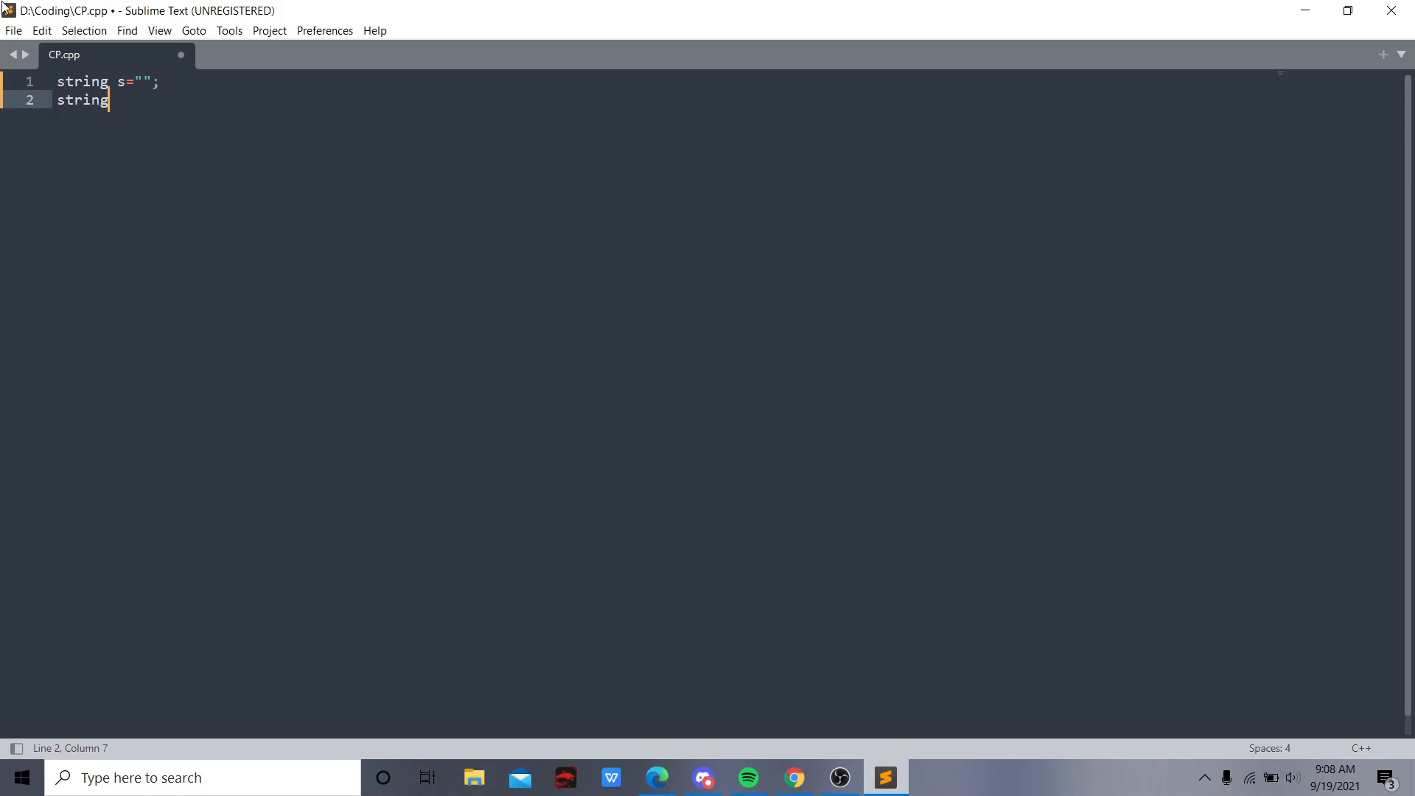
{"action": "type", "text": "a,b,c;"}
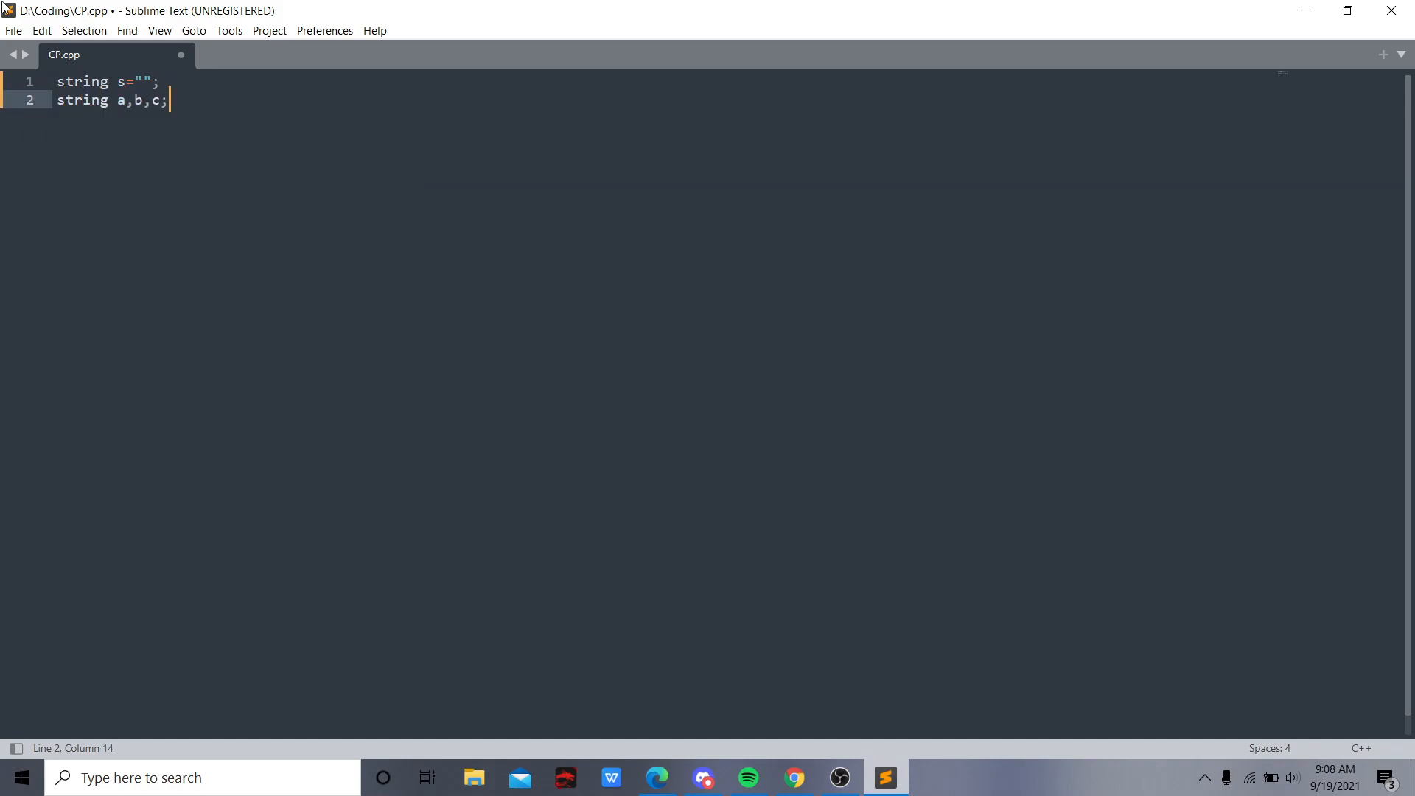
{"action": "key", "text": "Enter"}
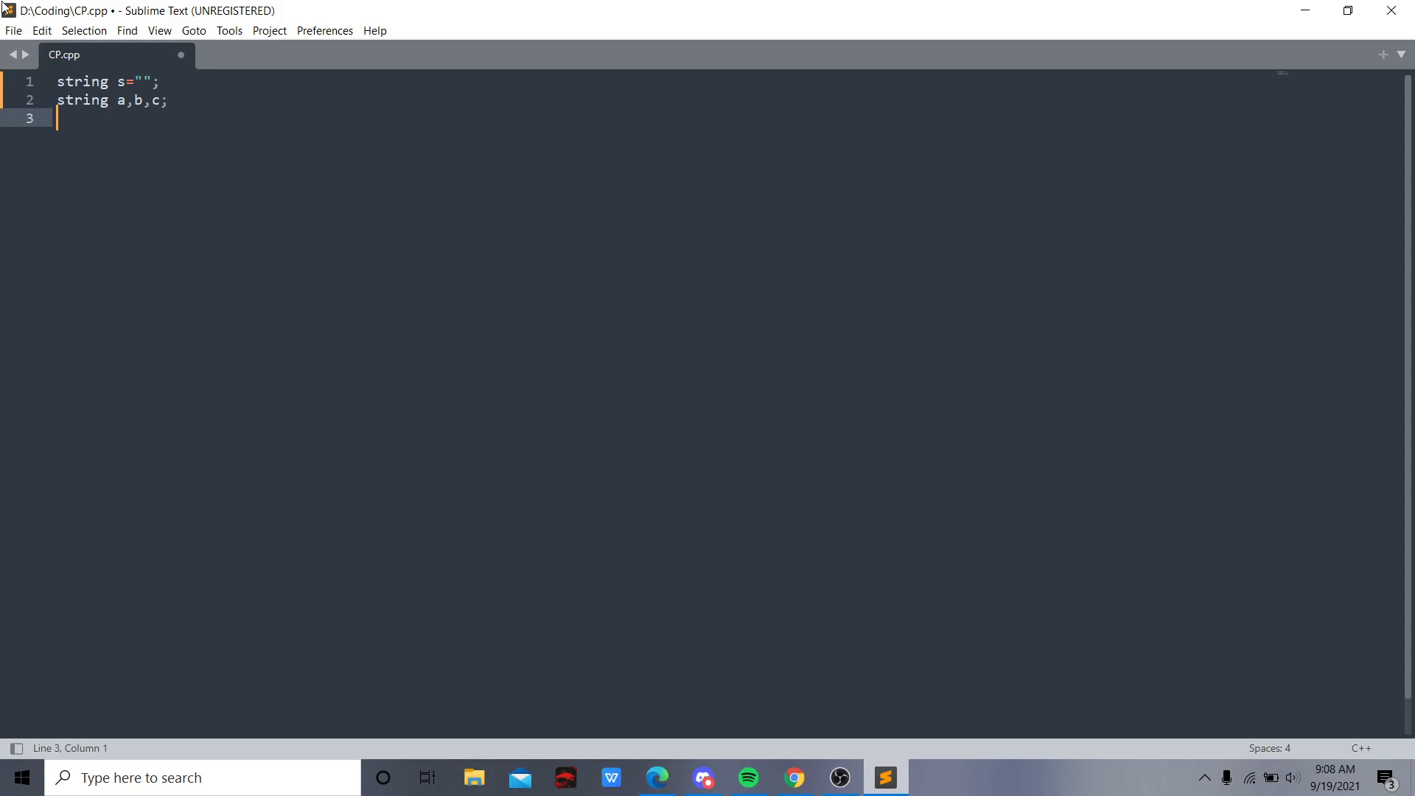
{"action": "type", "text": "1"}
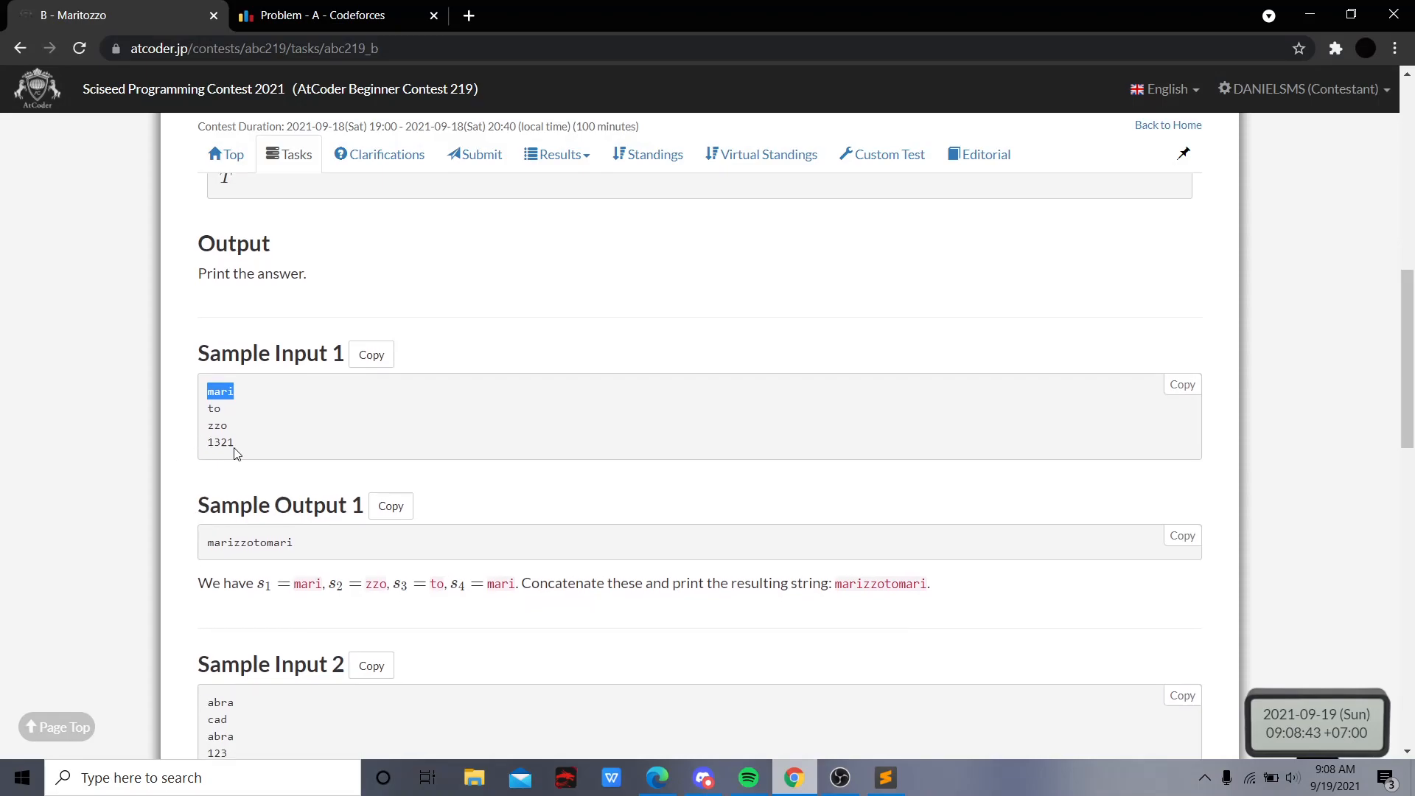
{"action": "left_click", "coordinate": [886, 777]}
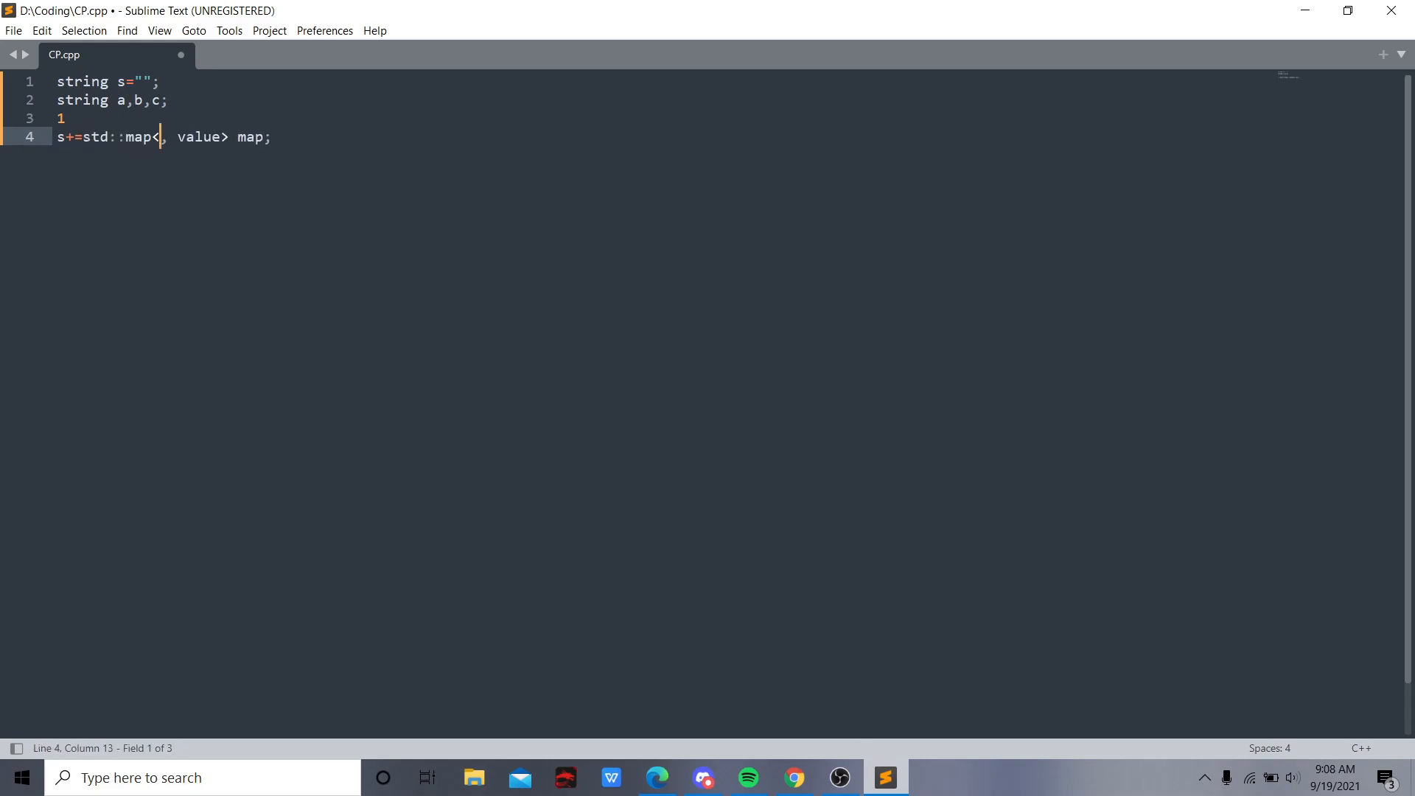
Write s+=a;, s+=b; and s+=c; under the index notes 1, 2 and 3
{"action": "type", "text": "2"}
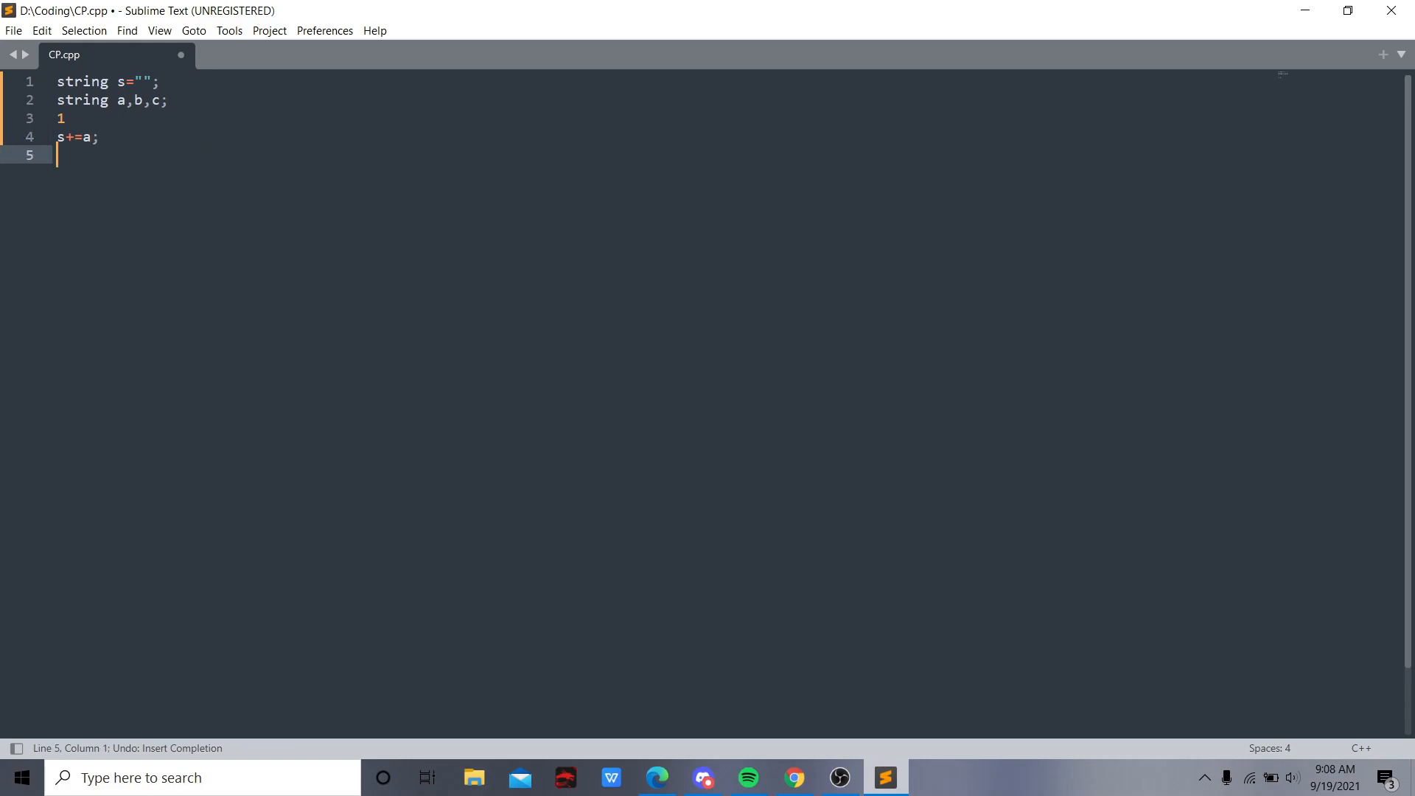
{"action": "type", "text": "2"}
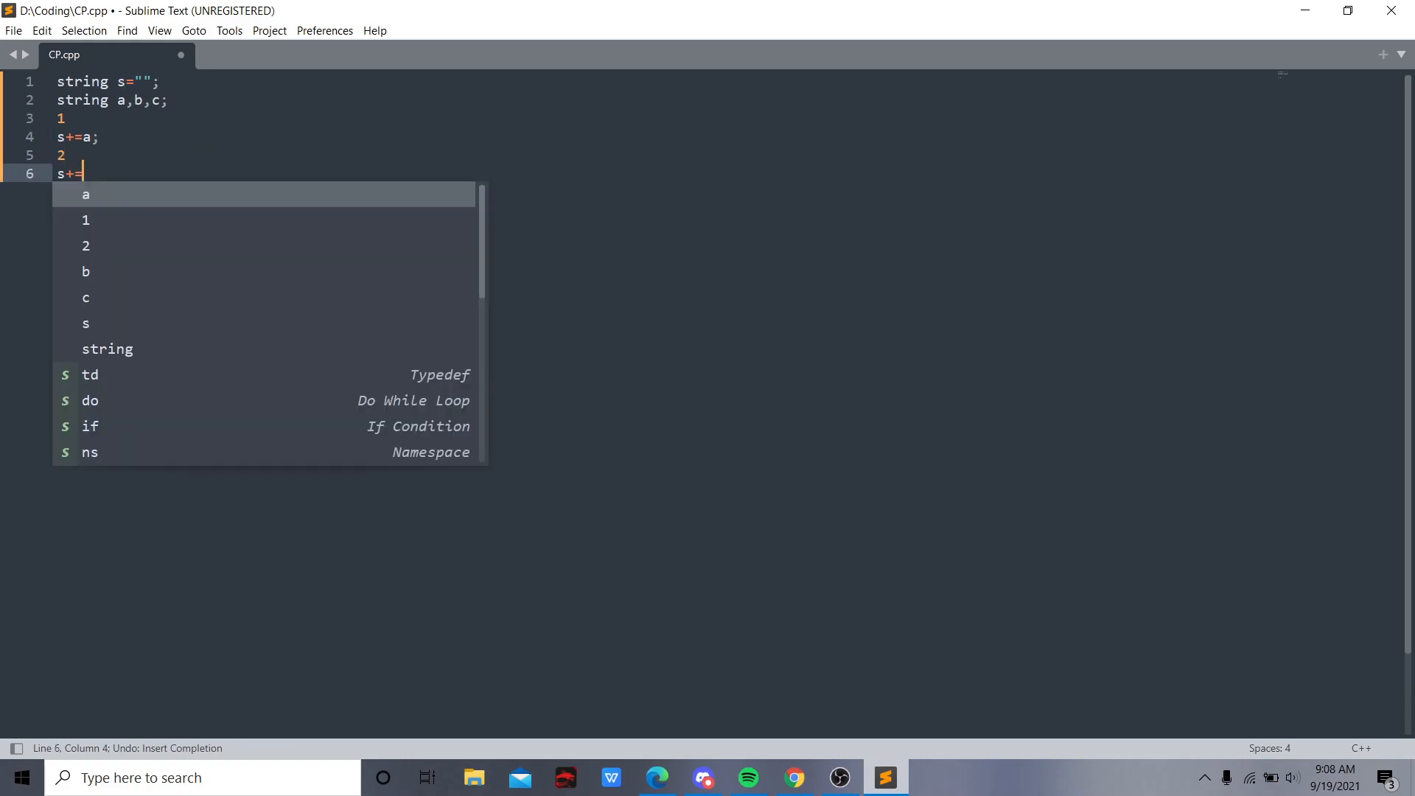
{"action": "type", "text": "b;"}
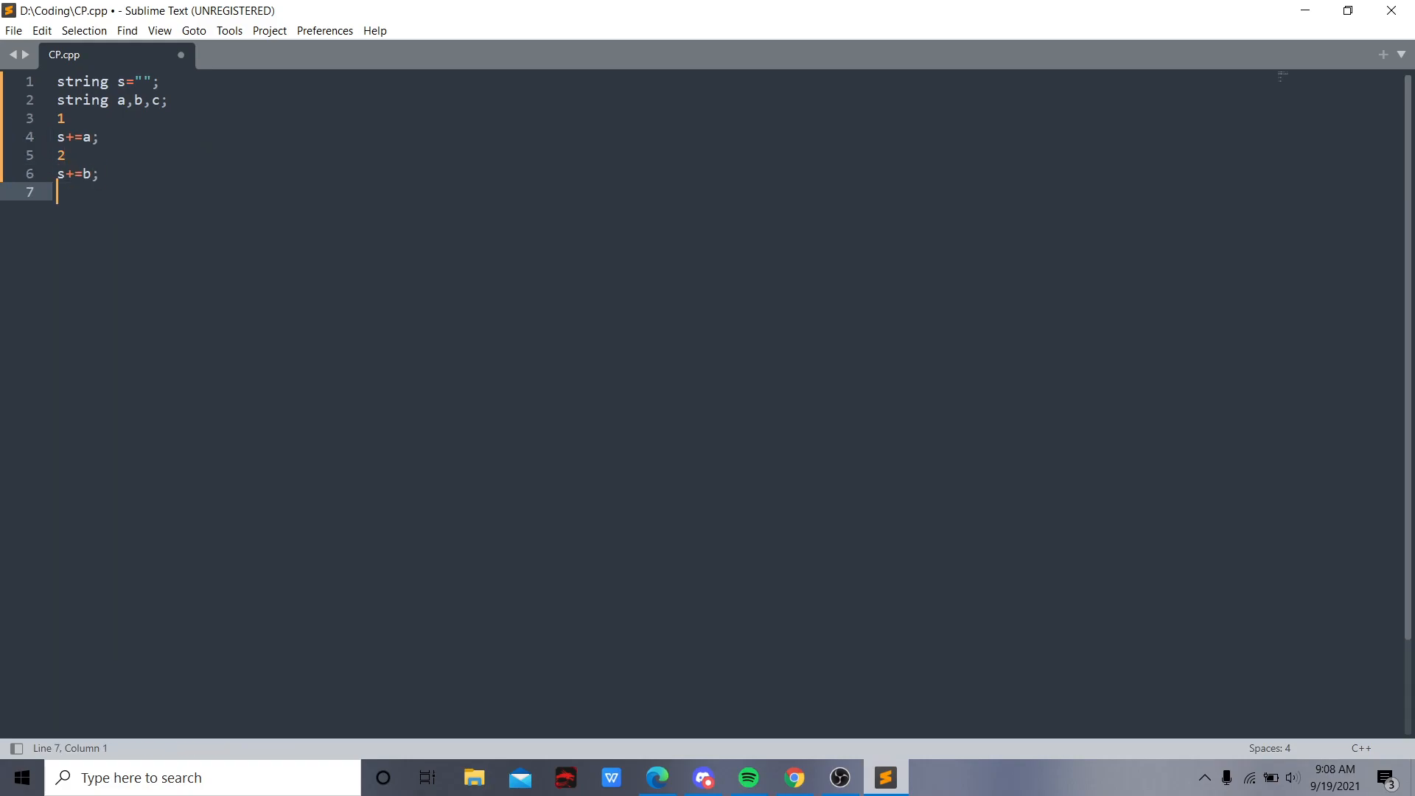
{"action": "type", "text": "3"}
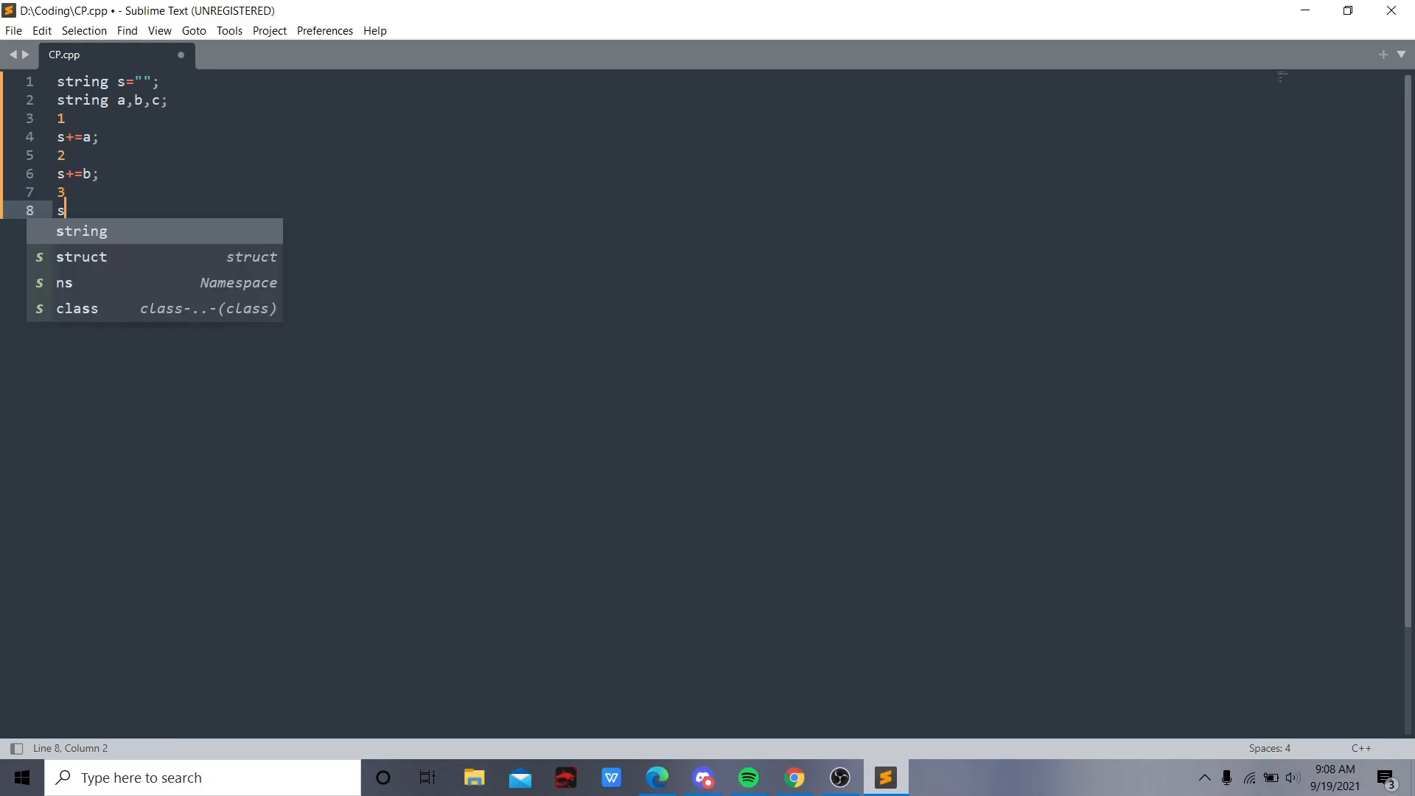
{"action": "type", "text": "+=c;"}
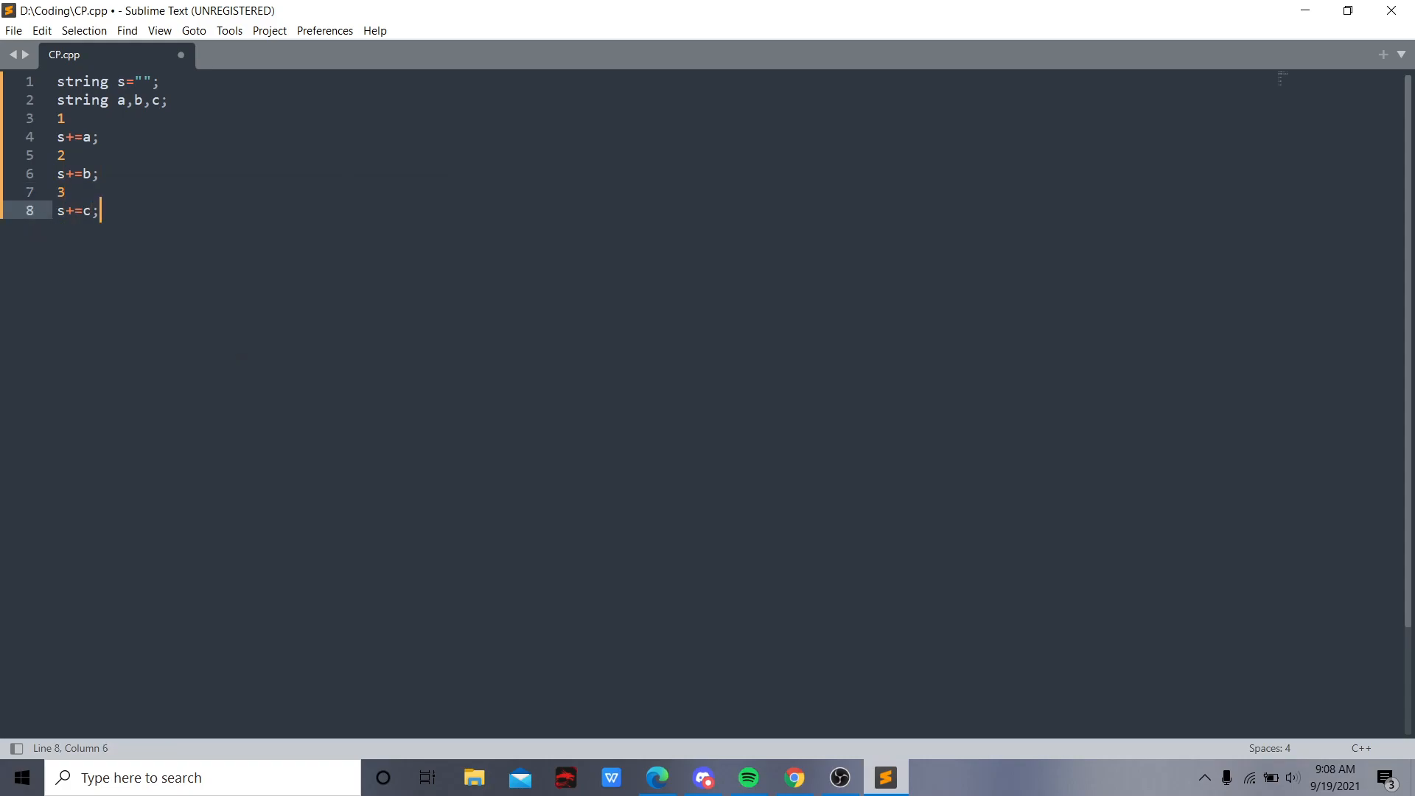
{"action": "mouse_move", "coordinate": [824, 724]}
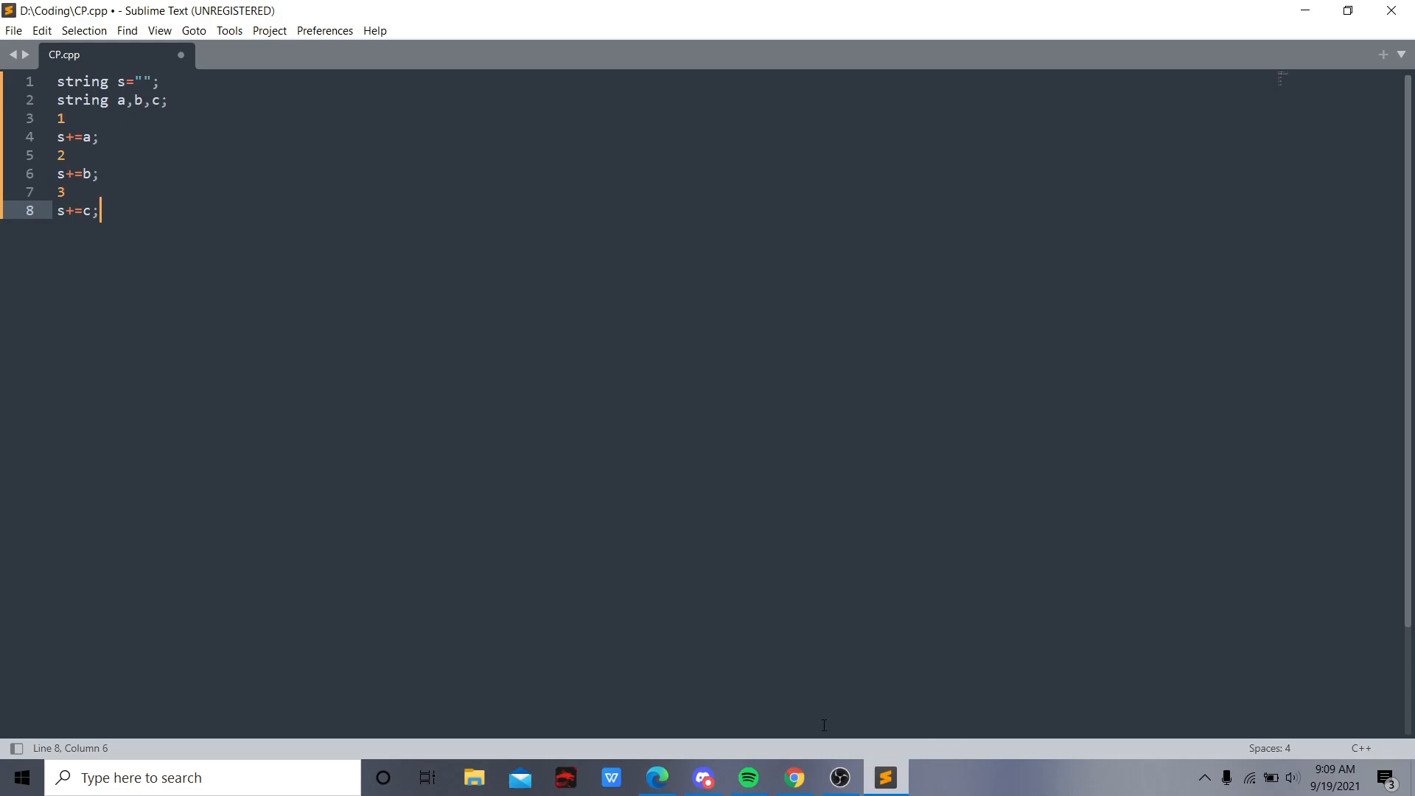
Switch back to Chrome to see the Maritozzo sample input and output
{"action": "left_click", "coordinate": [795, 777]}
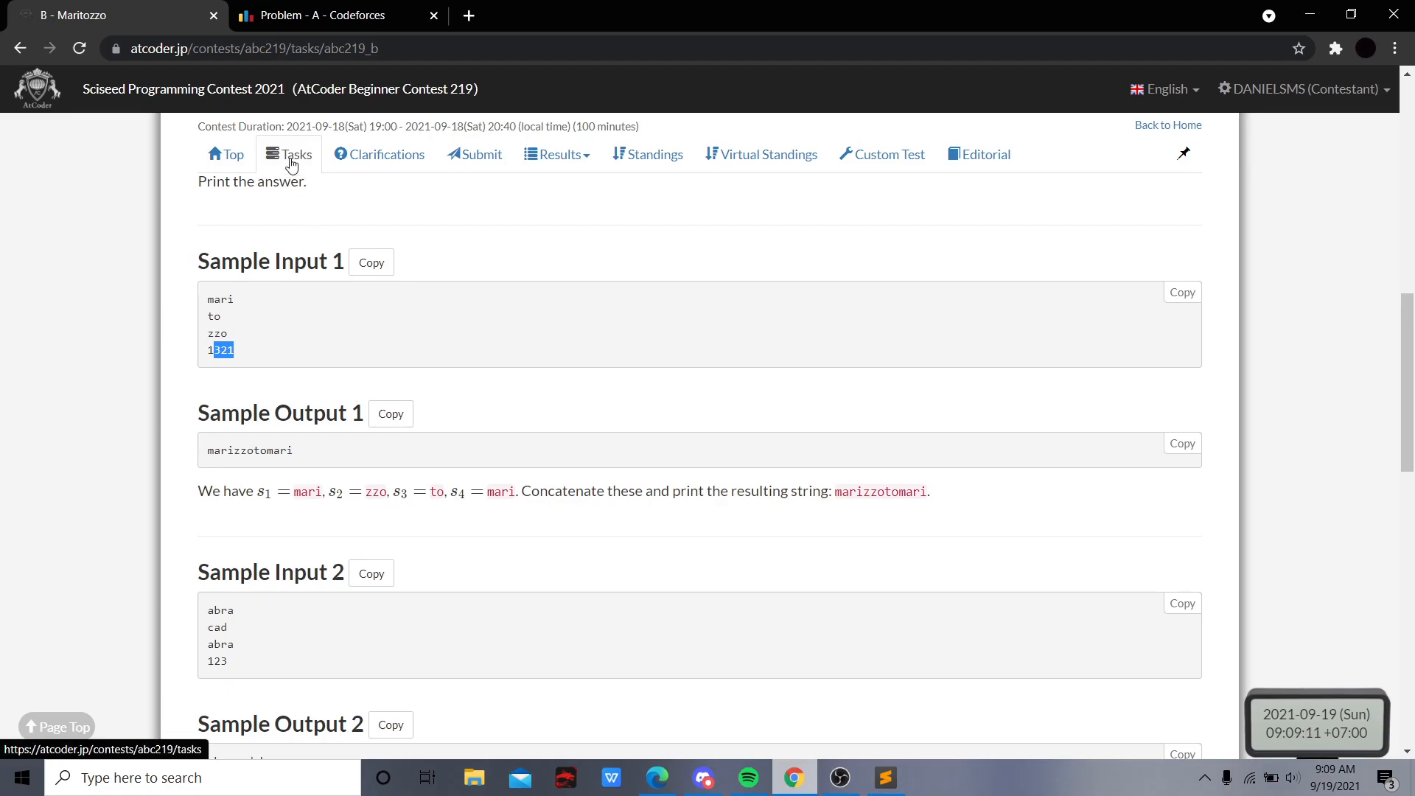
Open ABC219 problem C, Neo-lexicographic Ordering, and scroll through its constraints and input format
{"action": "left_click", "coordinate": [295, 154]}
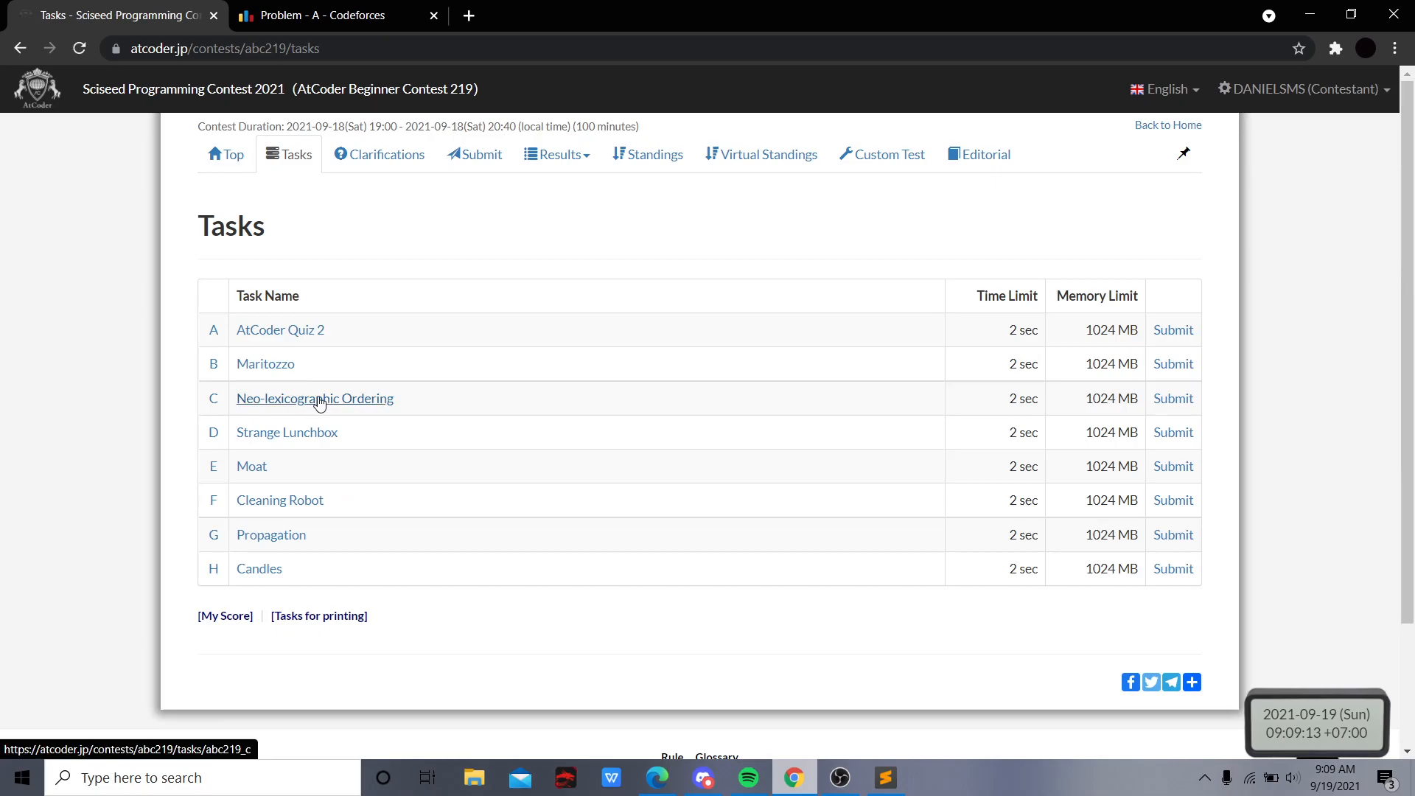
{"action": "left_click", "coordinate": [314, 399]}
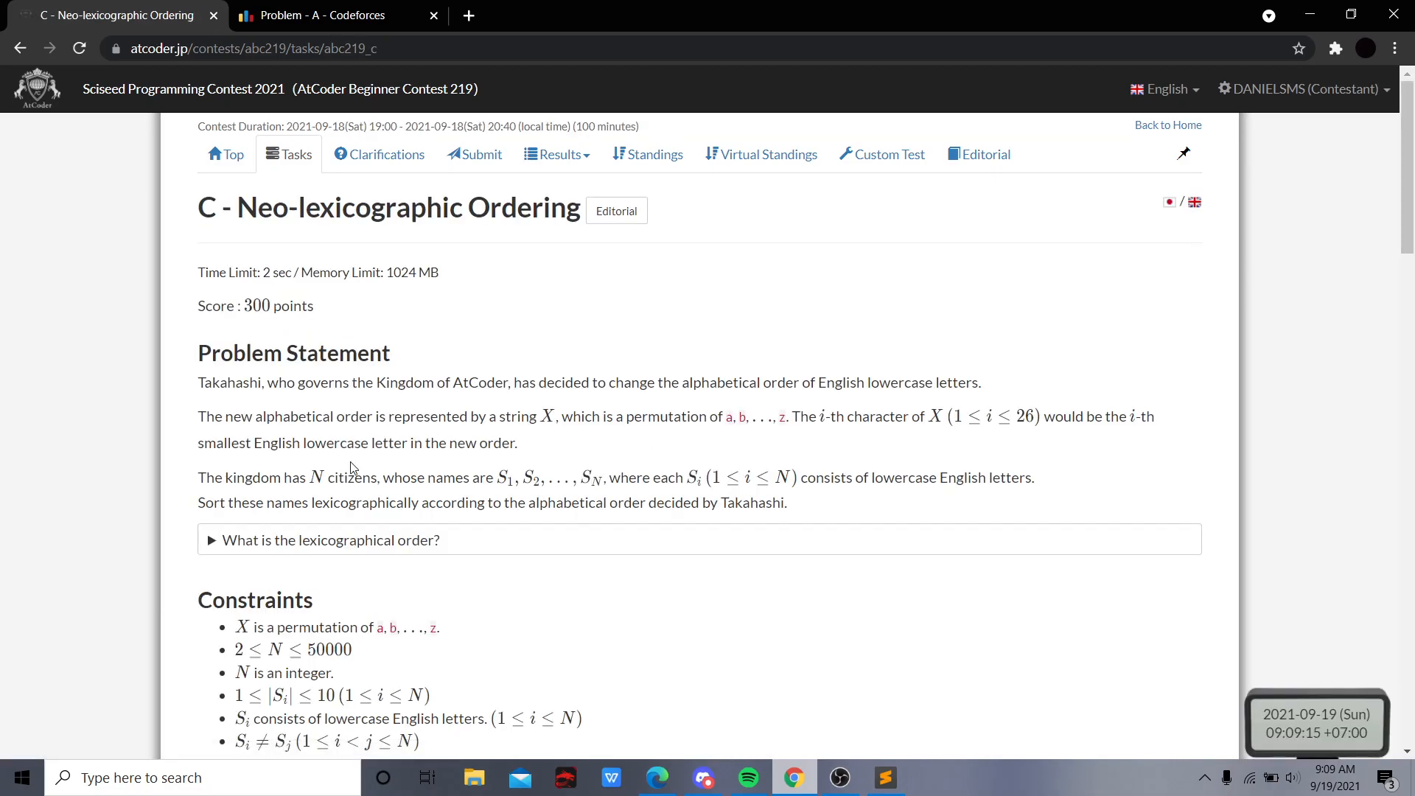
{"action": "mouse_move", "coordinate": [360, 344]}
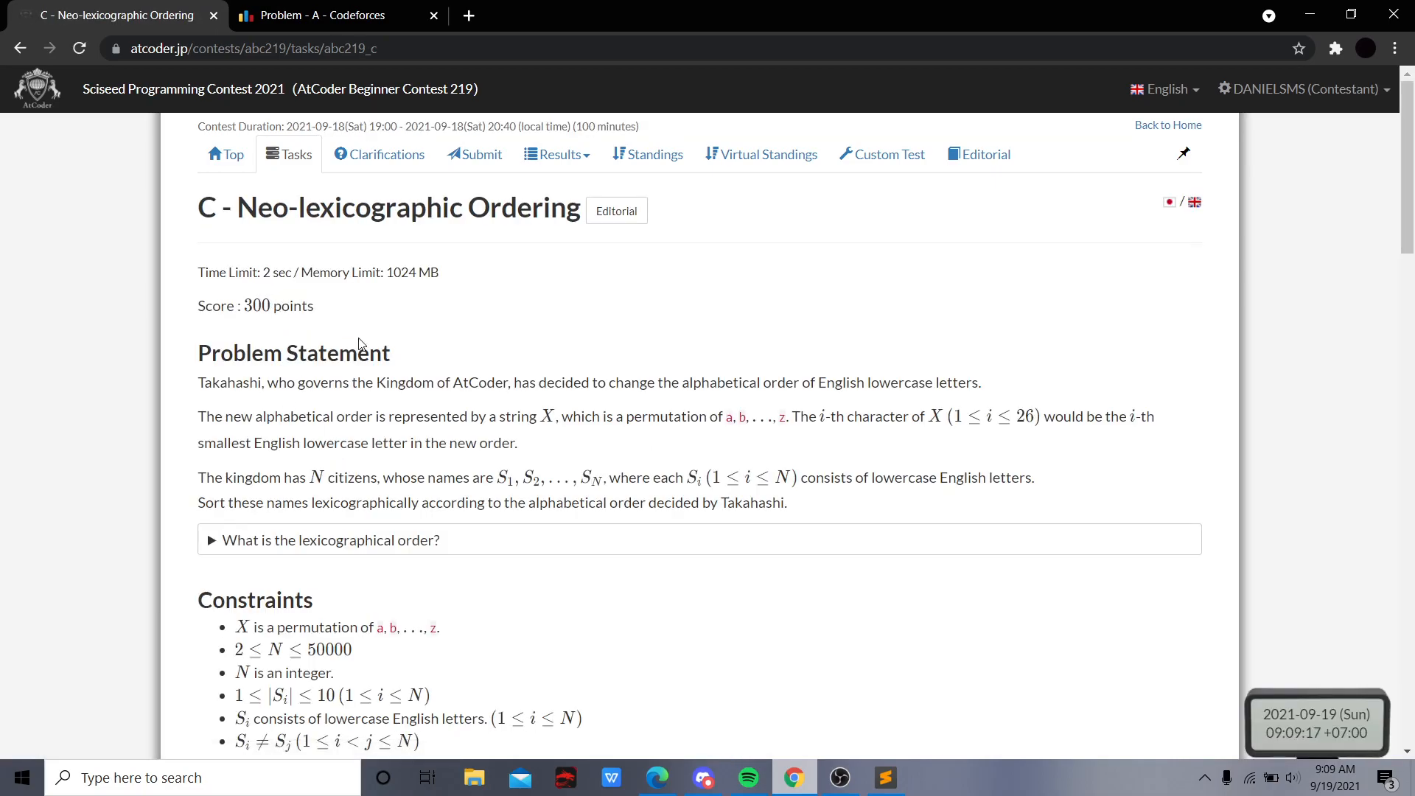
{"action": "mouse_move", "coordinate": [442, 320]}
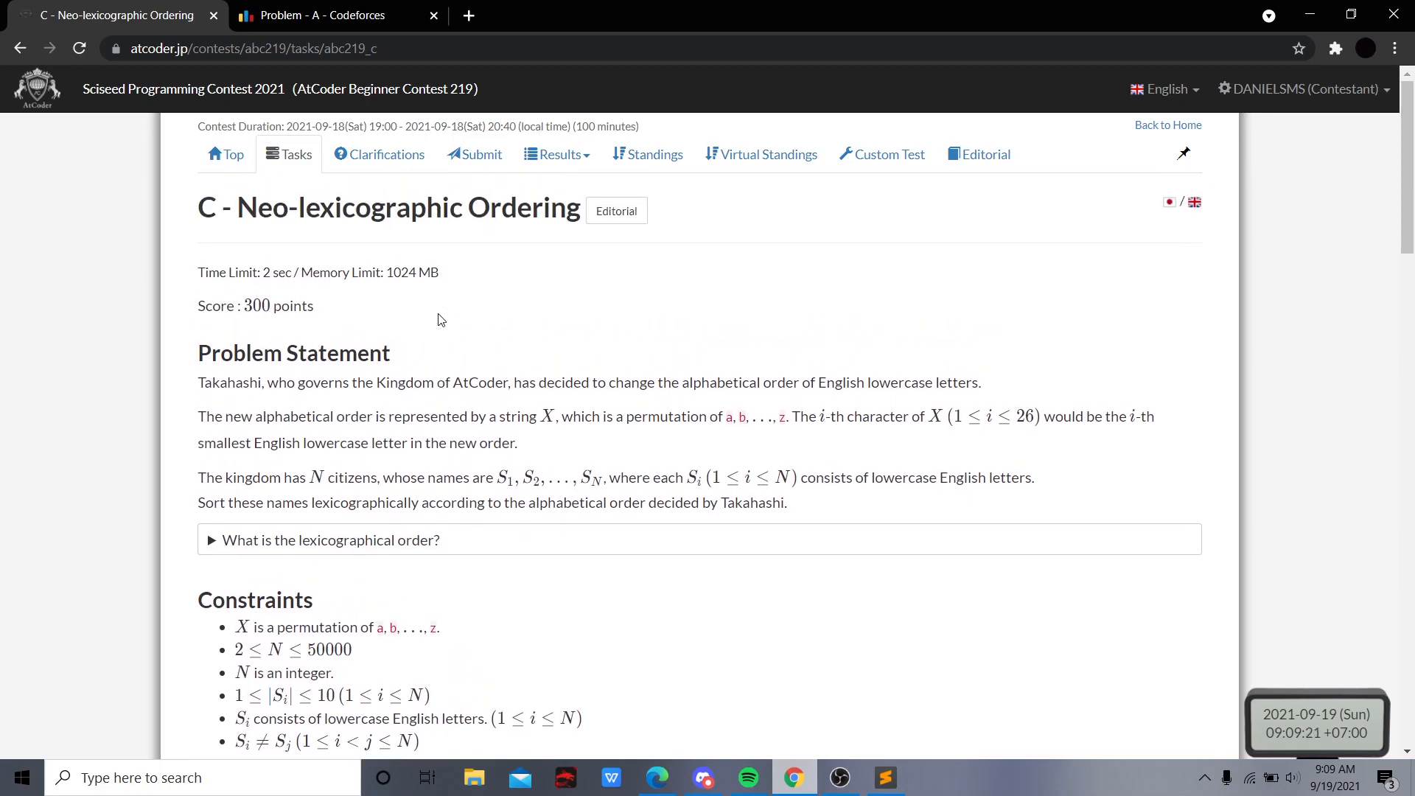
{"action": "mouse_move", "coordinate": [434, 320]}
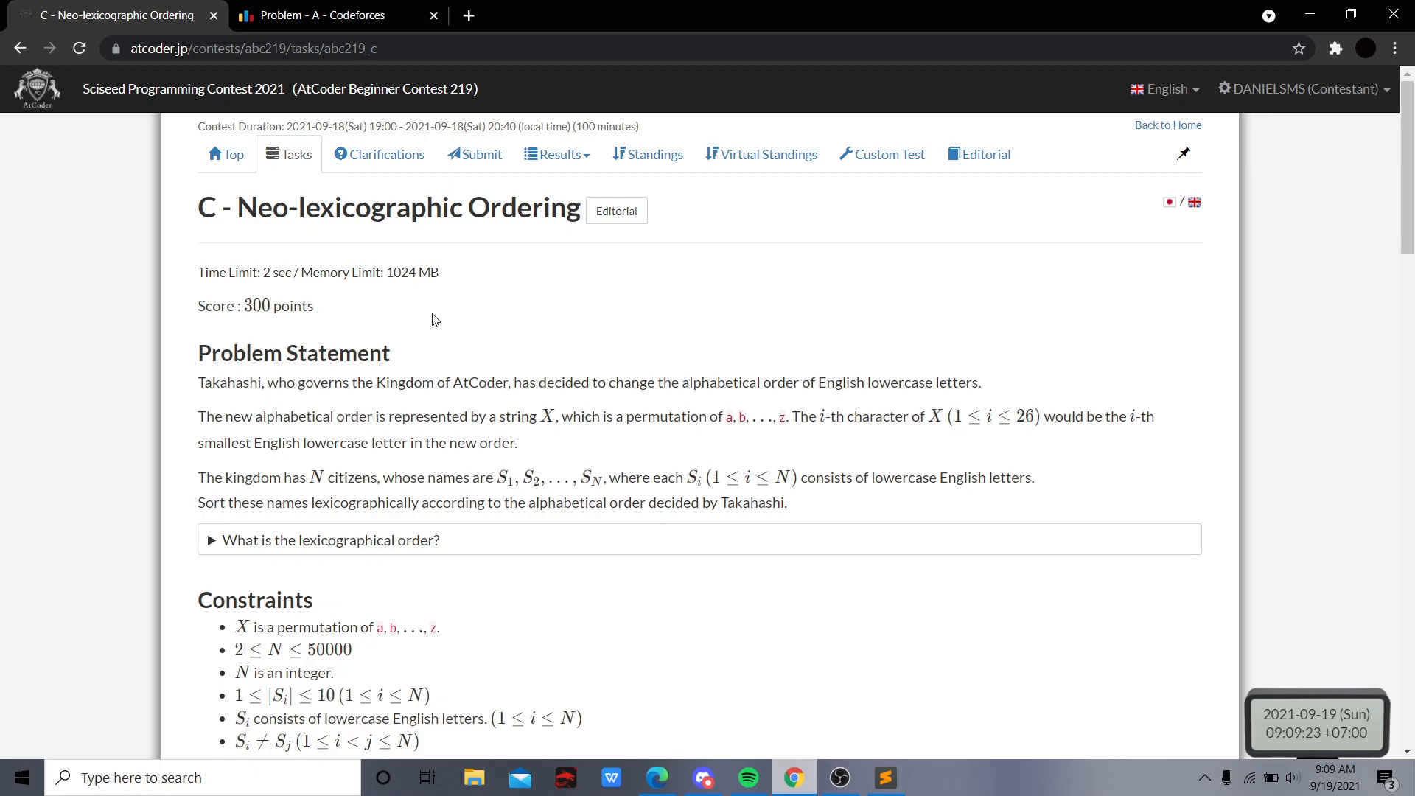
{"action": "scroll", "scroll_direction": "down", "scroll_amount": 3}
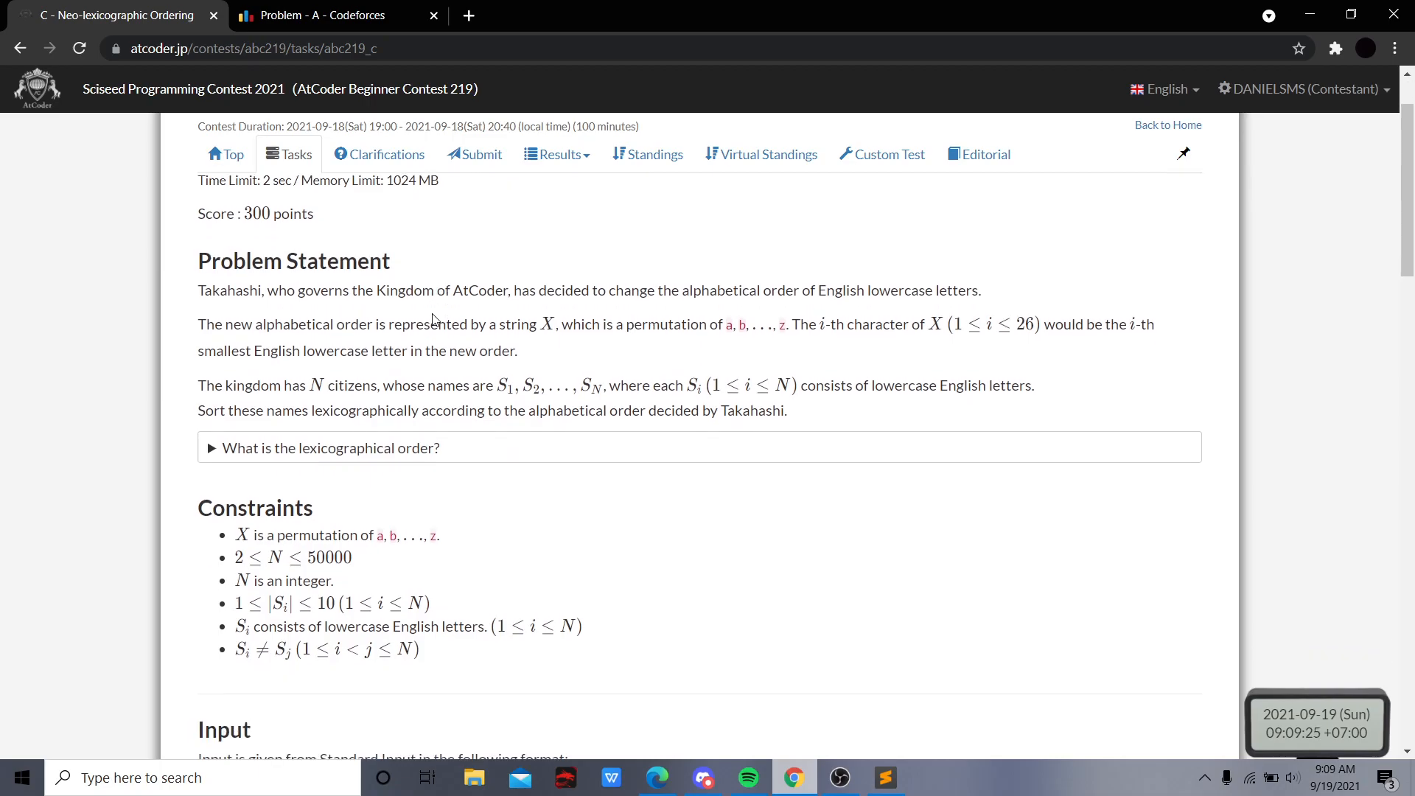
{"action": "scroll", "scroll_direction": "down", "scroll_amount": 3}
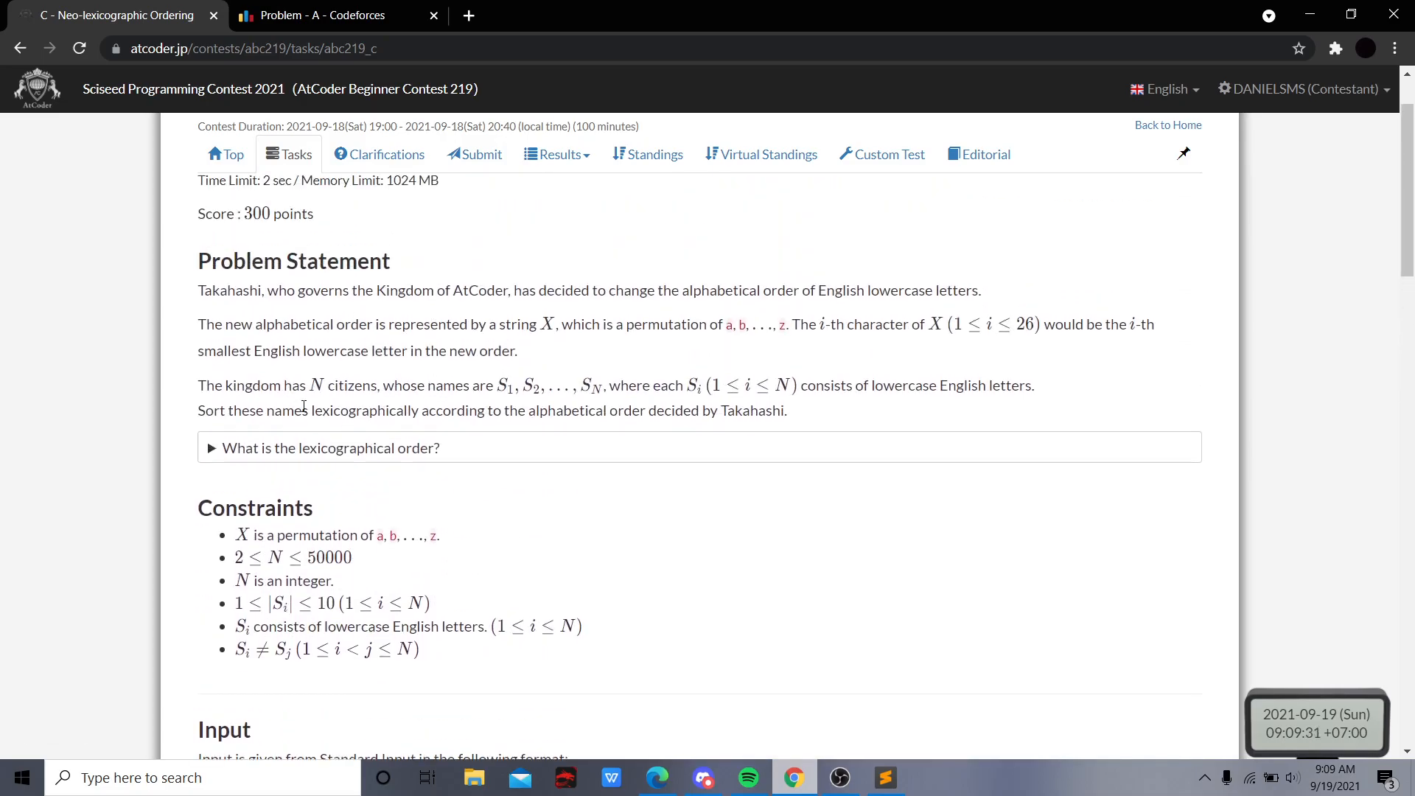
{"action": "mouse_move", "coordinate": [365, 473]}
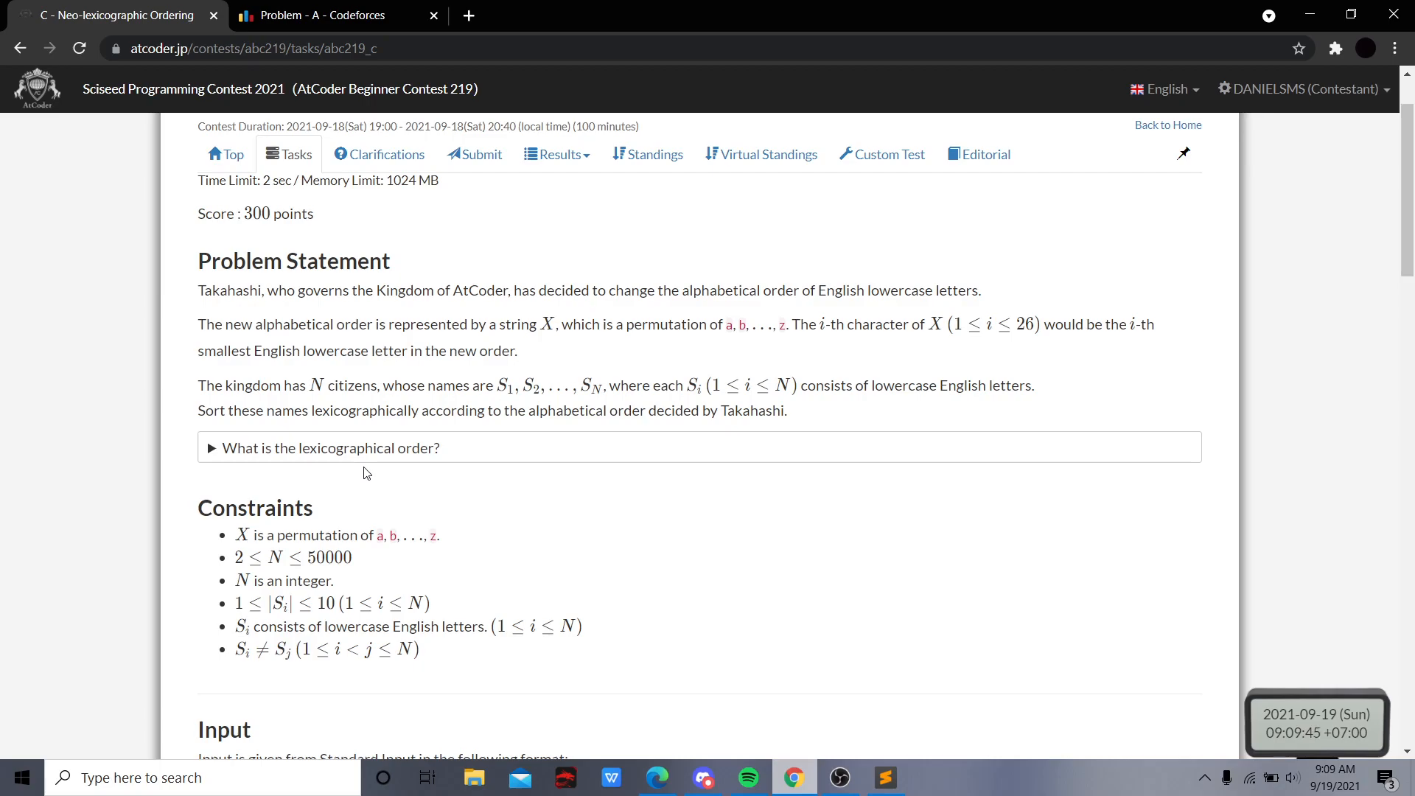
{"action": "mouse_move", "coordinate": [389, 450]}
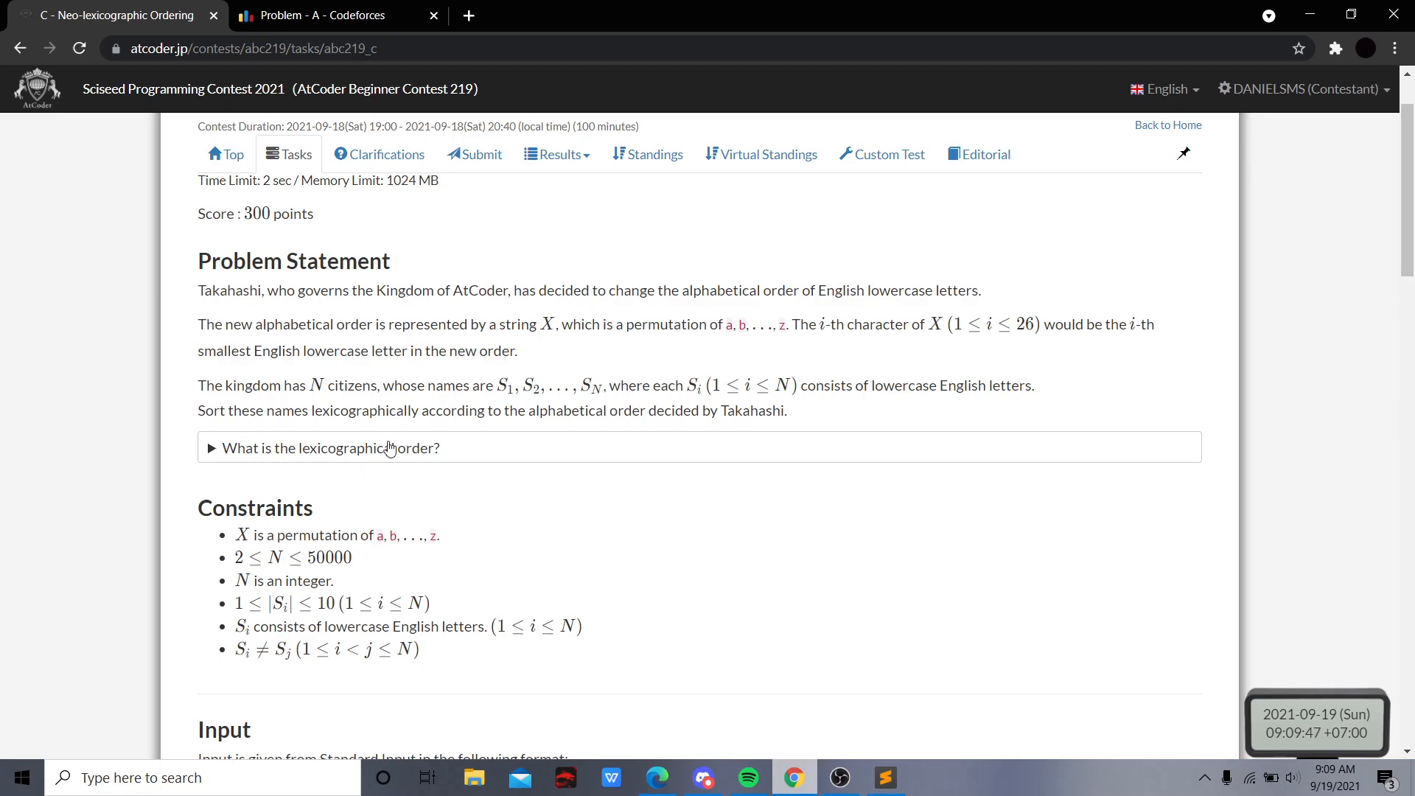
{"action": "mouse_move", "coordinate": [416, 452]}
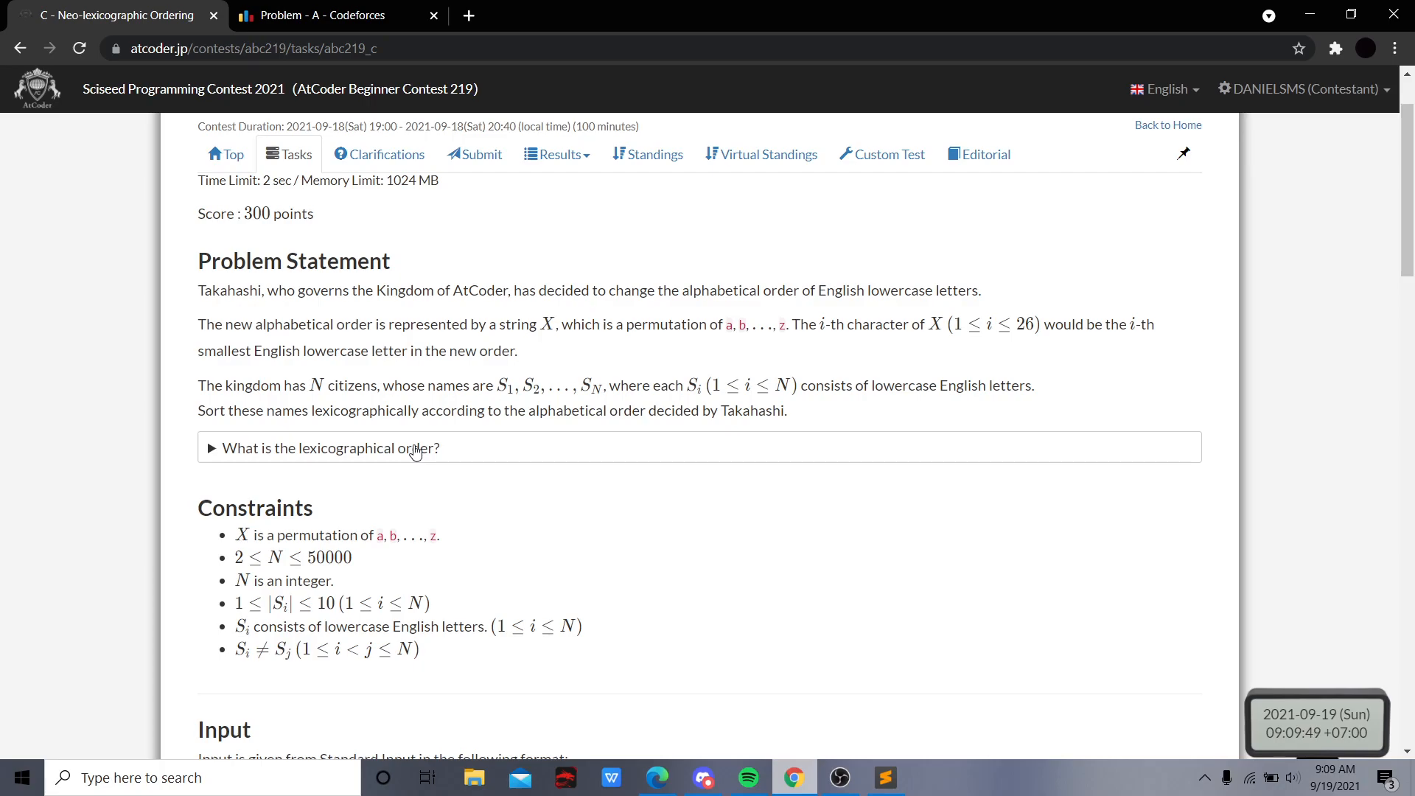
{"action": "scroll", "scroll_direction": "down", "scroll_amount": 3}
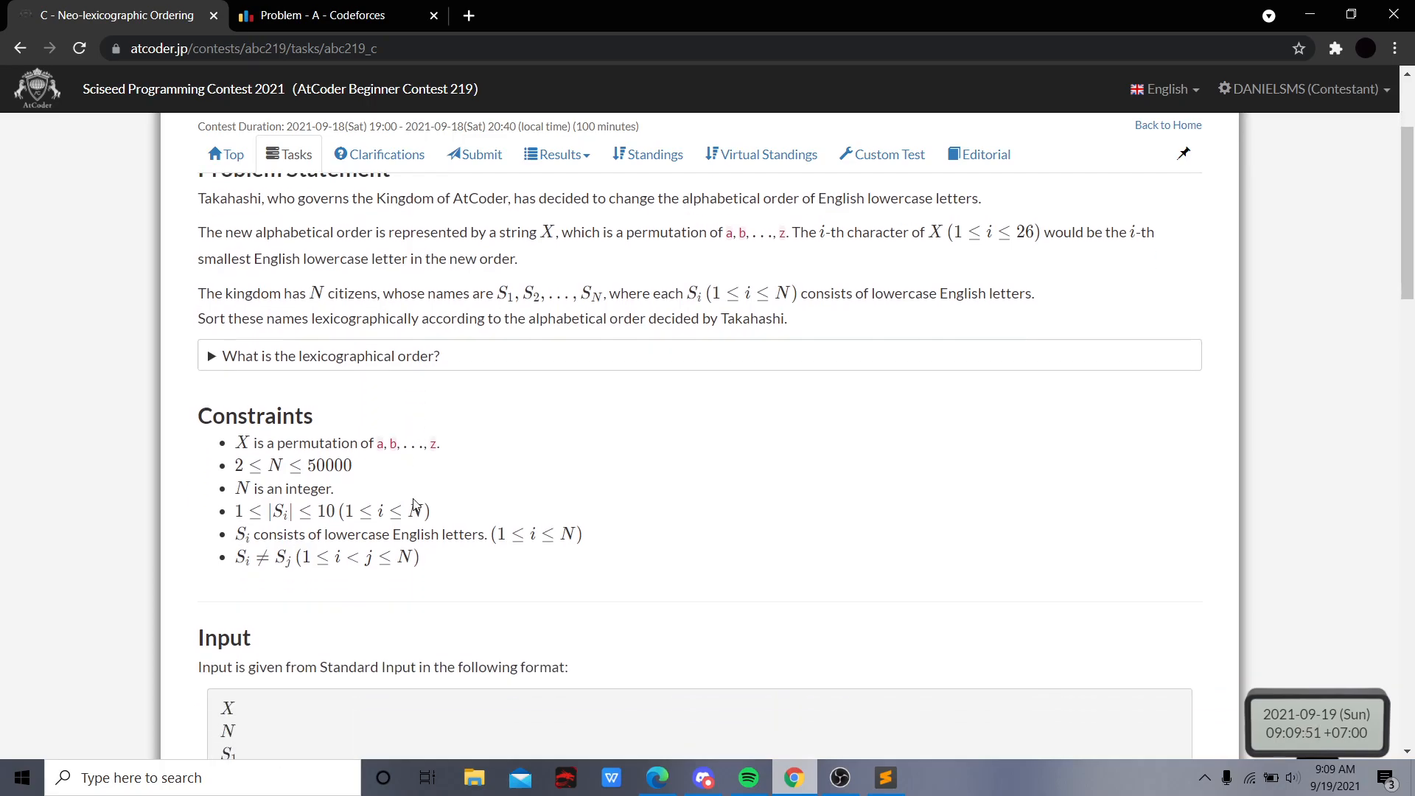
{"action": "scroll", "scroll_direction": "down", "scroll_amount": 3}
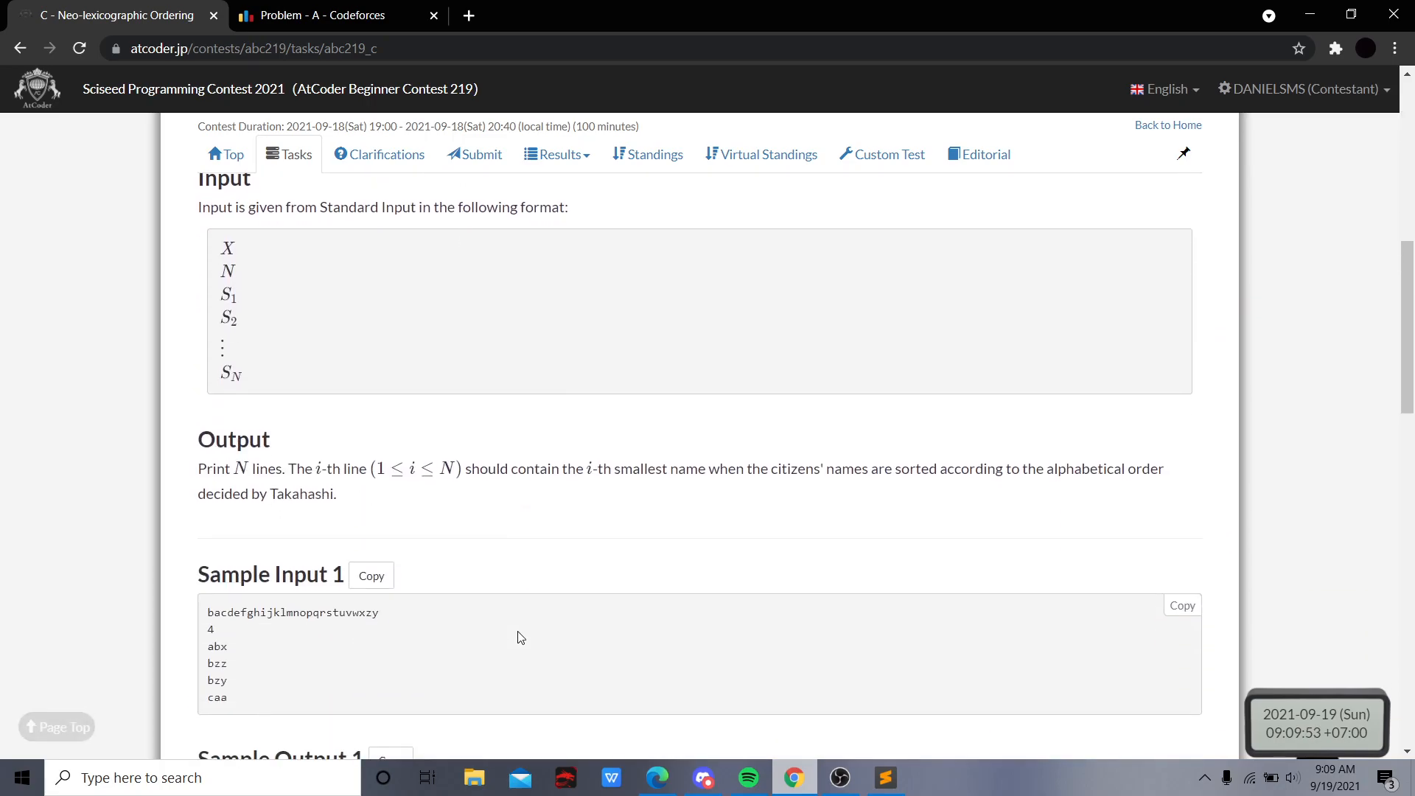
{"action": "mouse_move", "coordinate": [1066, 576]}
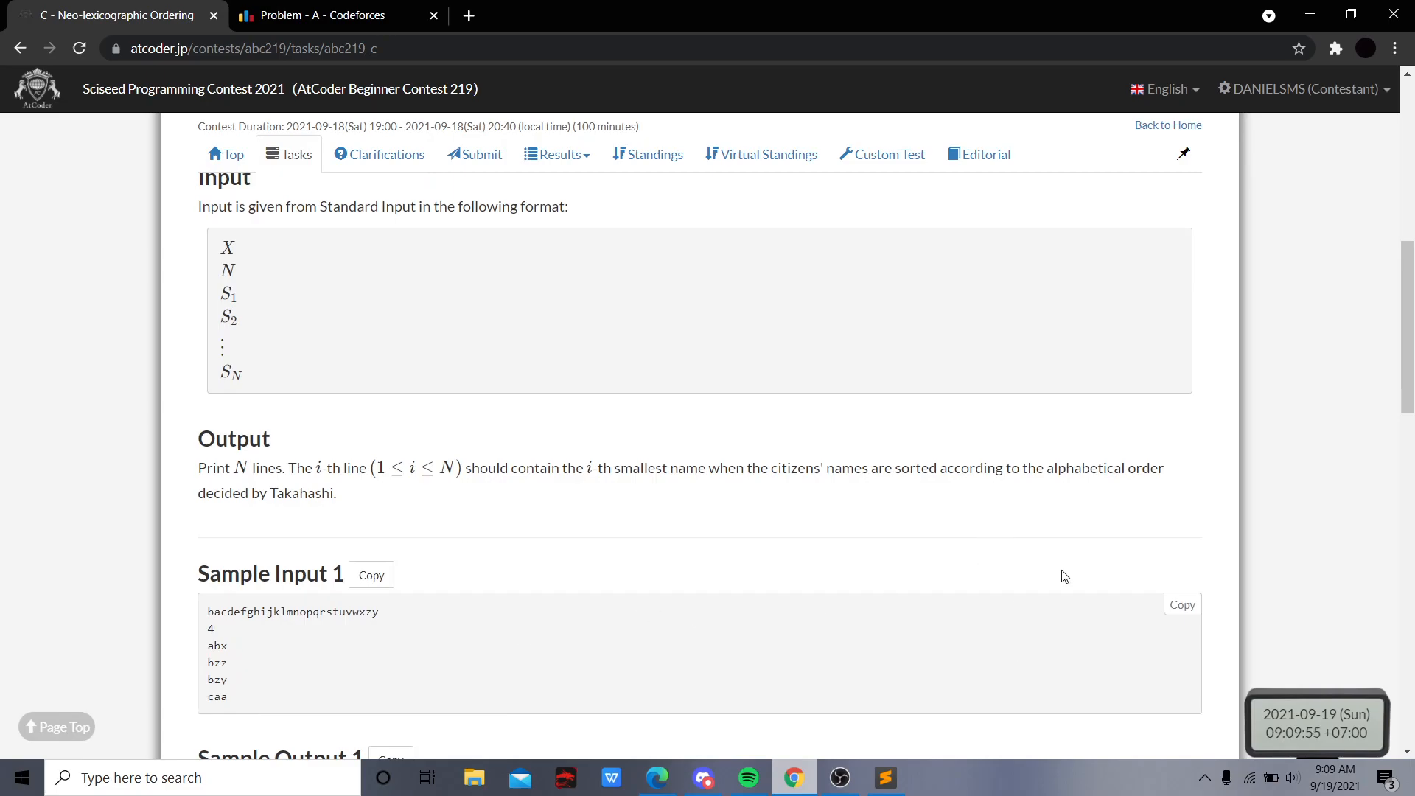
{"action": "mouse_move", "coordinate": [886, 777]}
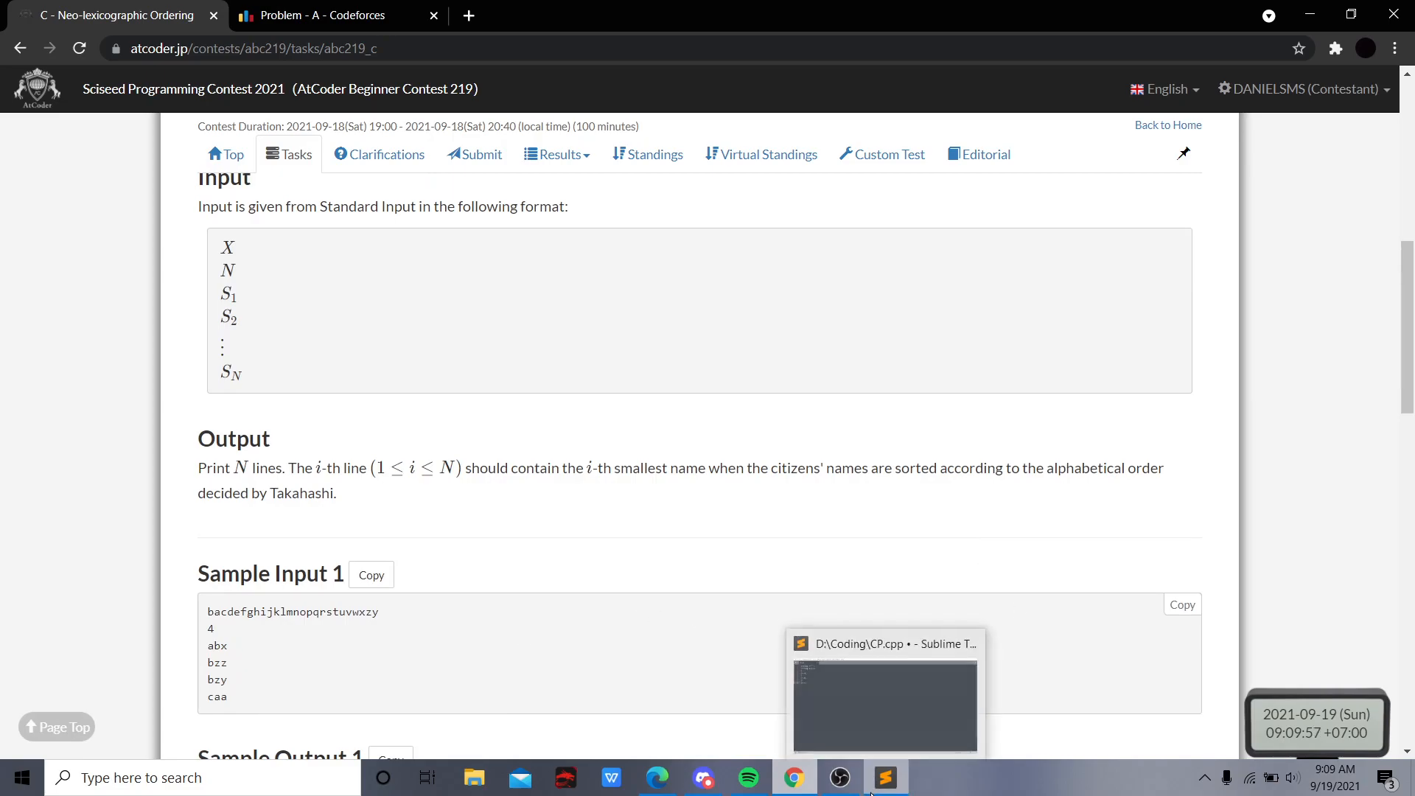
Bring Sample Input 1 (alphabet, 4, abx, bzz, bzy, caa) into CP.cpp
{"action": "left_click", "coordinate": [885, 777]}
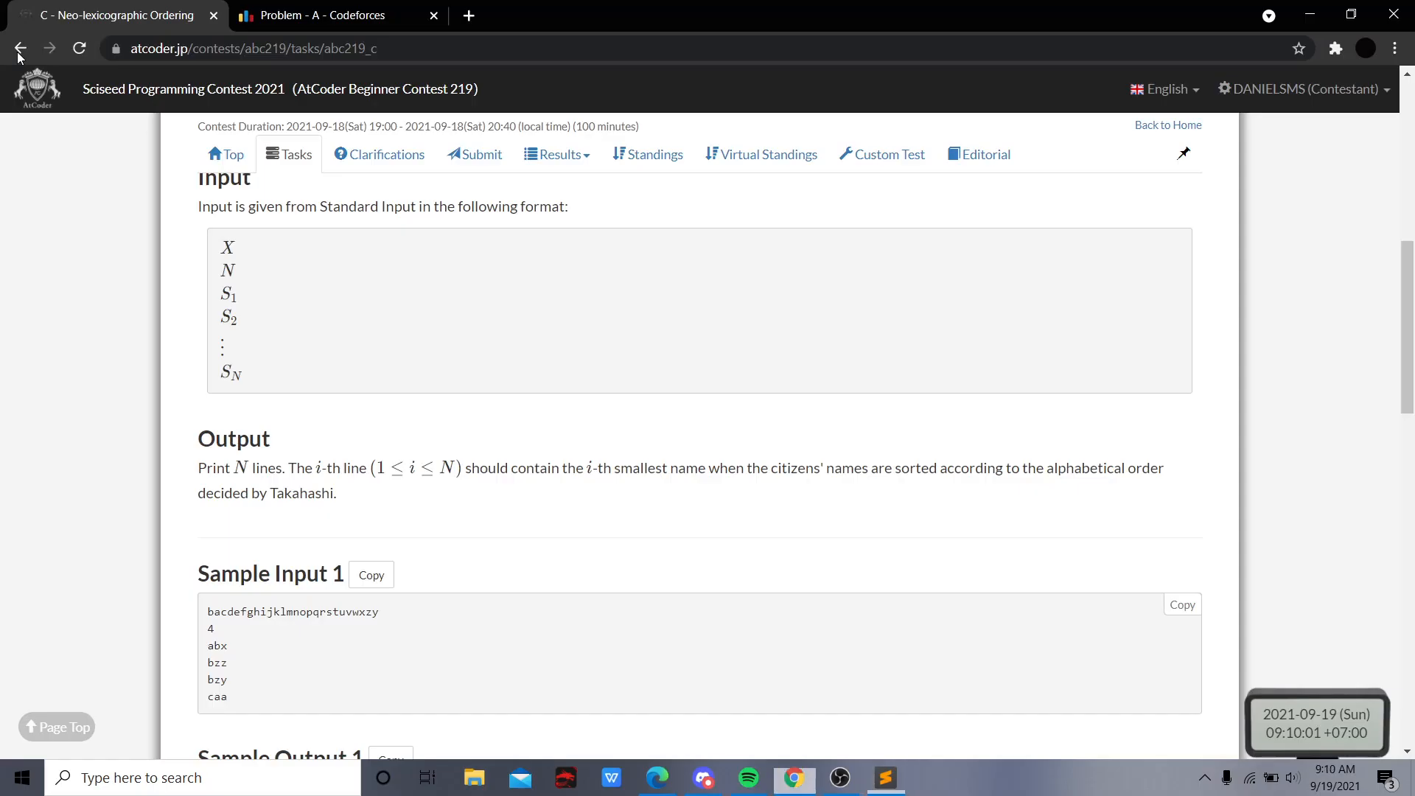
{"action": "left_click", "coordinate": [886, 777]}
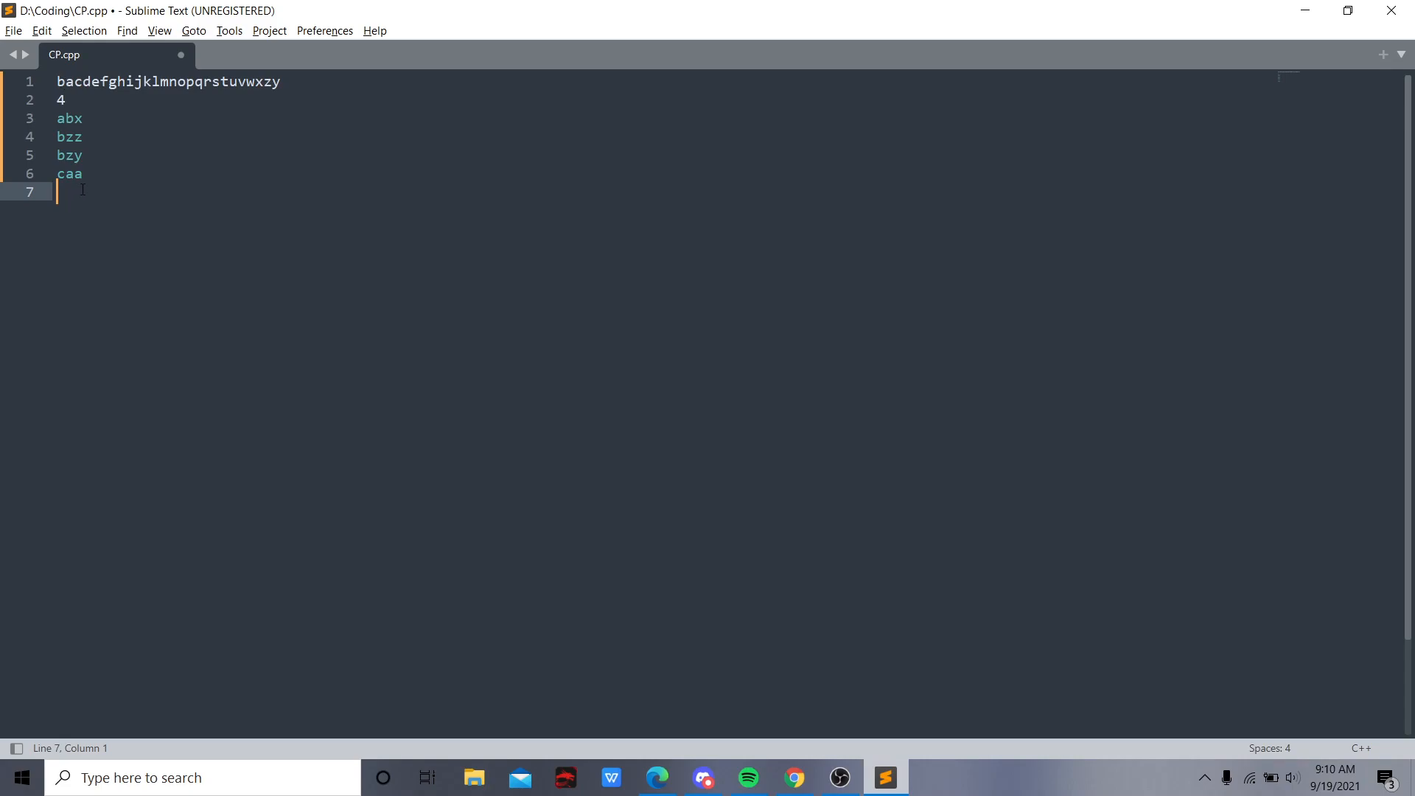
{"action": "mouse_move", "coordinate": [43, 112]}
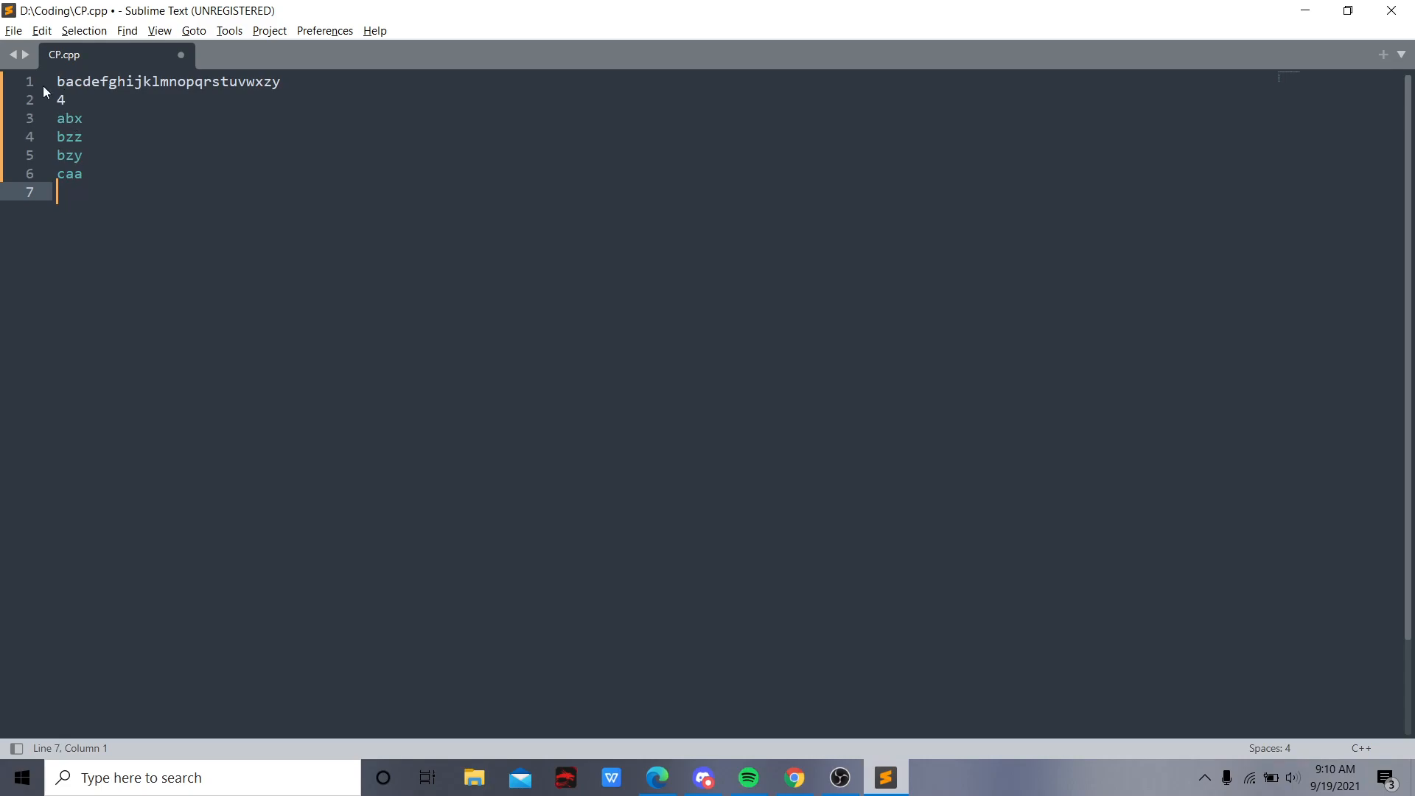
{"action": "left_click", "coordinate": [82, 155]}
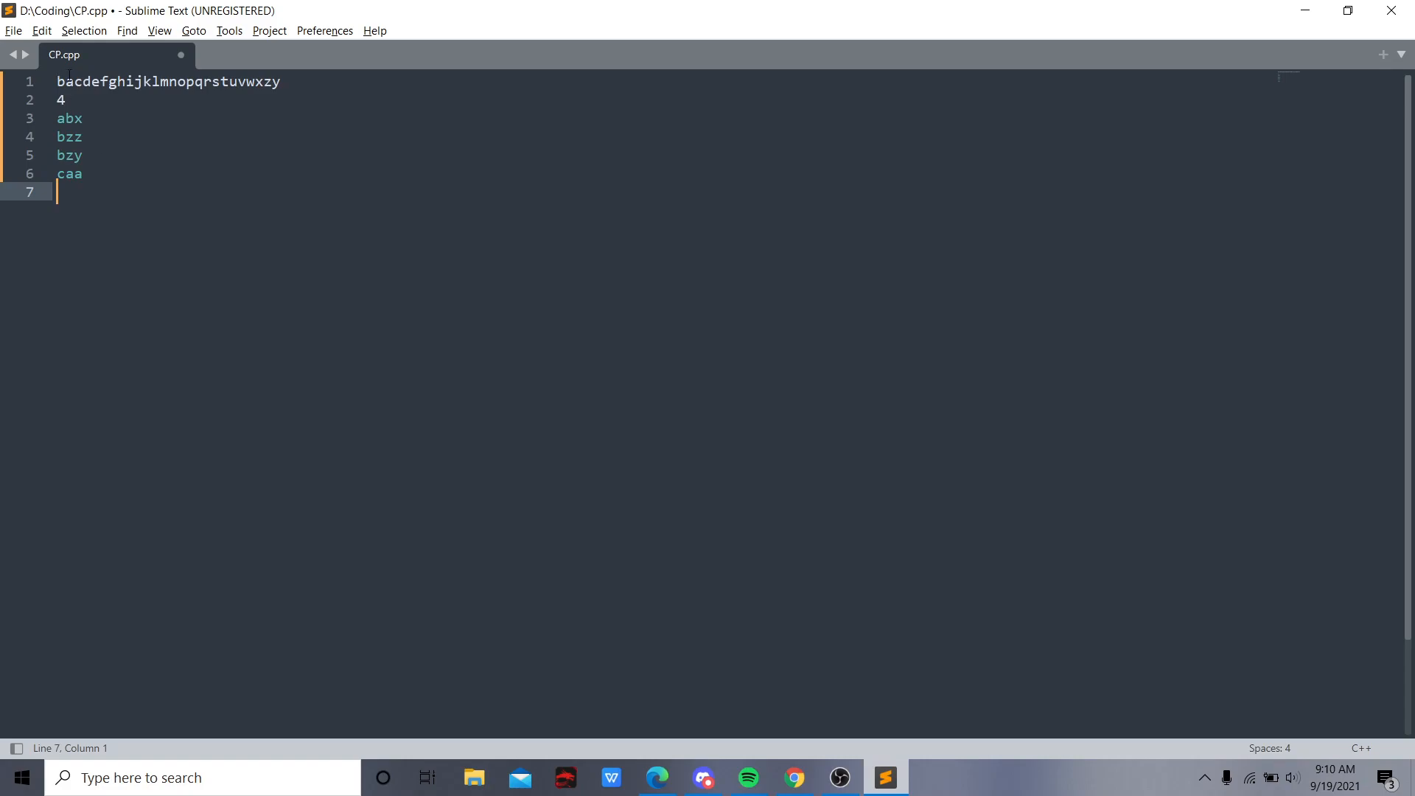
{"action": "left_click", "coordinate": [72, 81]}
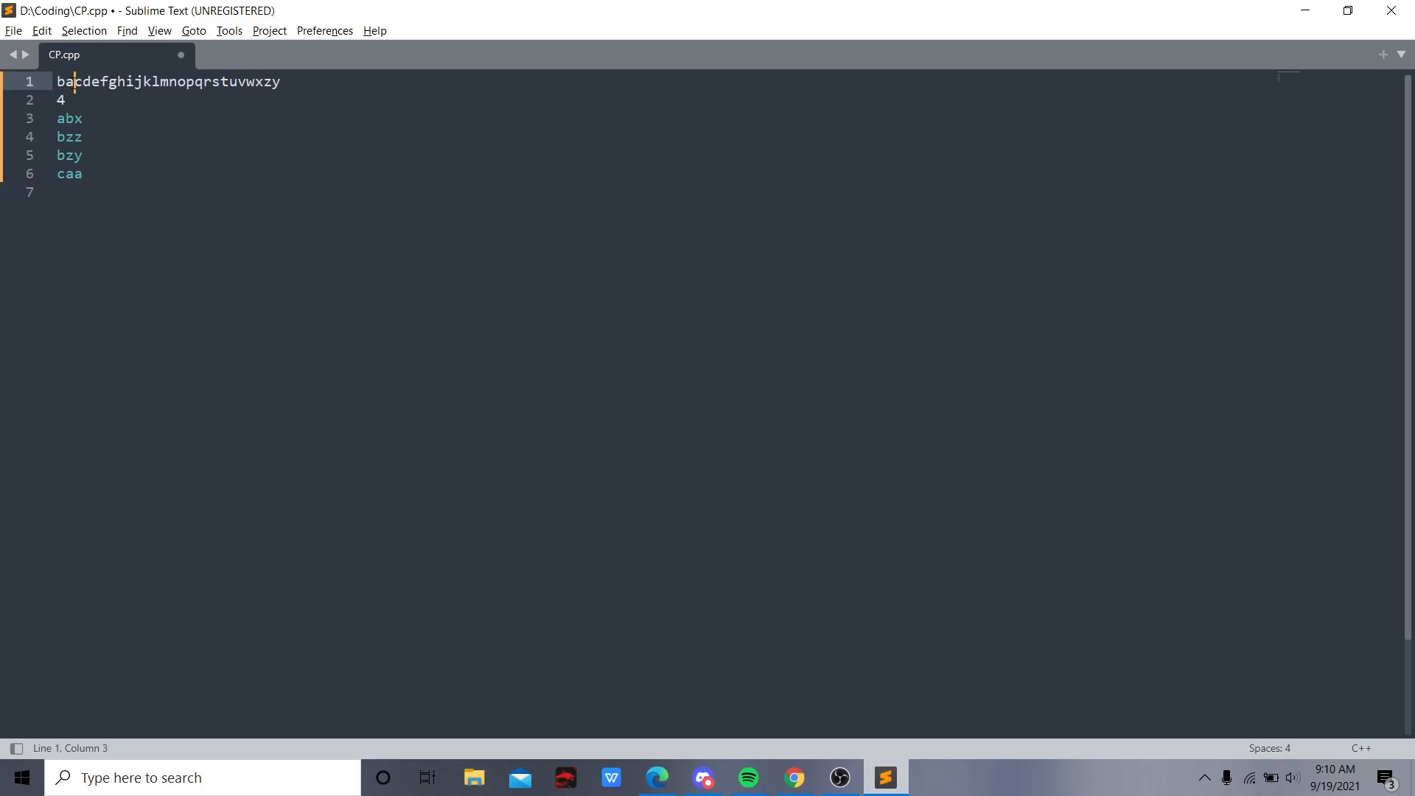
Declare std::map<char, int> map below the sample, assigning b=1 and a=2
{"action": "left_click", "coordinate": [66, 192]}
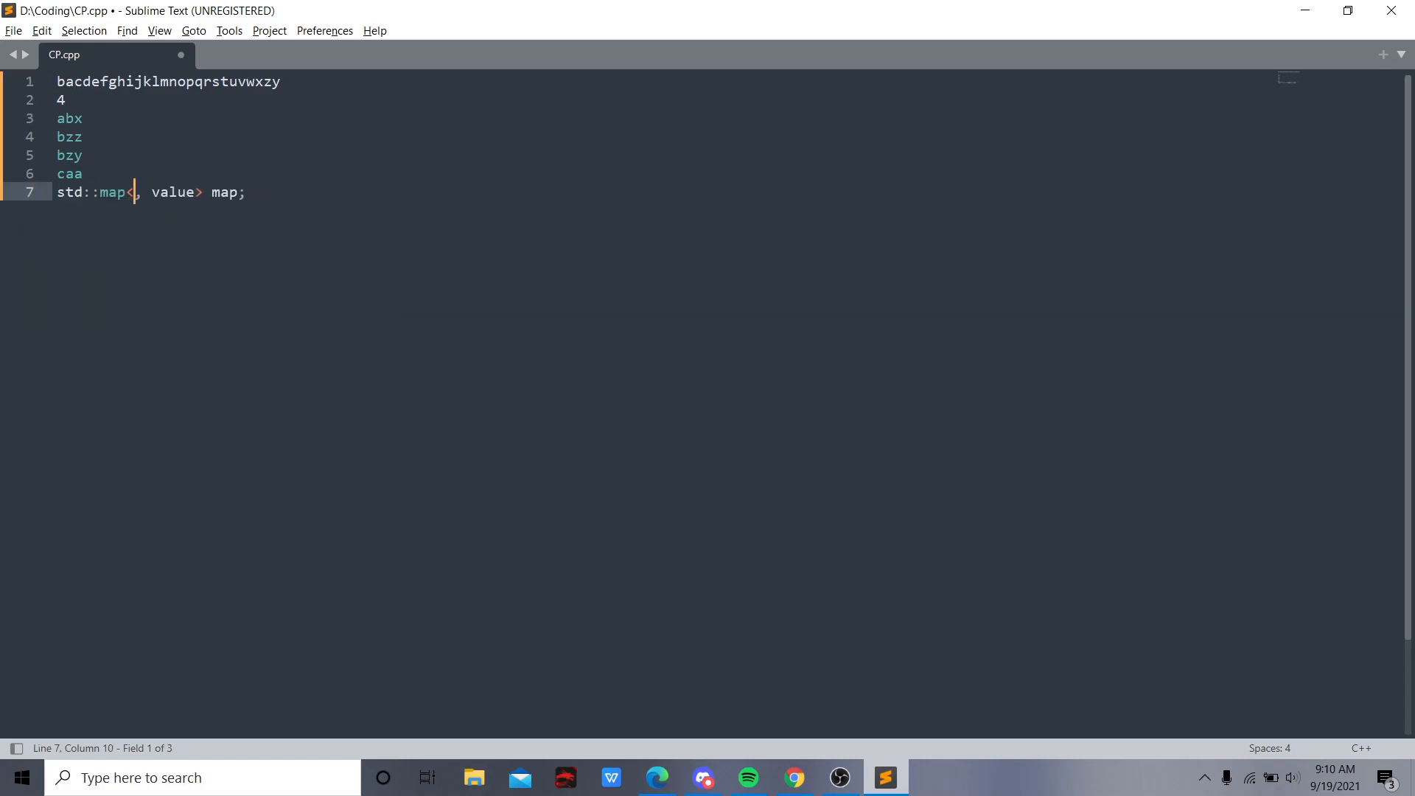
{"action": "type", "text": "char"}
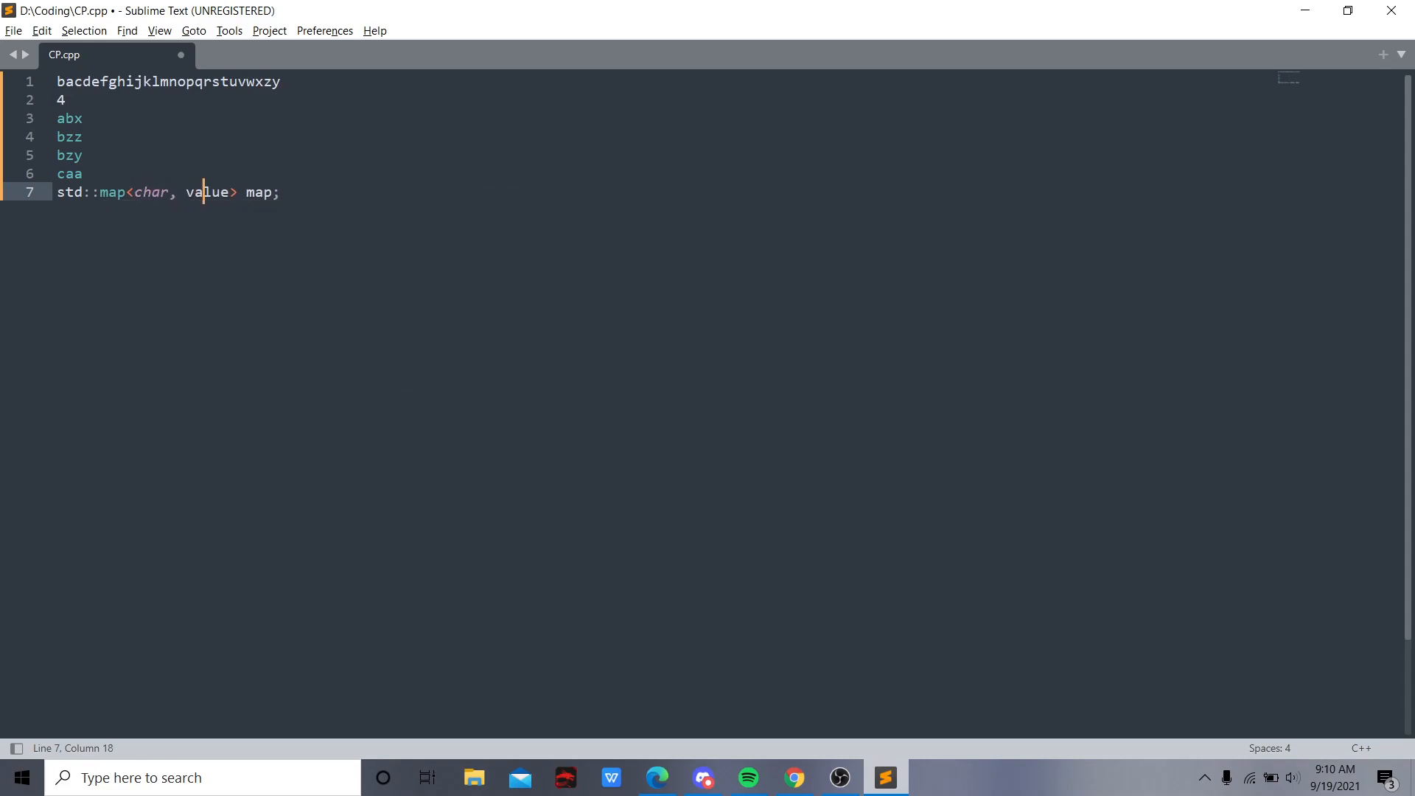
{"action": "key", "text": "BackSpace"}
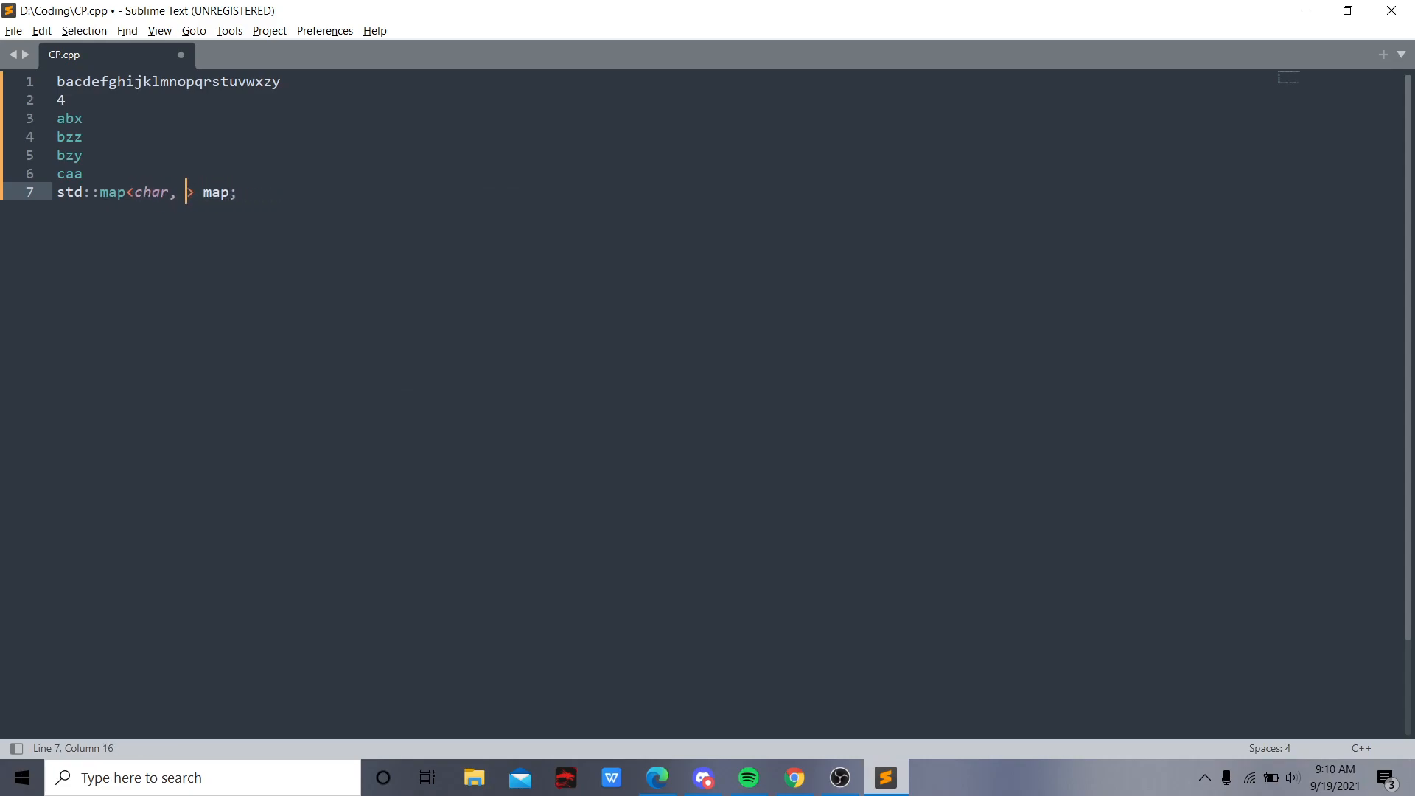
{"action": "type", "text": "int>"}
{"action": "type", "text": "b"}
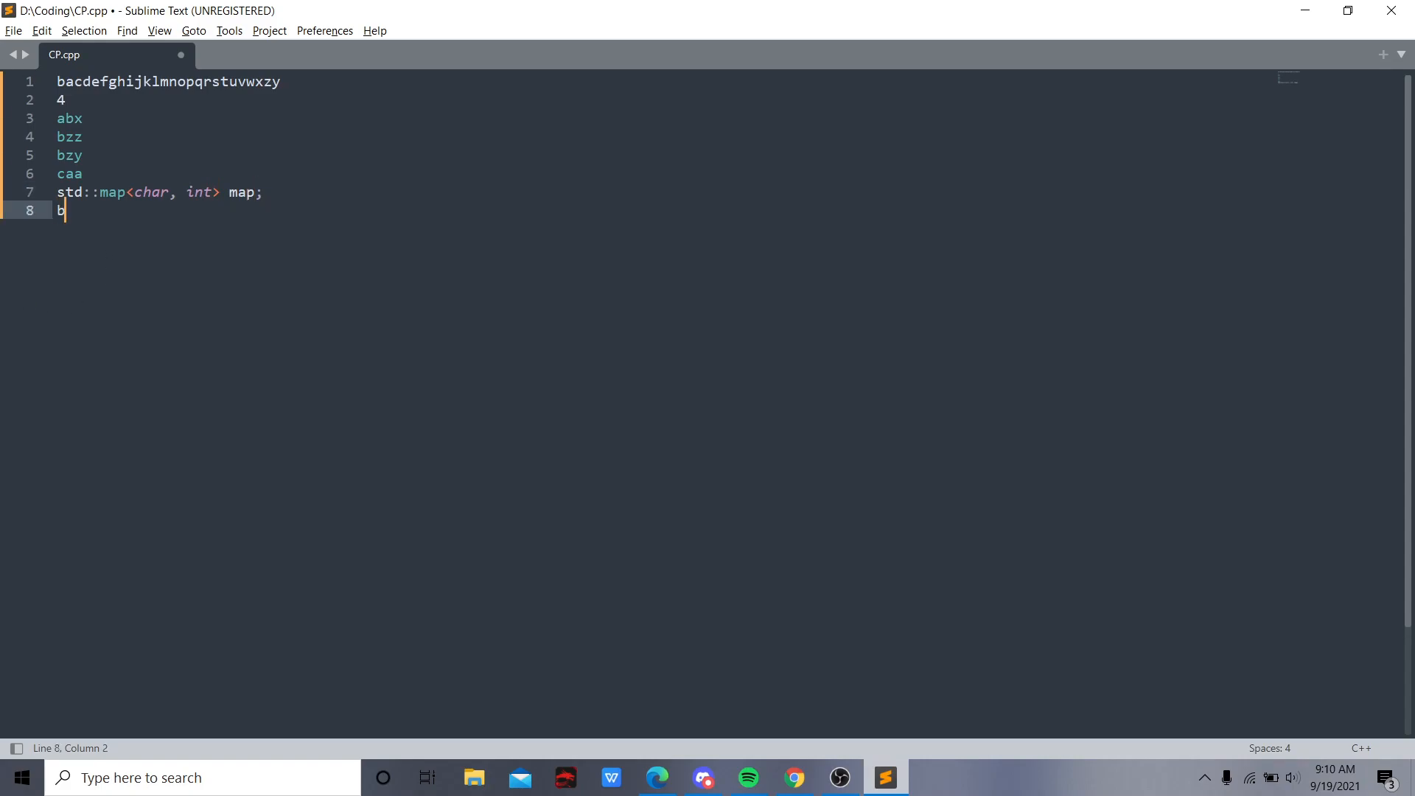
{"action": "type", "text": "=1;"}
{"action": "type", "text": "a=2;"}
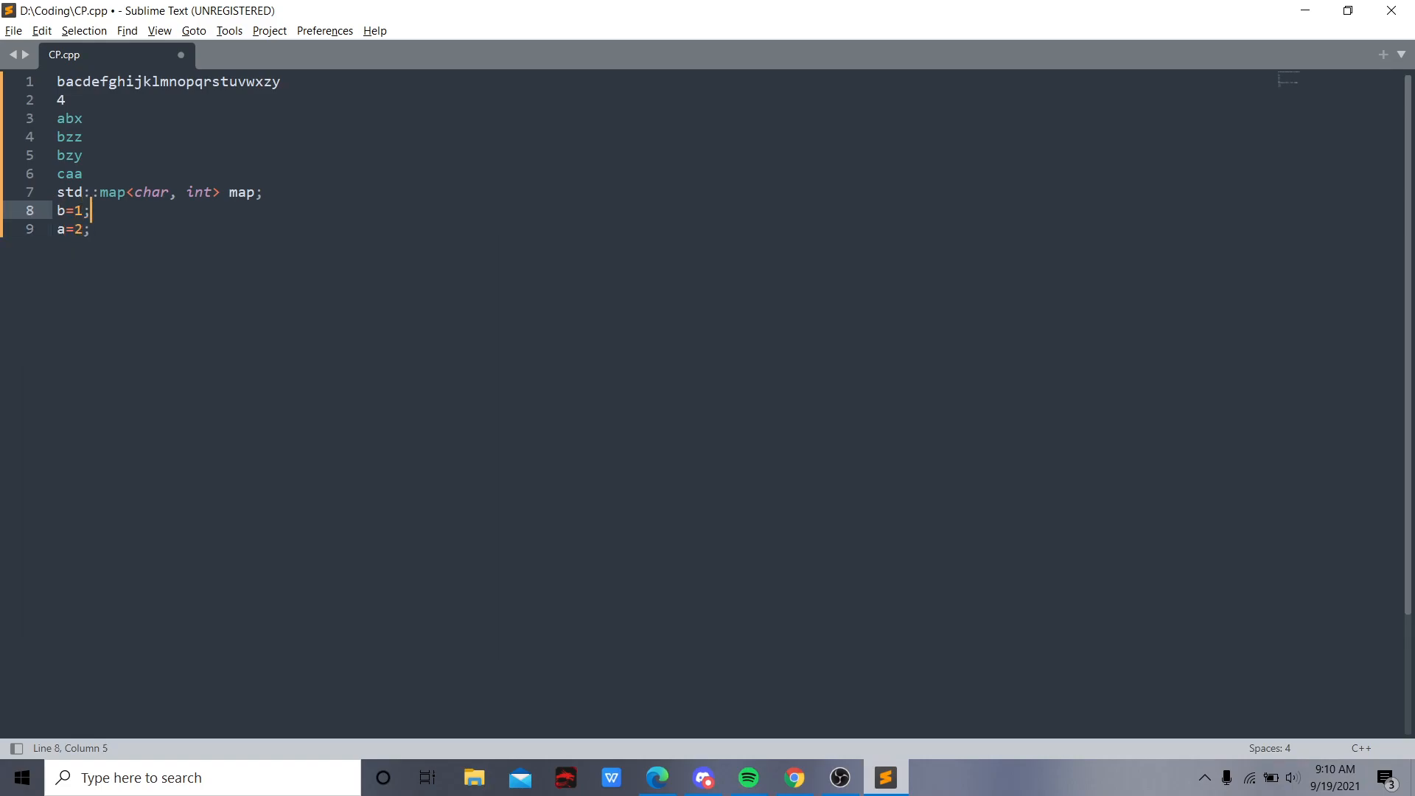
{"action": "left_click", "coordinate": [59, 137]}
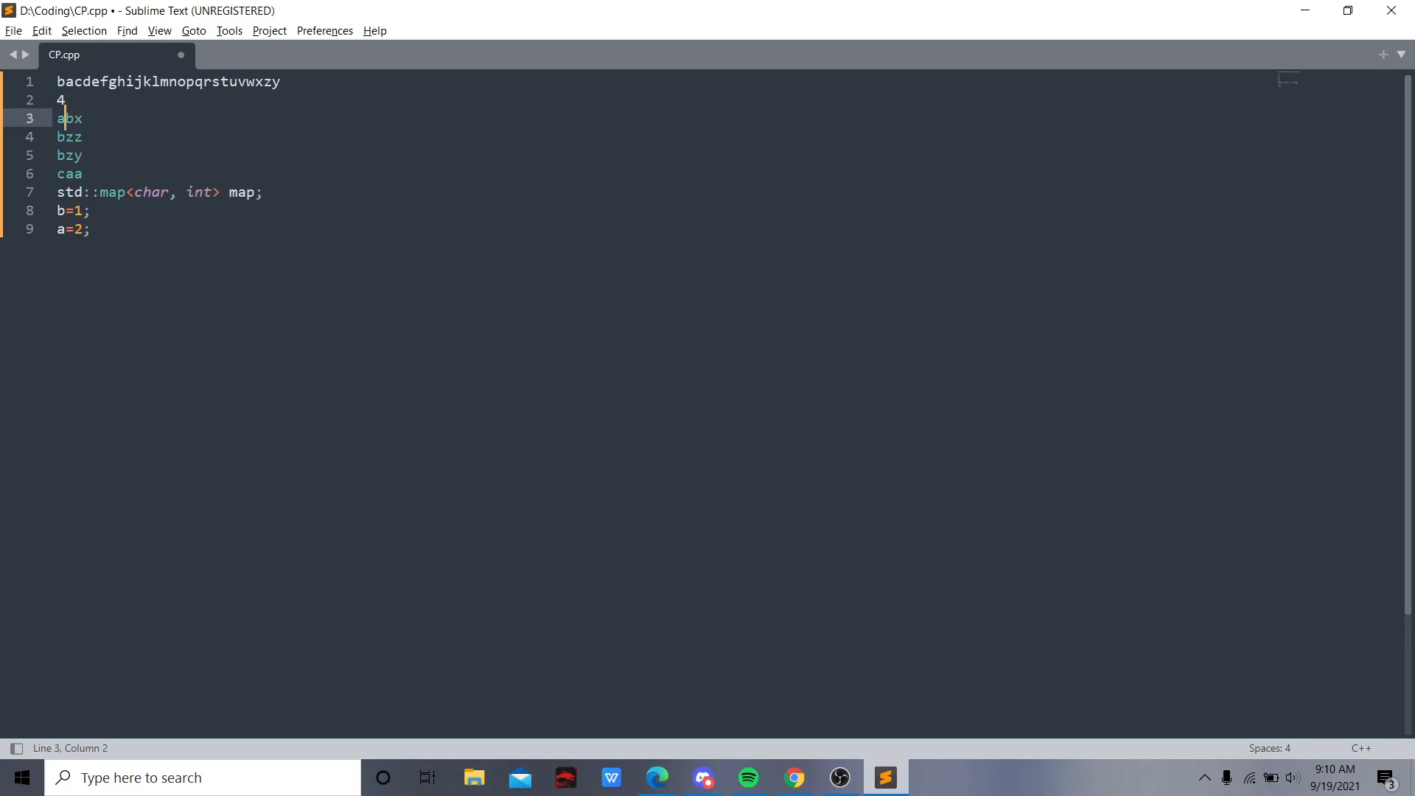
{"action": "left_click", "coordinate": [75, 174]}
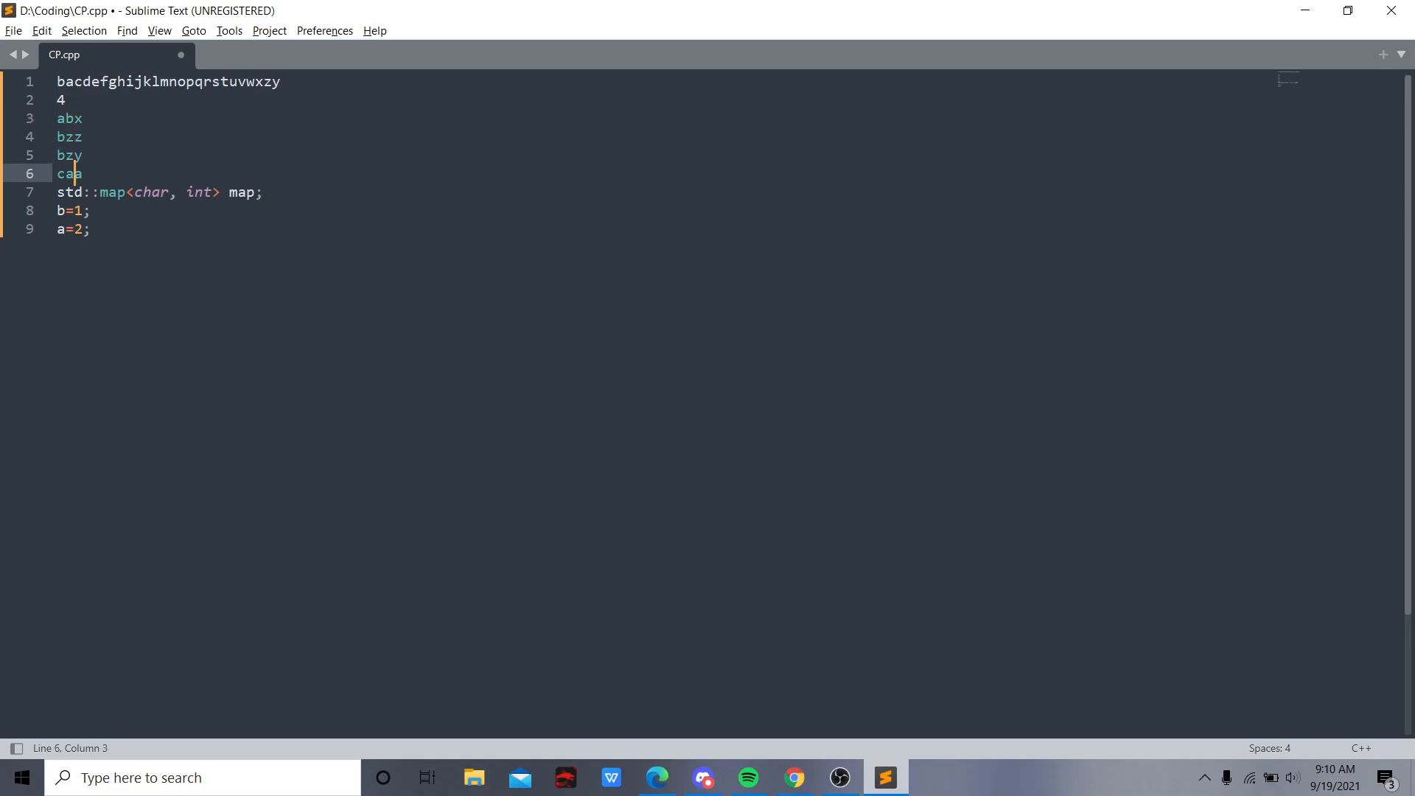
Type a bool sort line, then try a sort(vector,...) call and delete it
{"action": "type", "text": "b"}
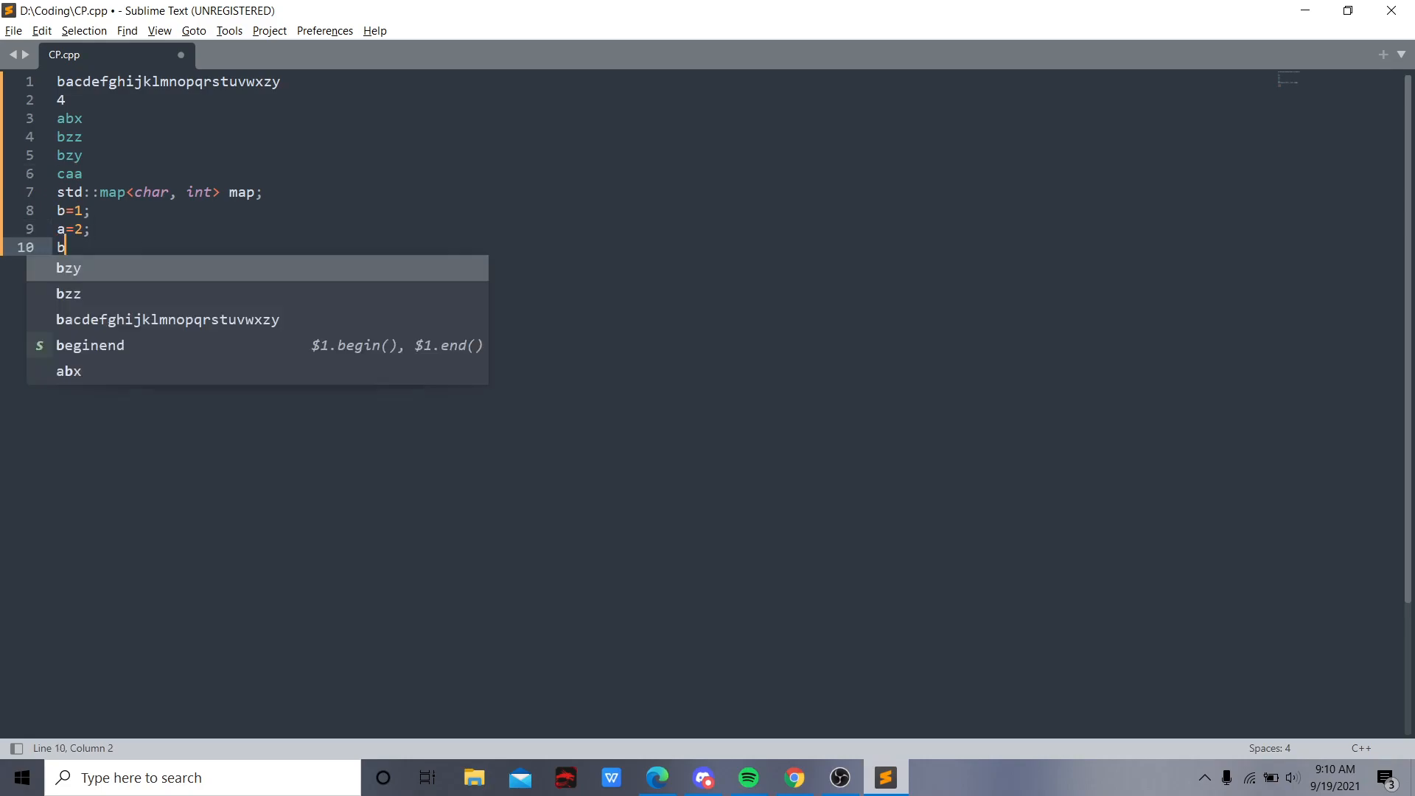
{"action": "type", "text": "ool sort"}
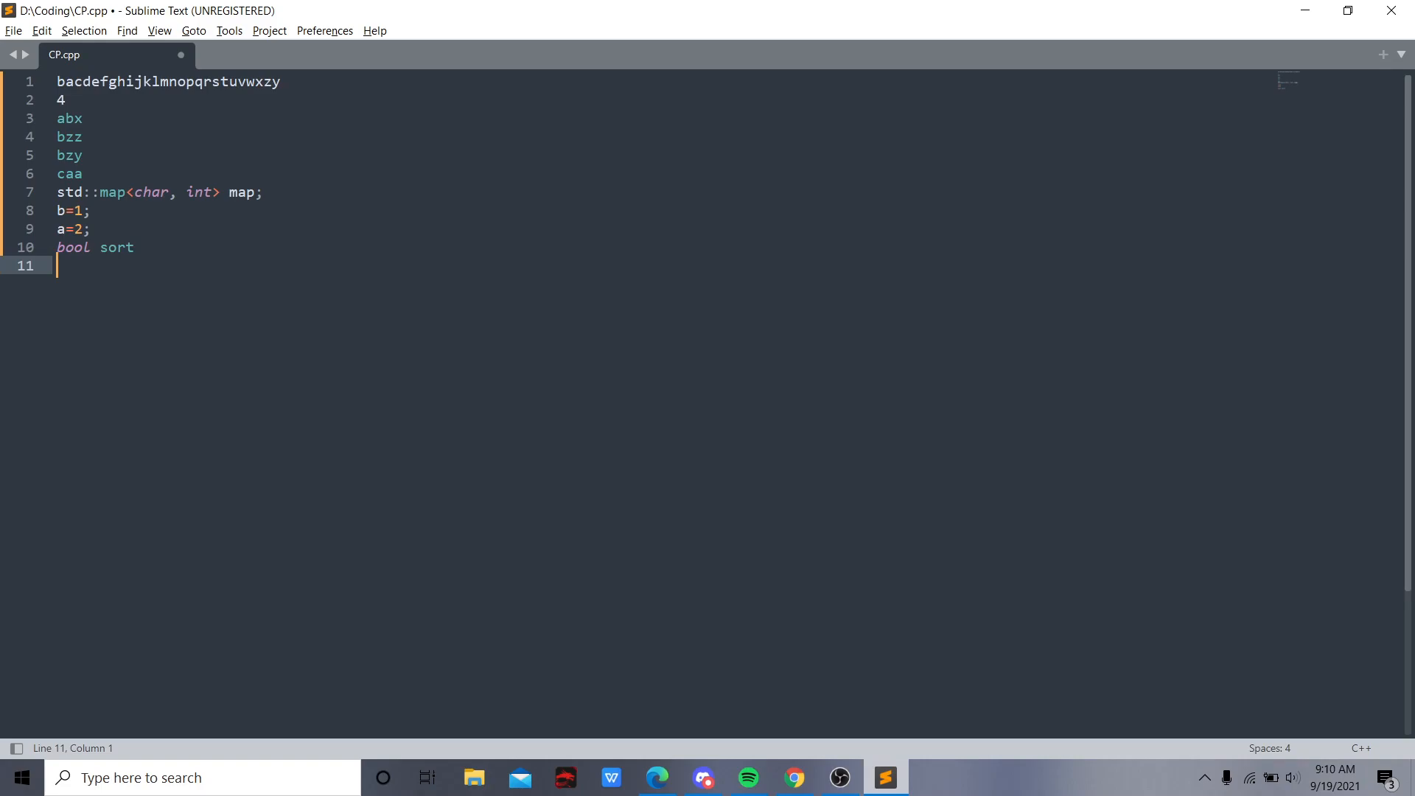
{"action": "type", "text": "sort("}
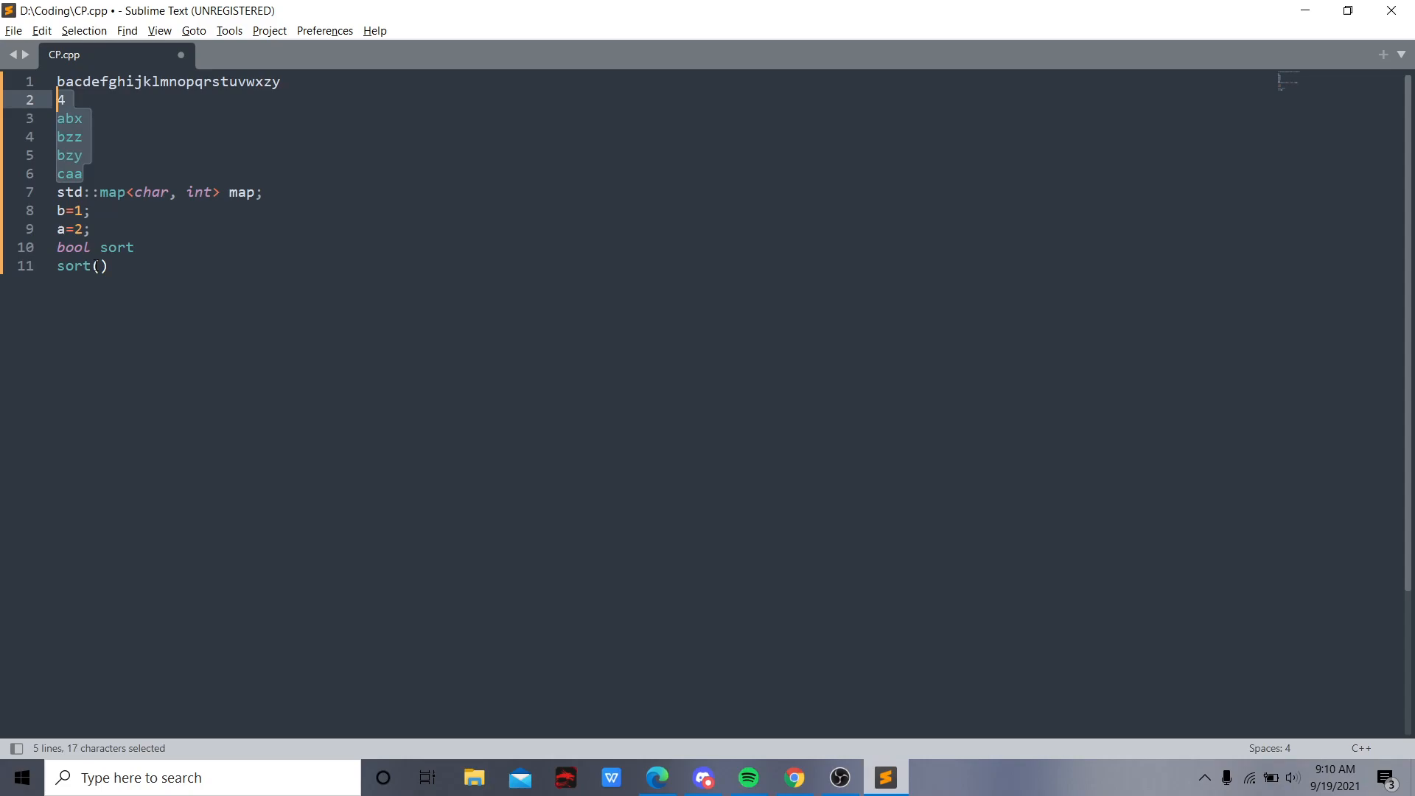
{"action": "type", "text": "ve"}
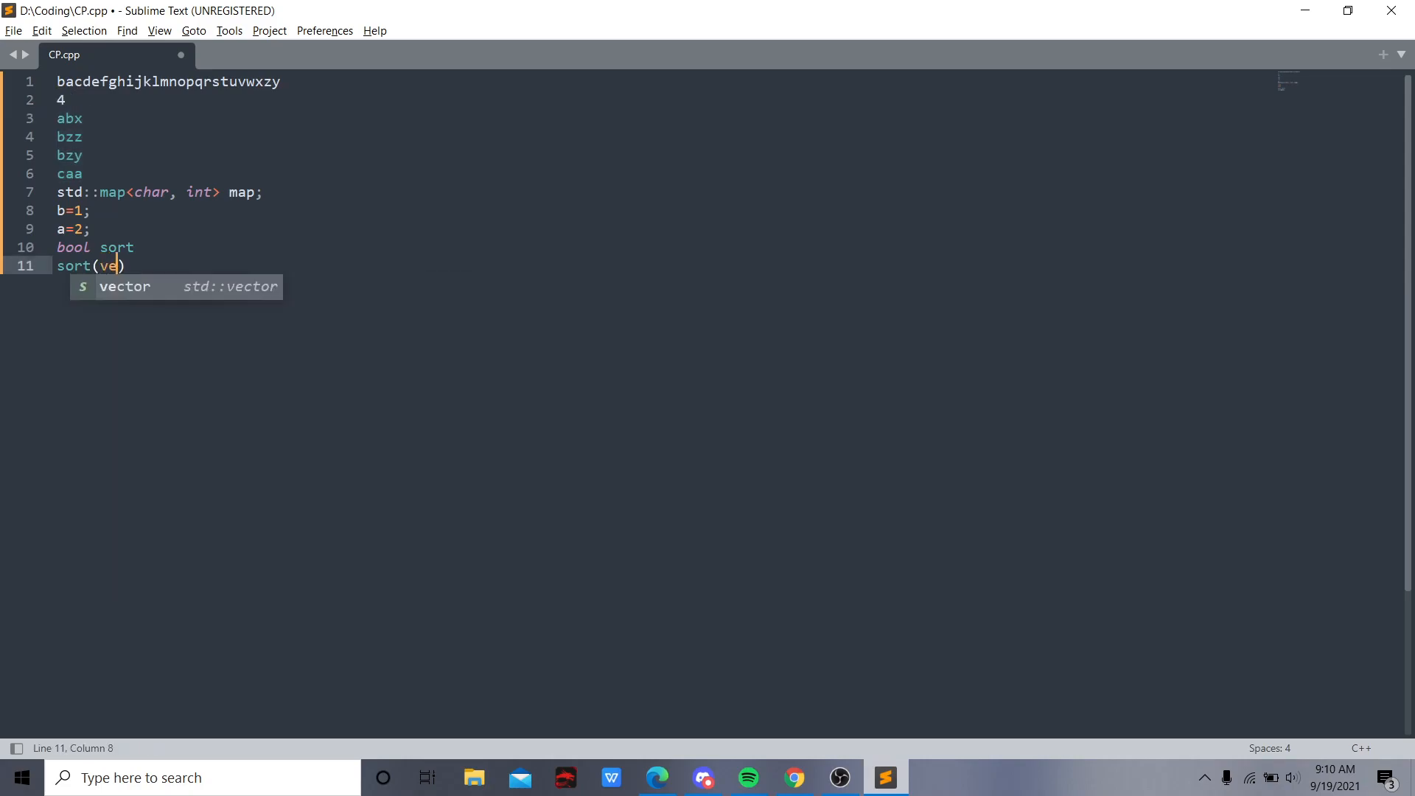
{"action": "key", "text": "Tab"}
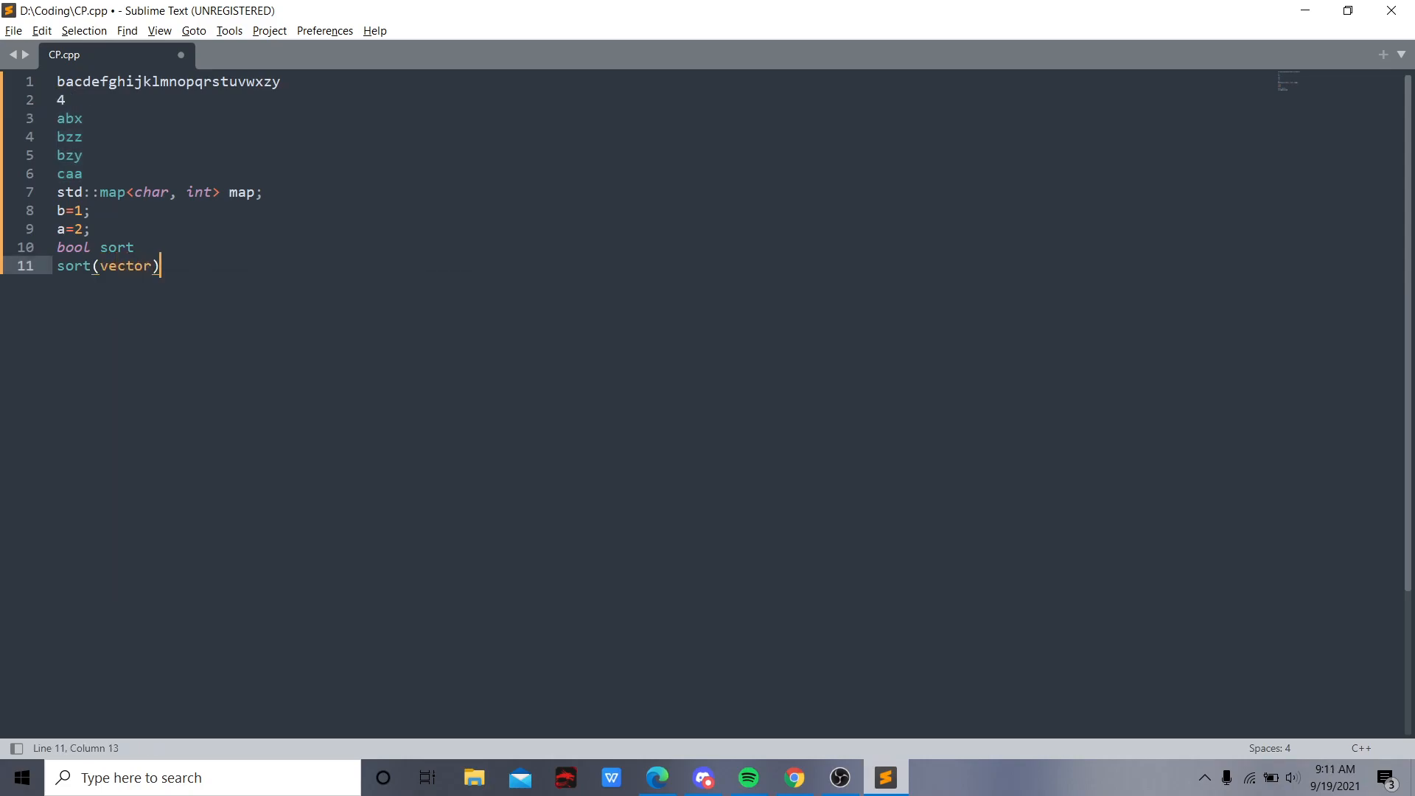
{"action": "type", "text": ","}
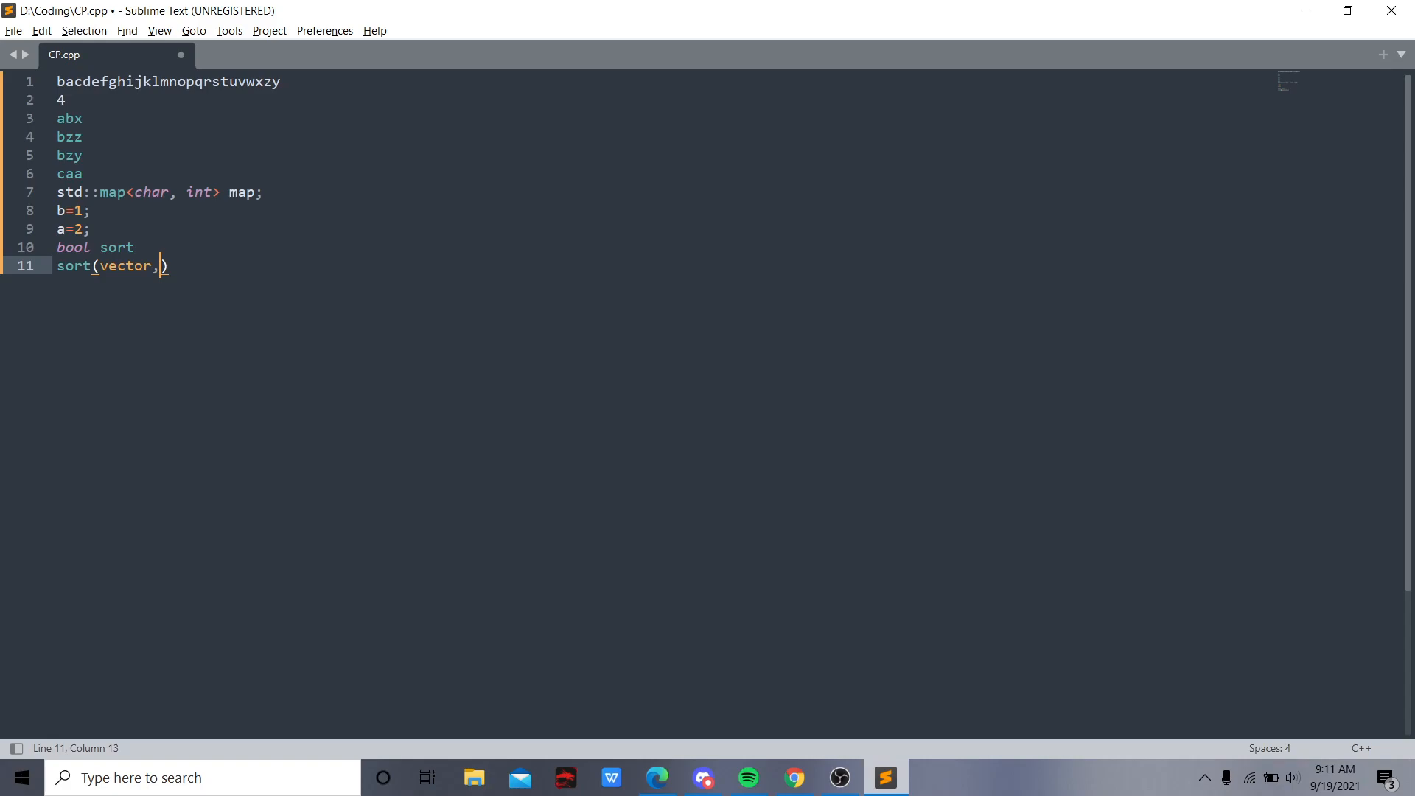
{"action": "type", "text": "so"}
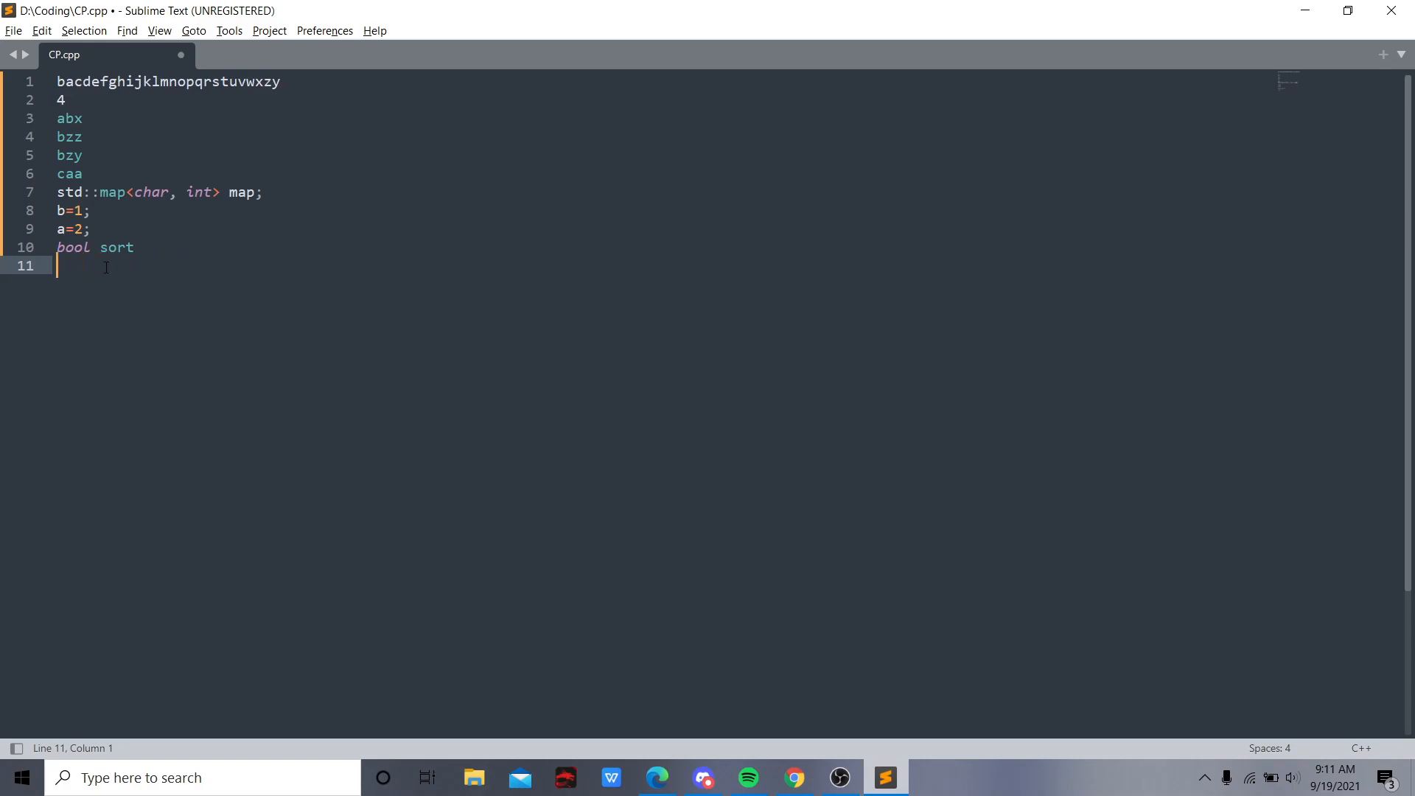
{"action": "key", "text": "Backspace"}
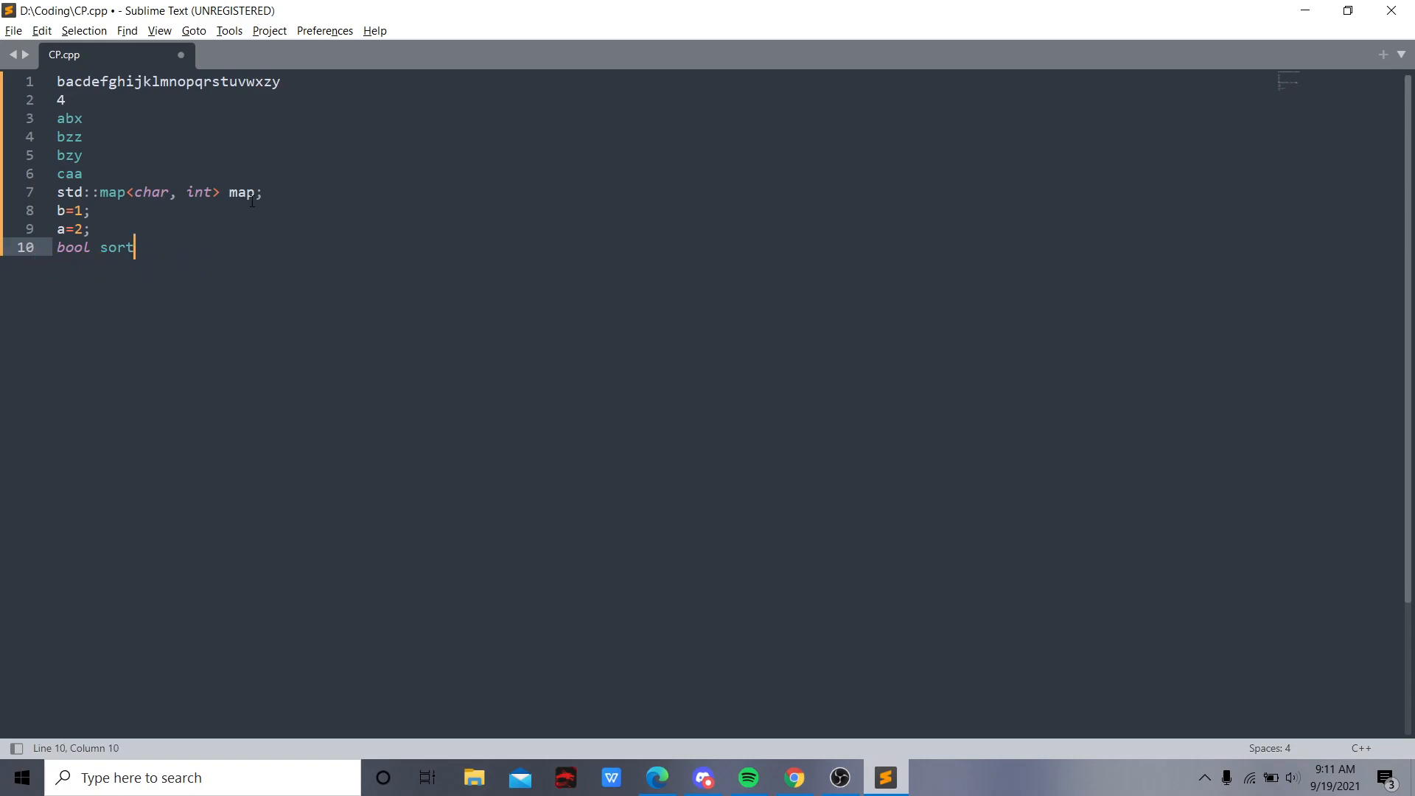
{"action": "left_click", "coordinate": [266, 193]}
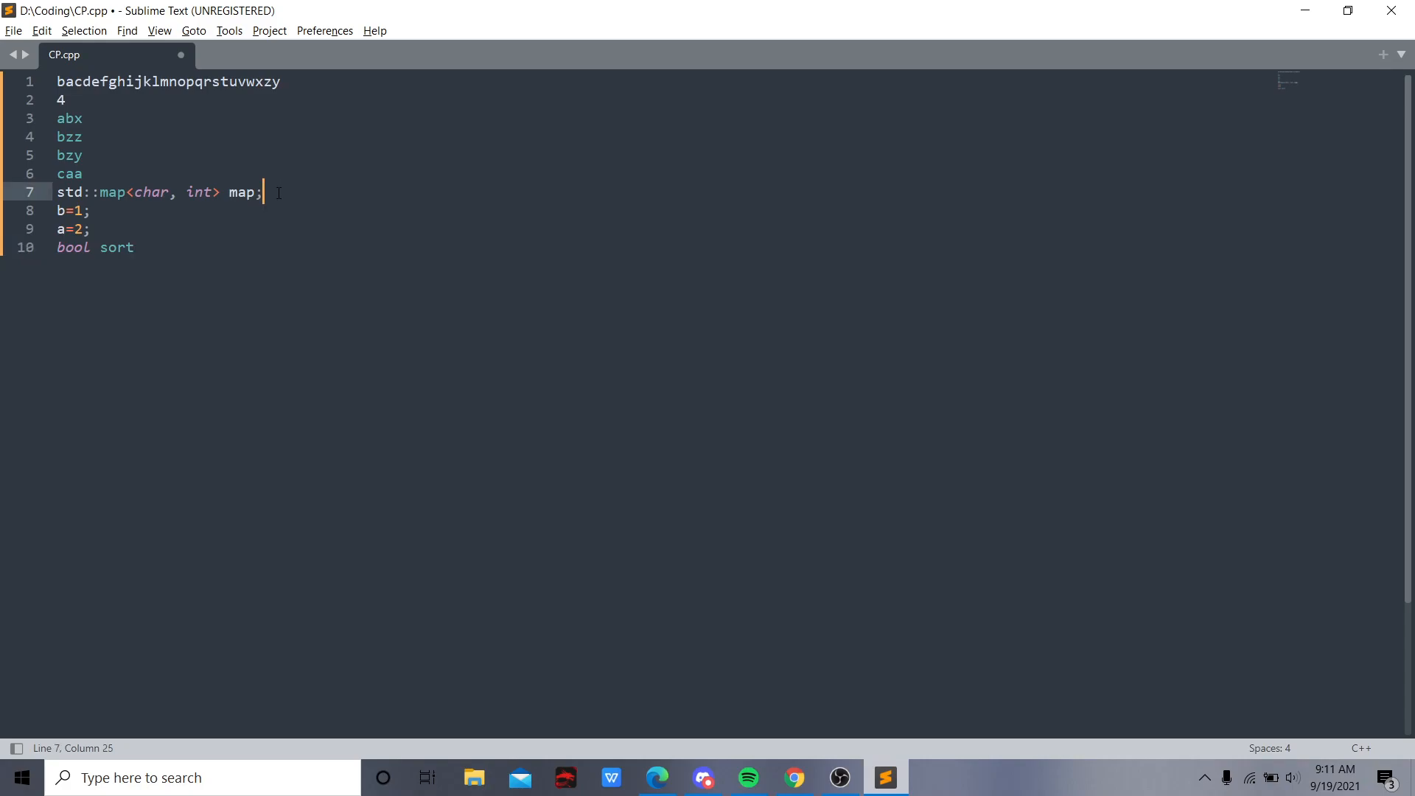
{"action": "mouse_move", "coordinate": [298, 289]}
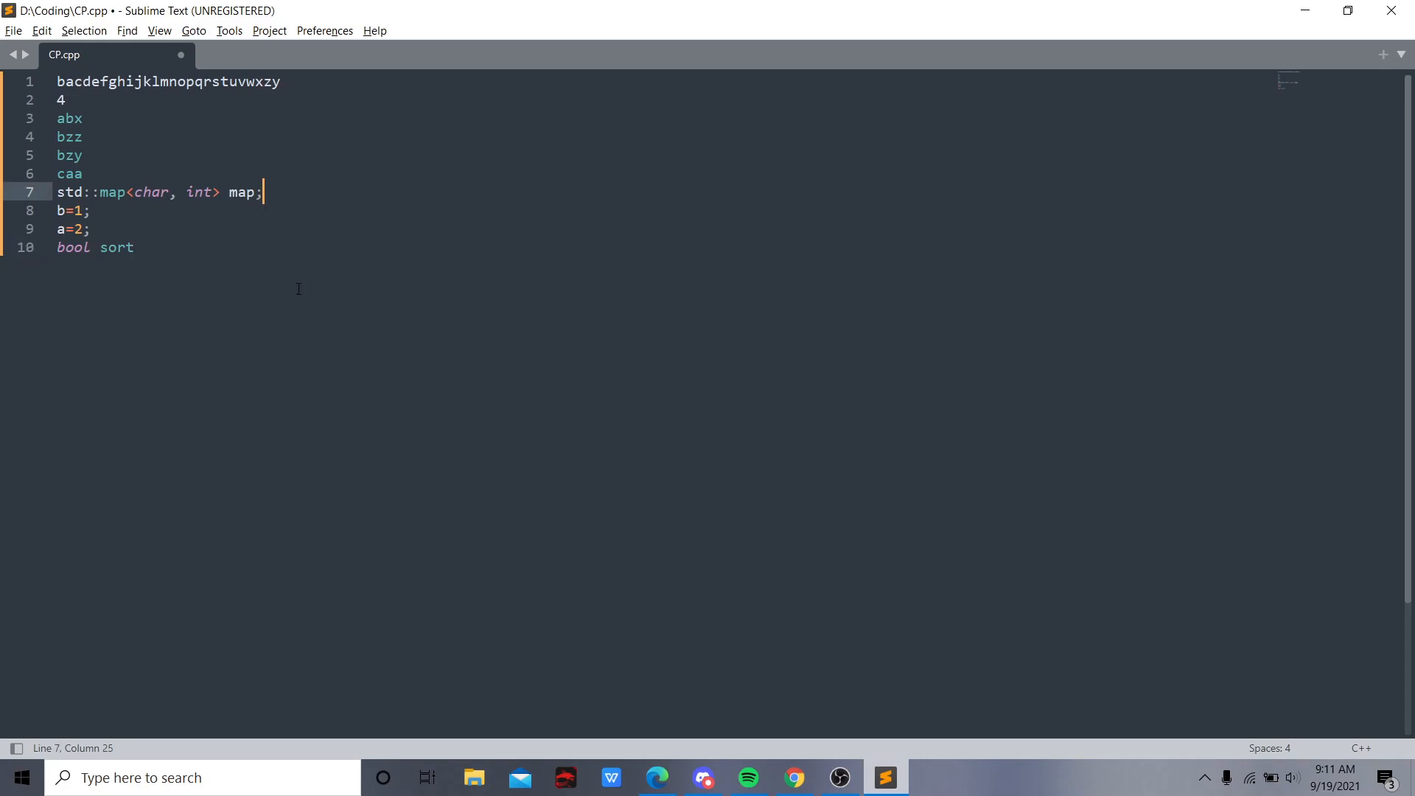
{"action": "mouse_move", "coordinate": [272, 271]}
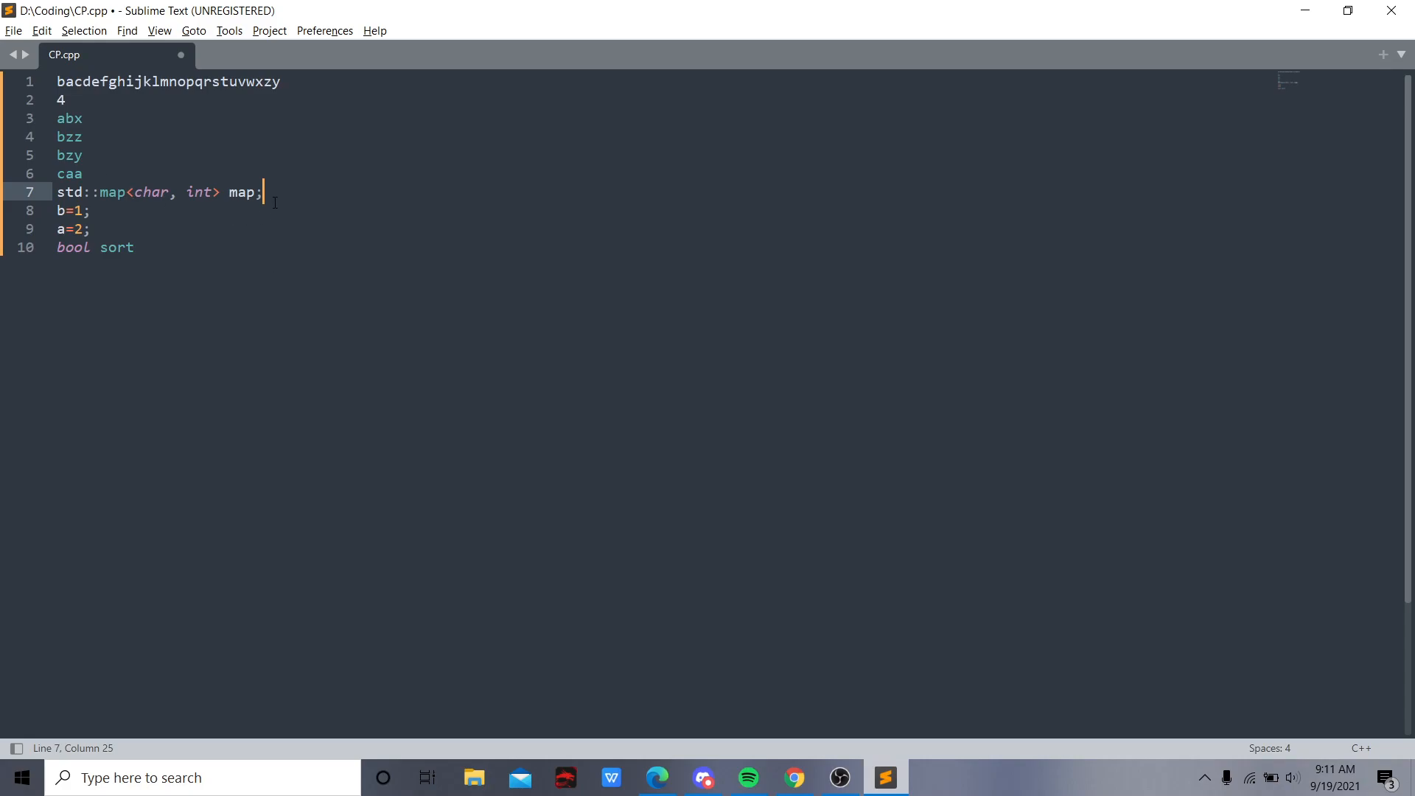
{"action": "mouse_move", "coordinate": [795, 777]}
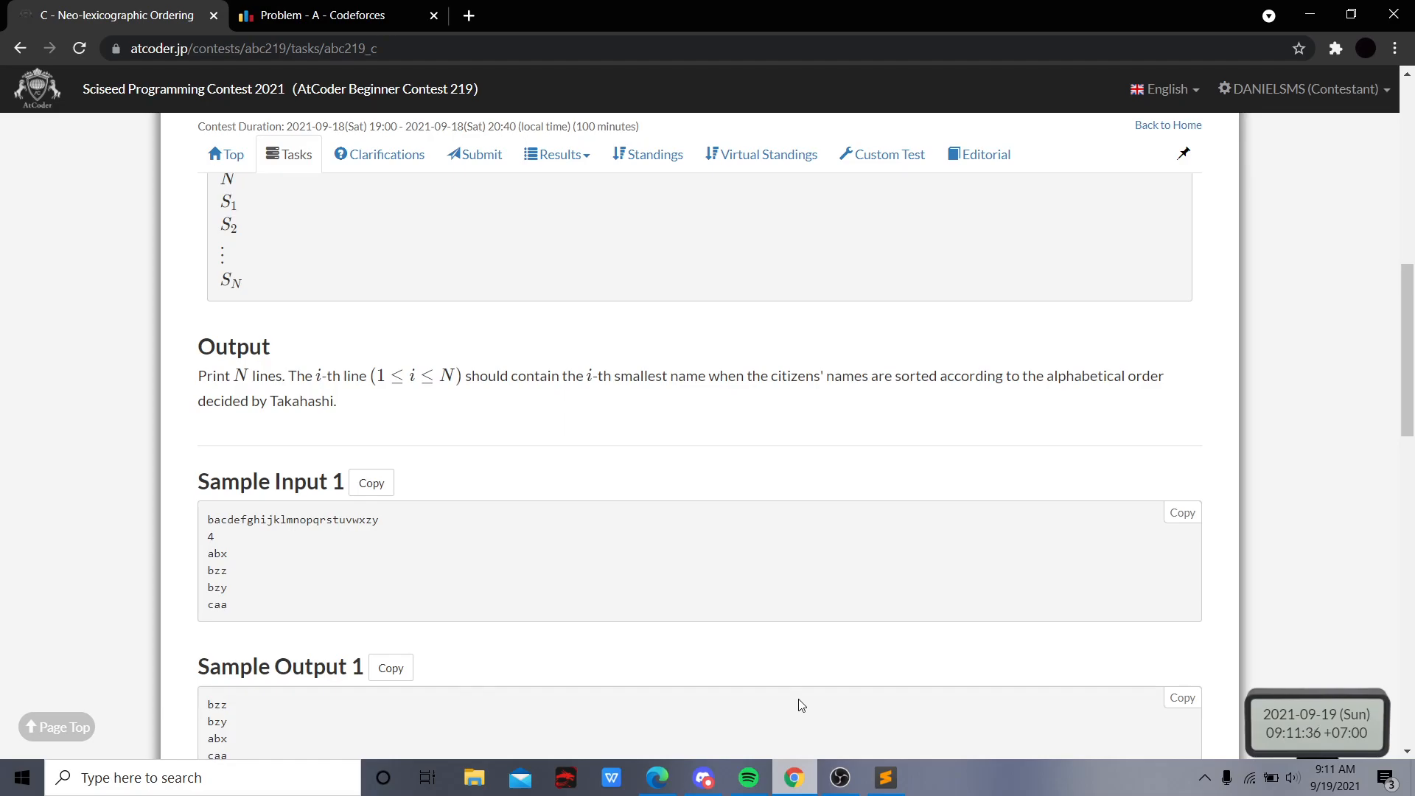
Scroll the problem page down to the sample inputs and outputs
{"action": "scroll", "scroll_direction": "down", "scroll_amount": 3}
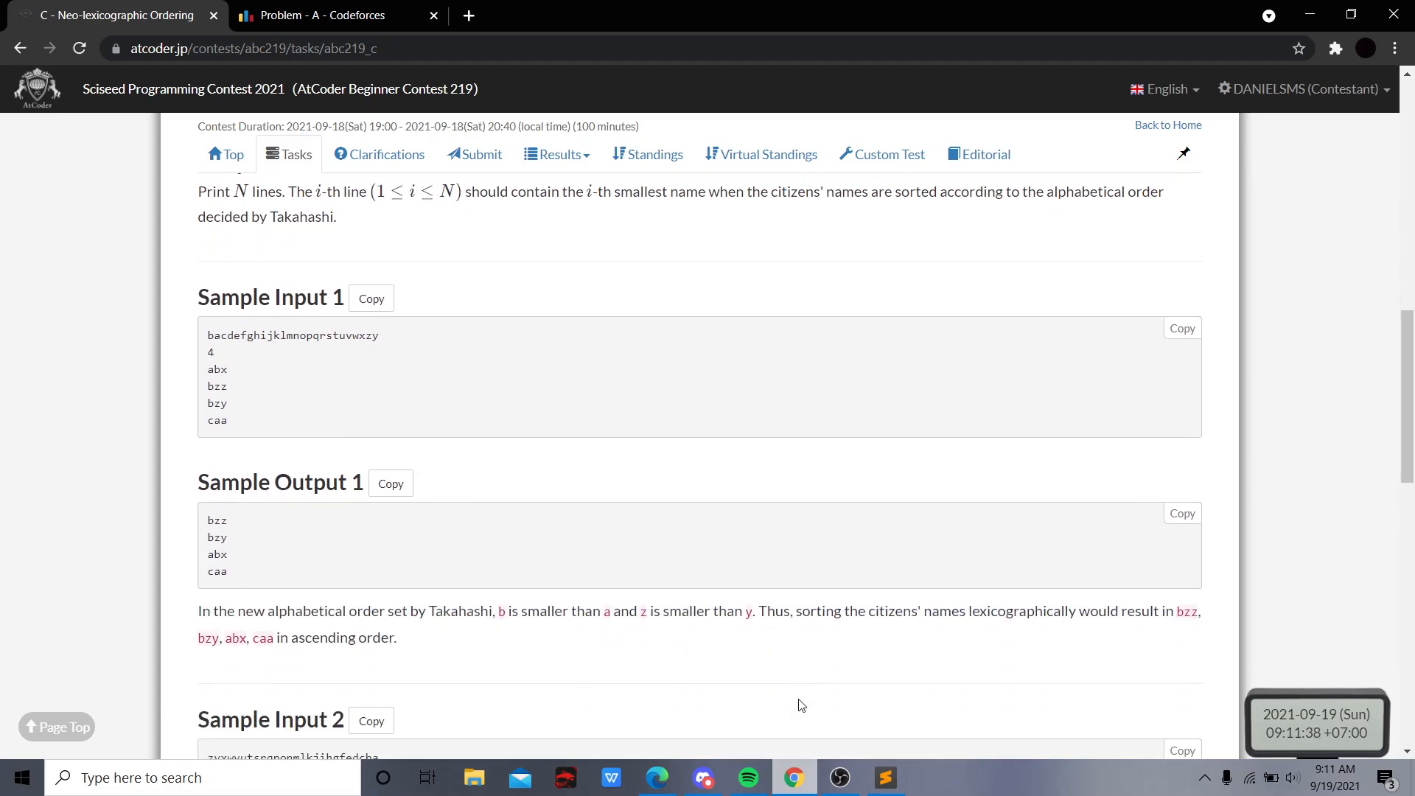
{"action": "scroll", "scroll_direction": "down", "scroll_amount": 3}
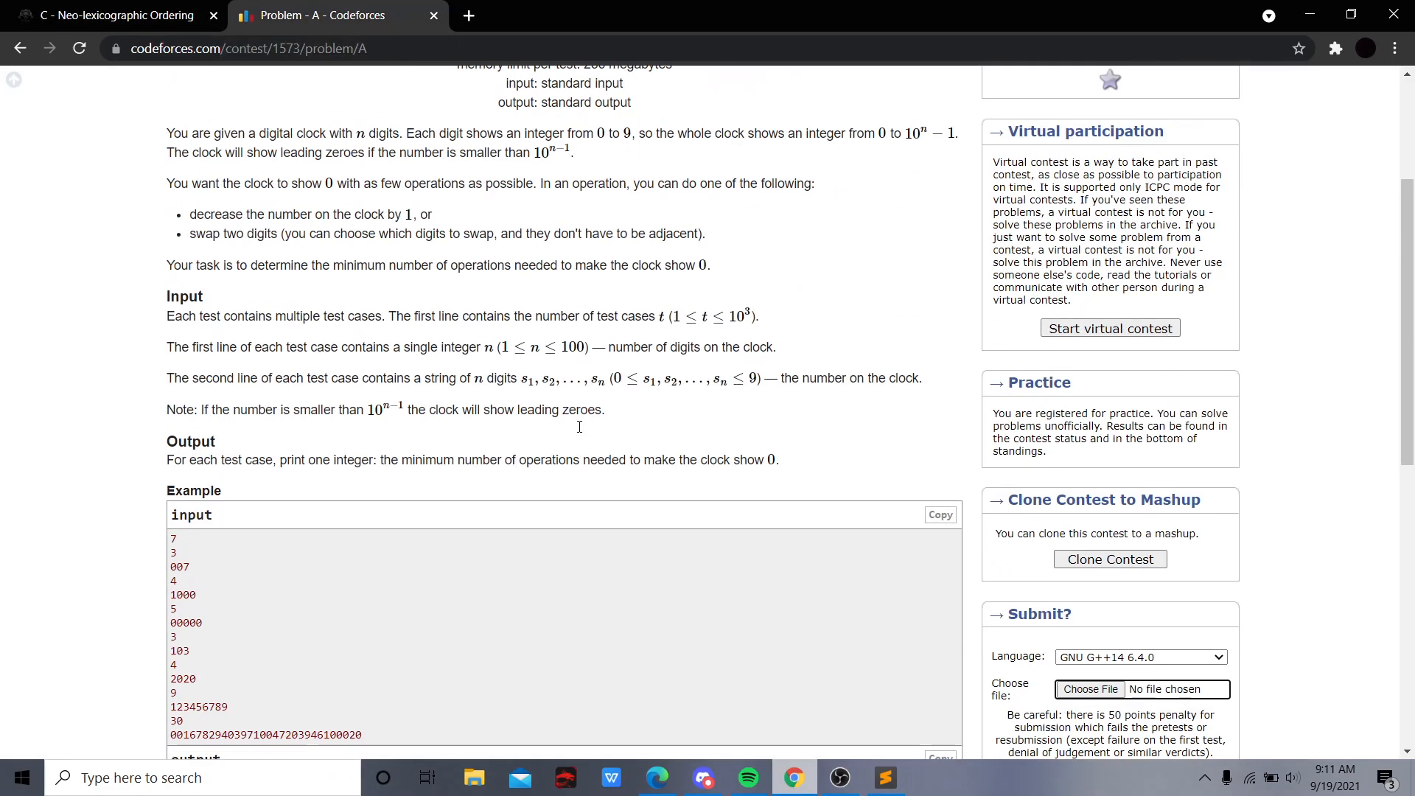
Scroll Codeforces 1573A to the example and bring test case 9 / 123456789 into Sublime Text
{"action": "scroll", "scroll_direction": "up", "scroll_amount": 3}
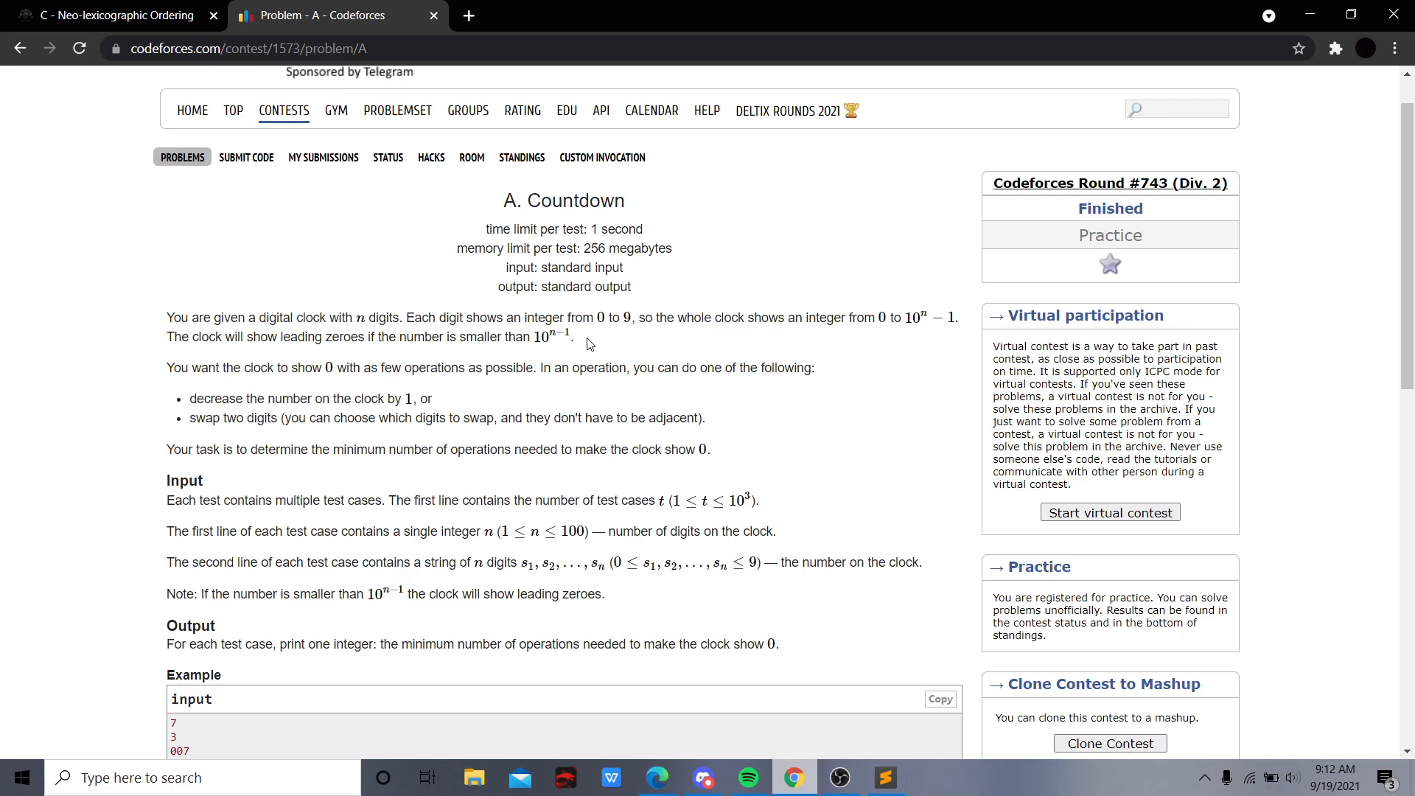
{"action": "scroll", "scroll_direction": "down", "scroll_amount": 3}
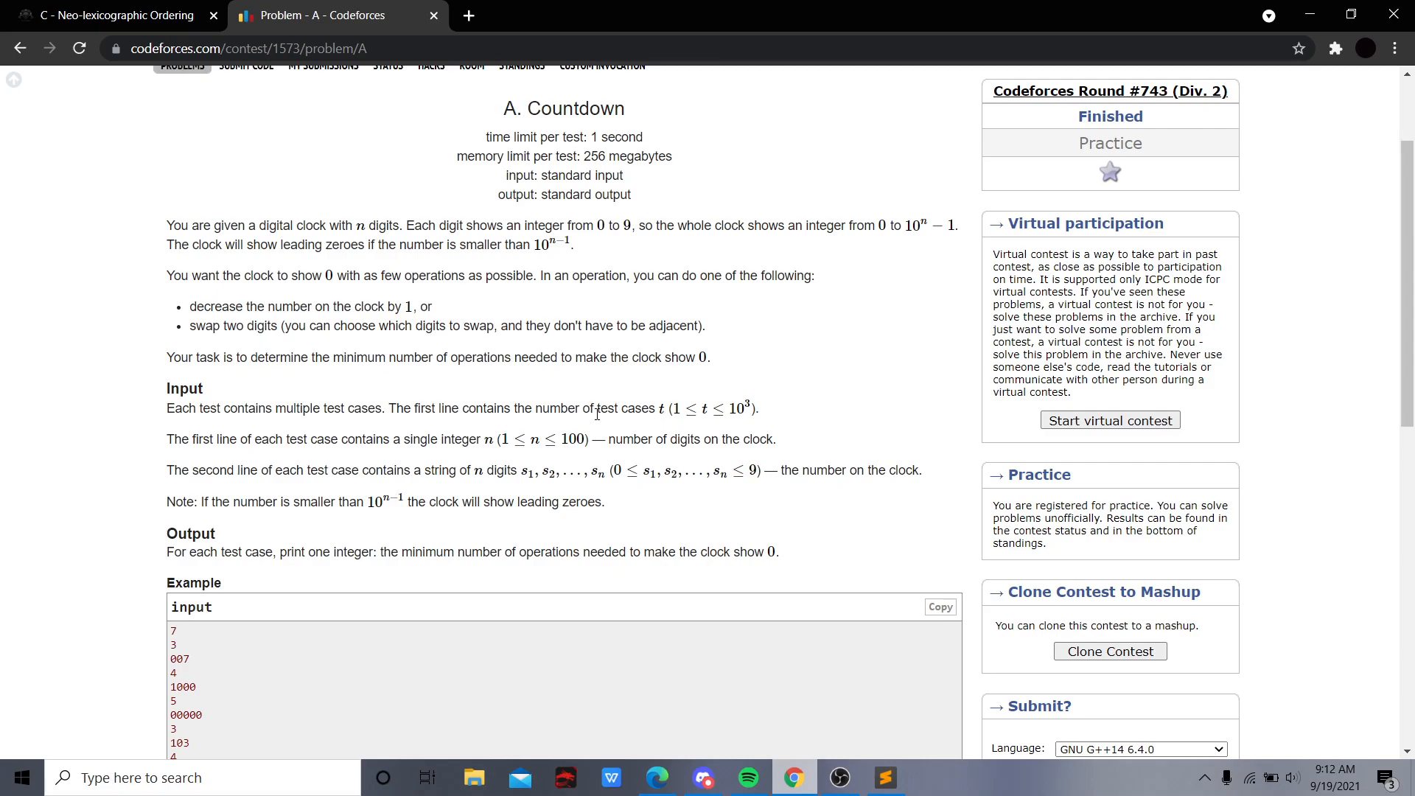
{"action": "scroll", "scroll_direction": "down", "scroll_amount": 3}
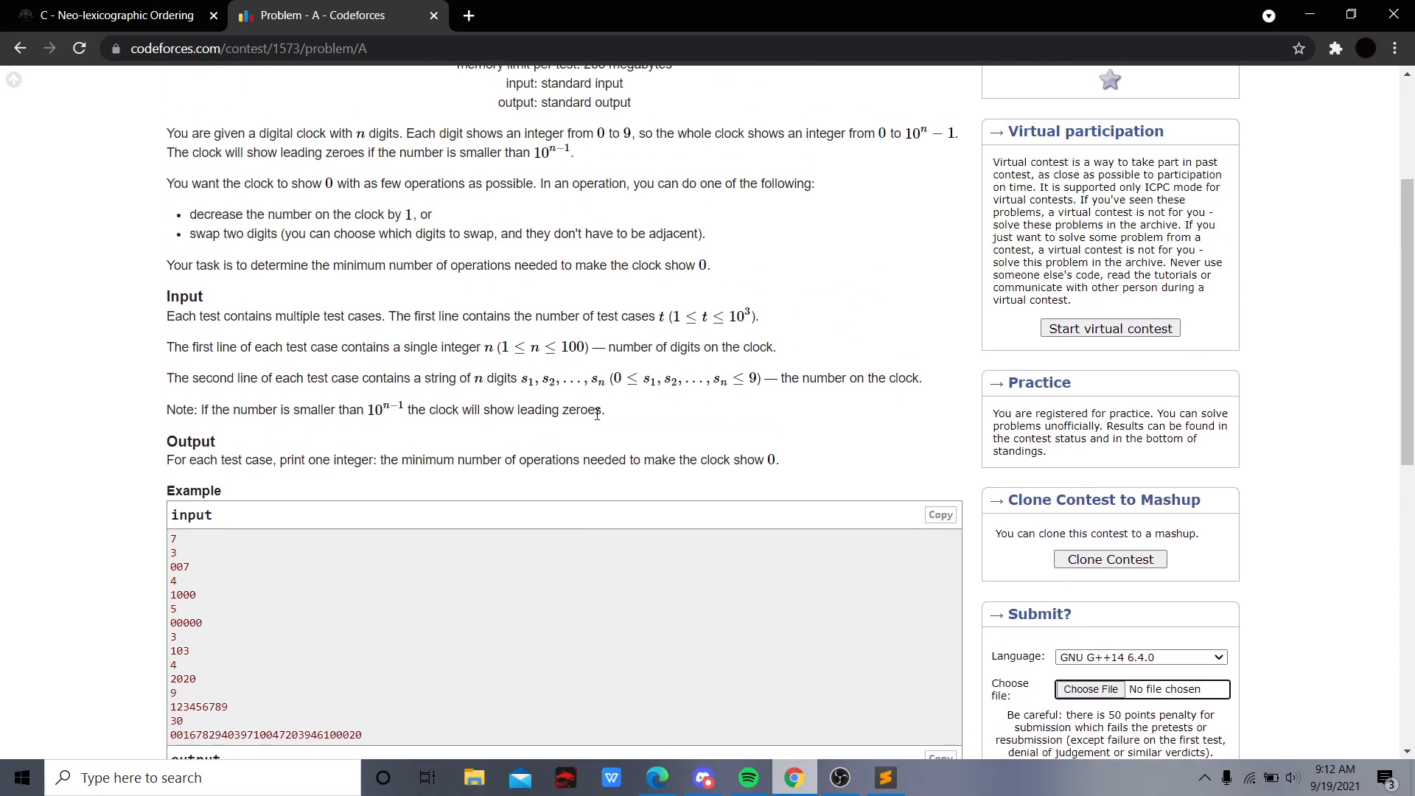
{"action": "mouse_move", "coordinate": [570, 406]}
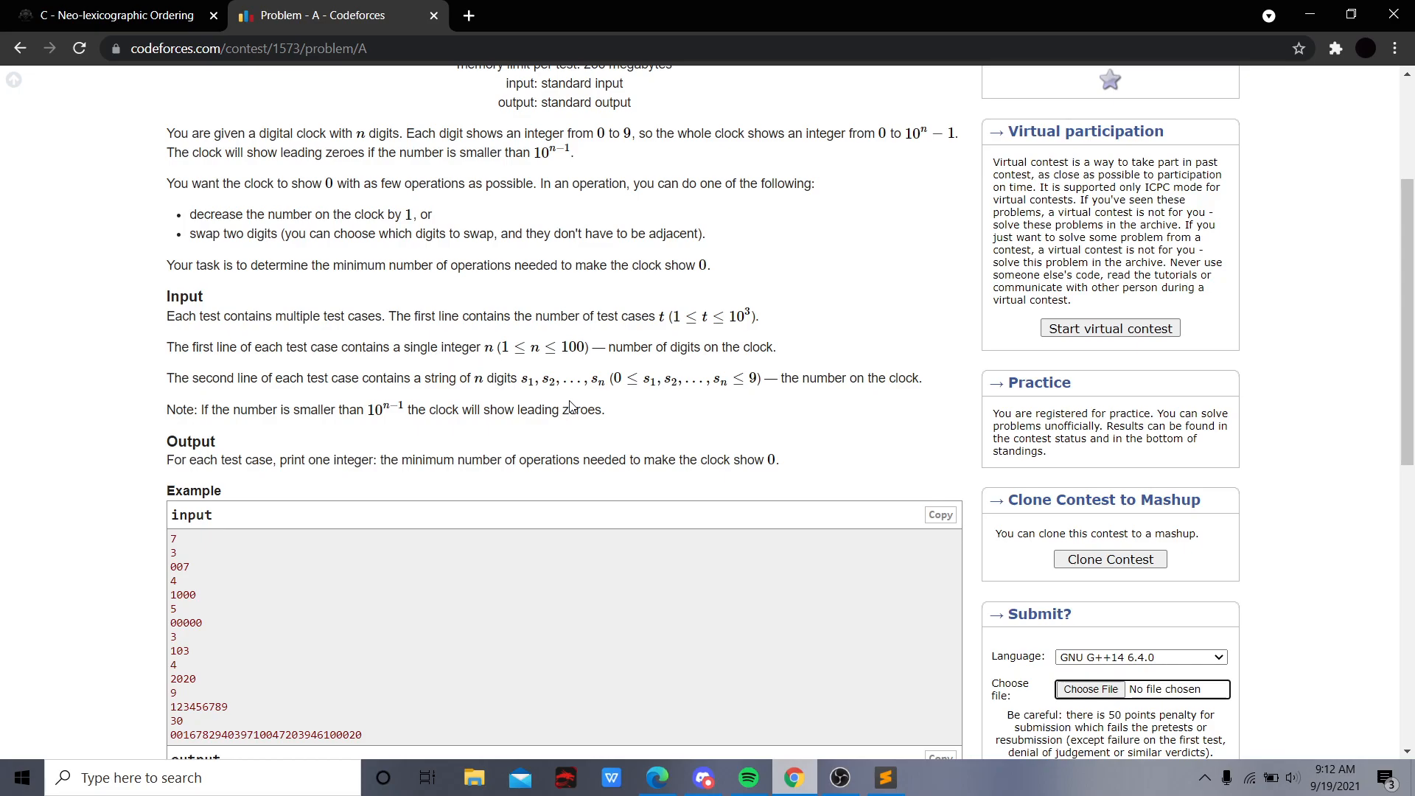
{"action": "scroll", "scroll_direction": "down", "scroll_amount": 3}
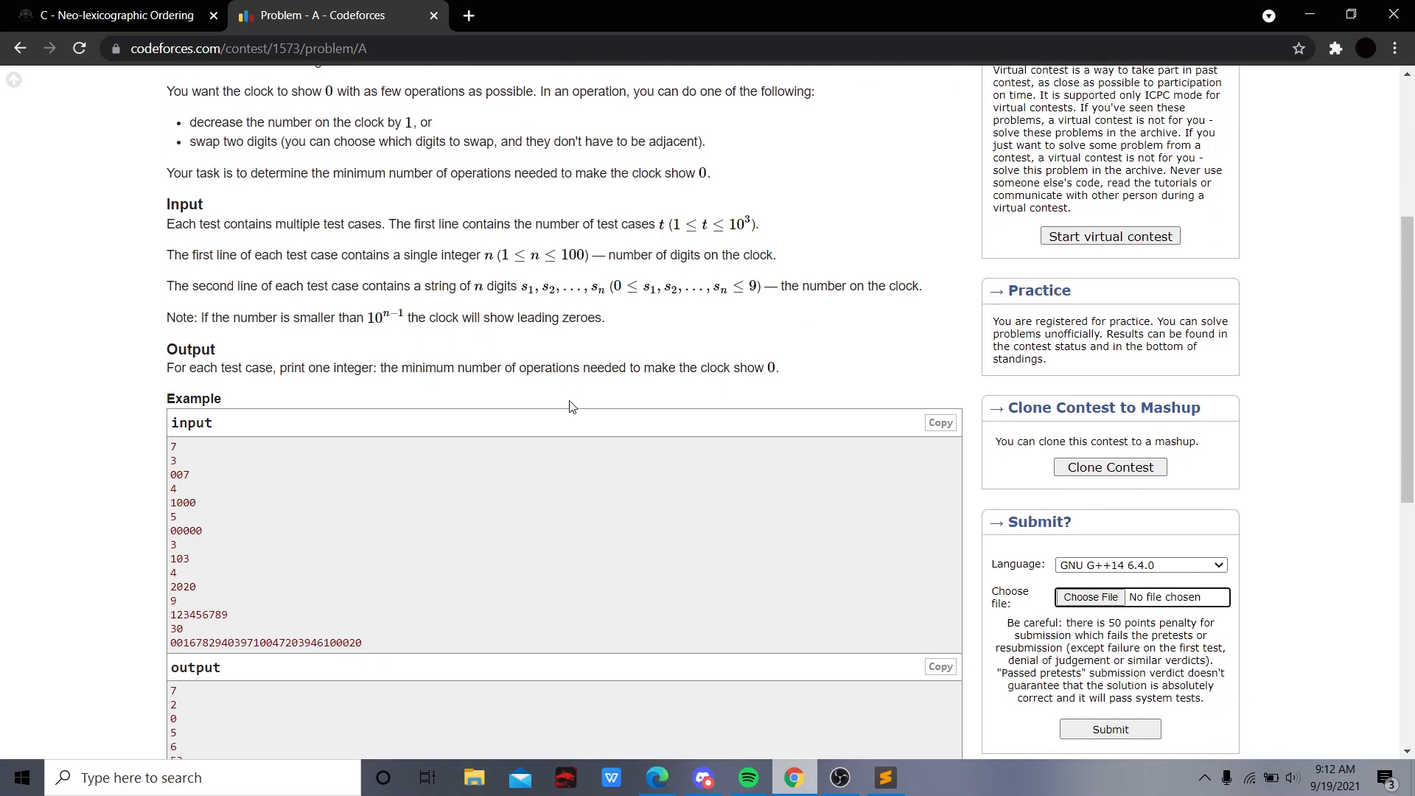
{"action": "mouse_move", "coordinate": [47, 484]}
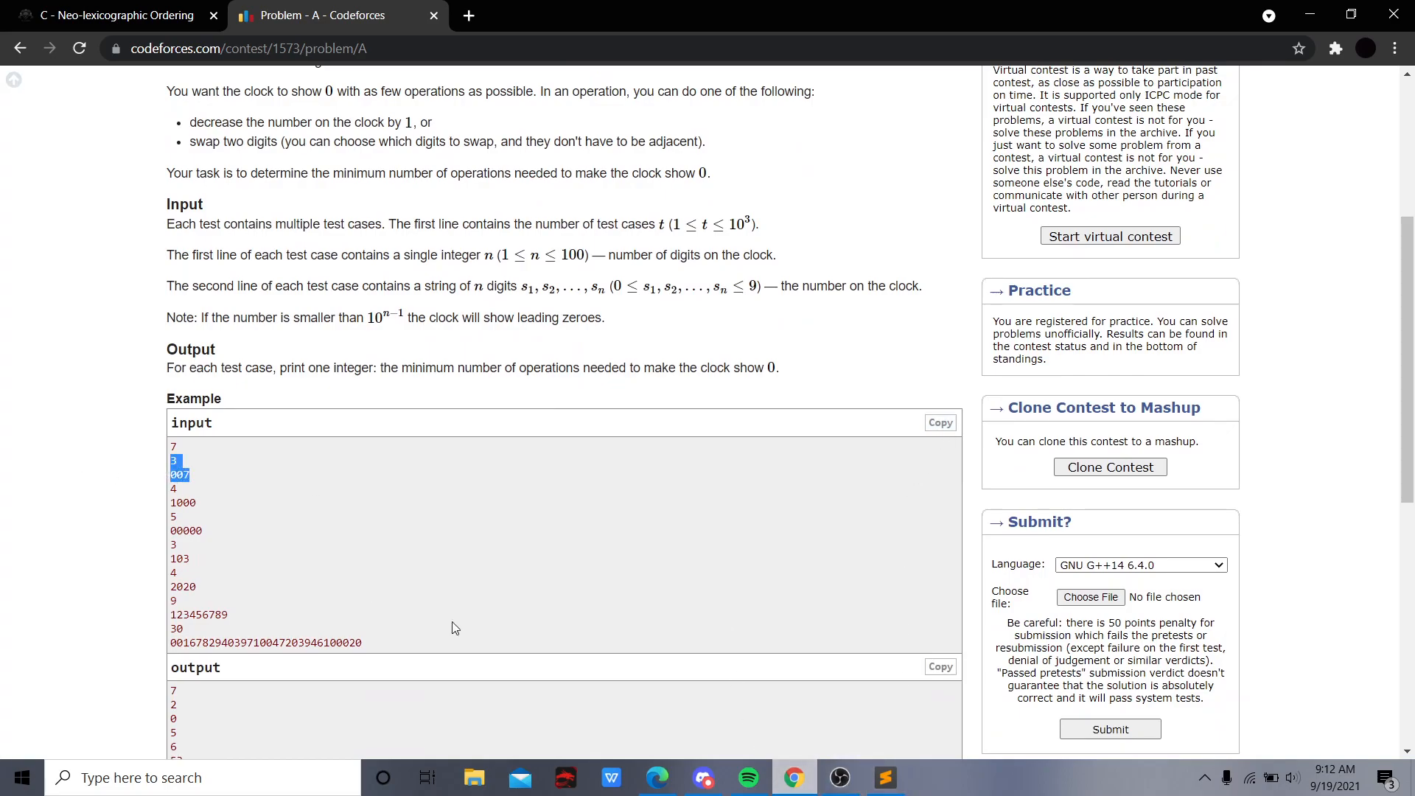
{"action": "mouse_move", "coordinate": [256, 636]}
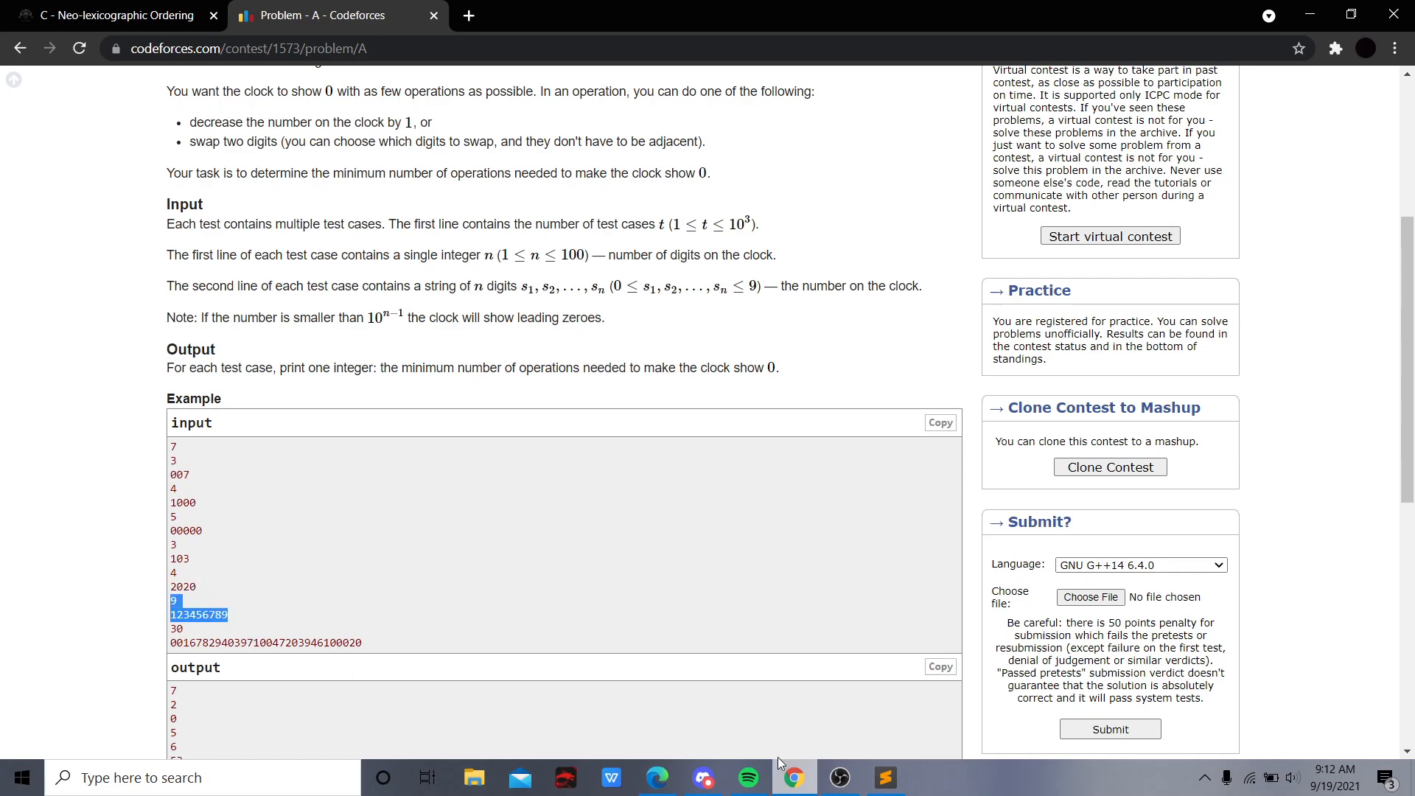
{"action": "left_click", "coordinate": [885, 777]}
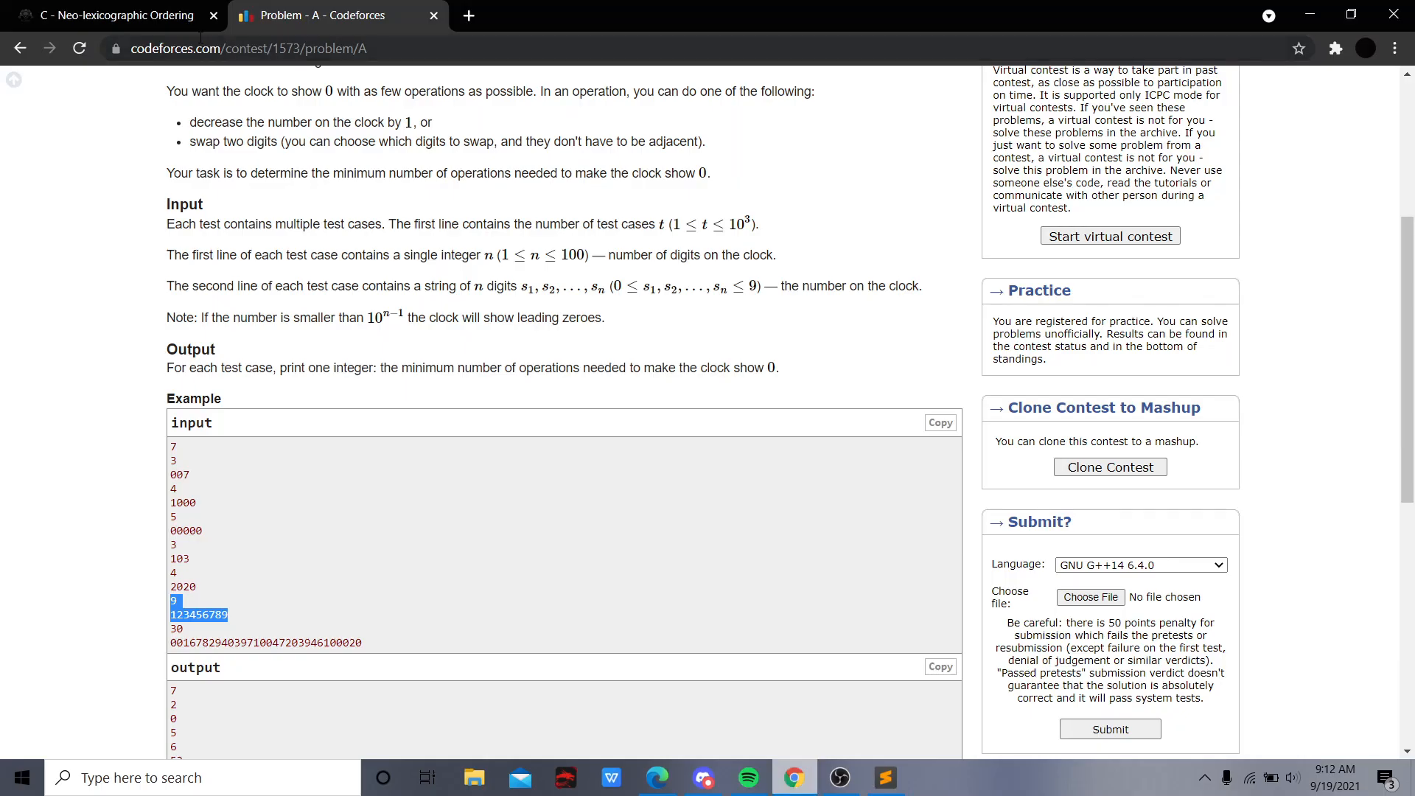
{"action": "left_click", "coordinate": [884, 778]}
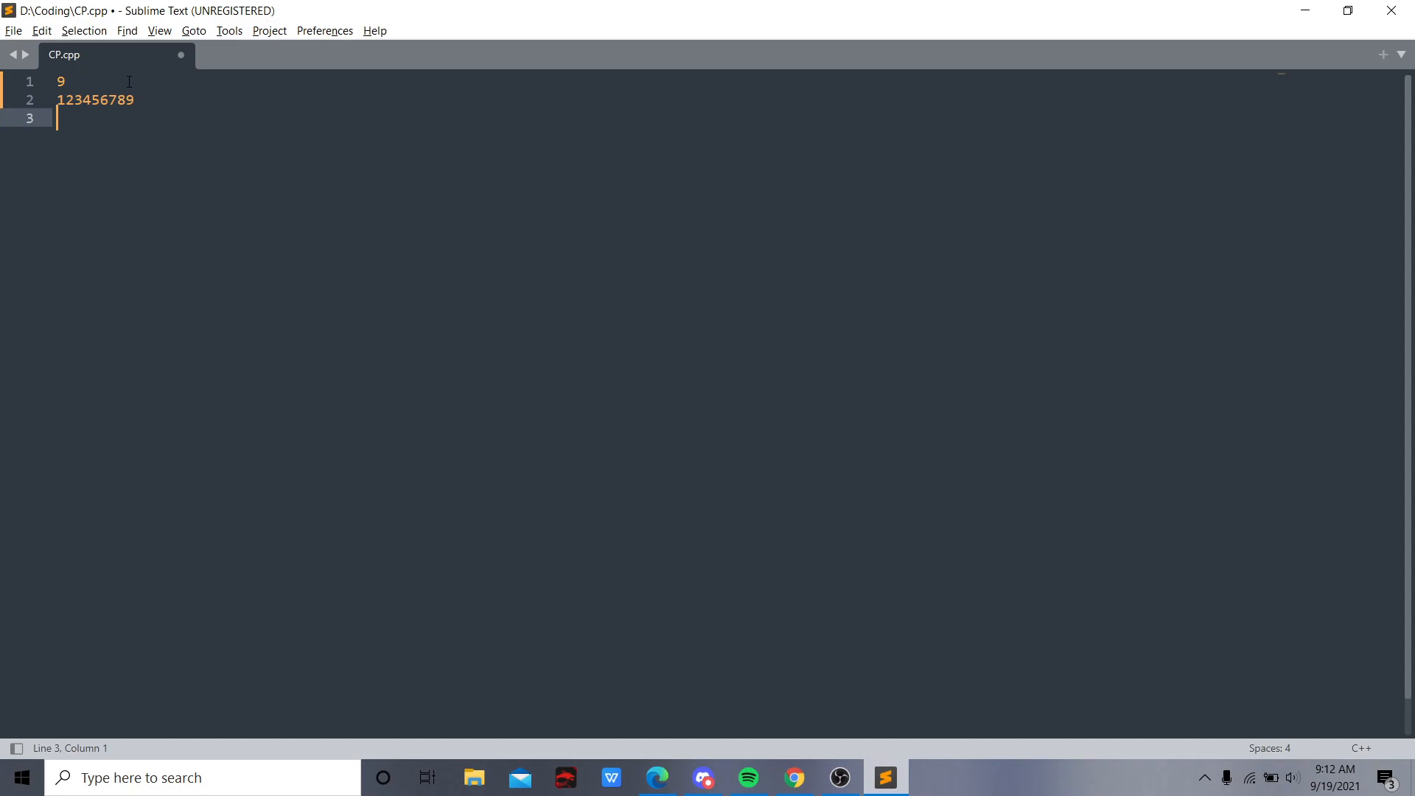
{"action": "mouse_move", "coordinate": [329, 244]}
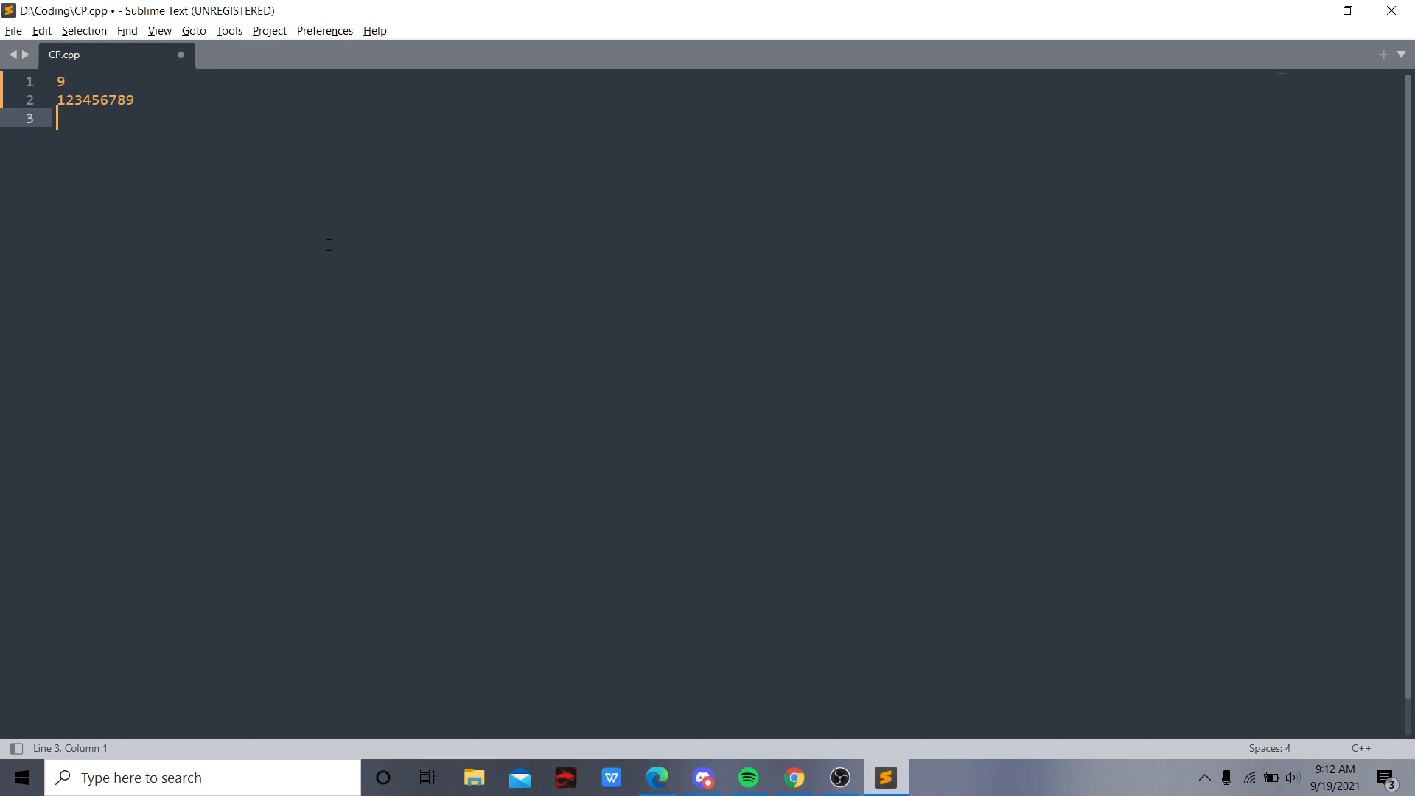
Type the sum breakdown 9+8+1+7+1+6+1...+ for the 123456789 case
{"action": "type", "text": "9"}
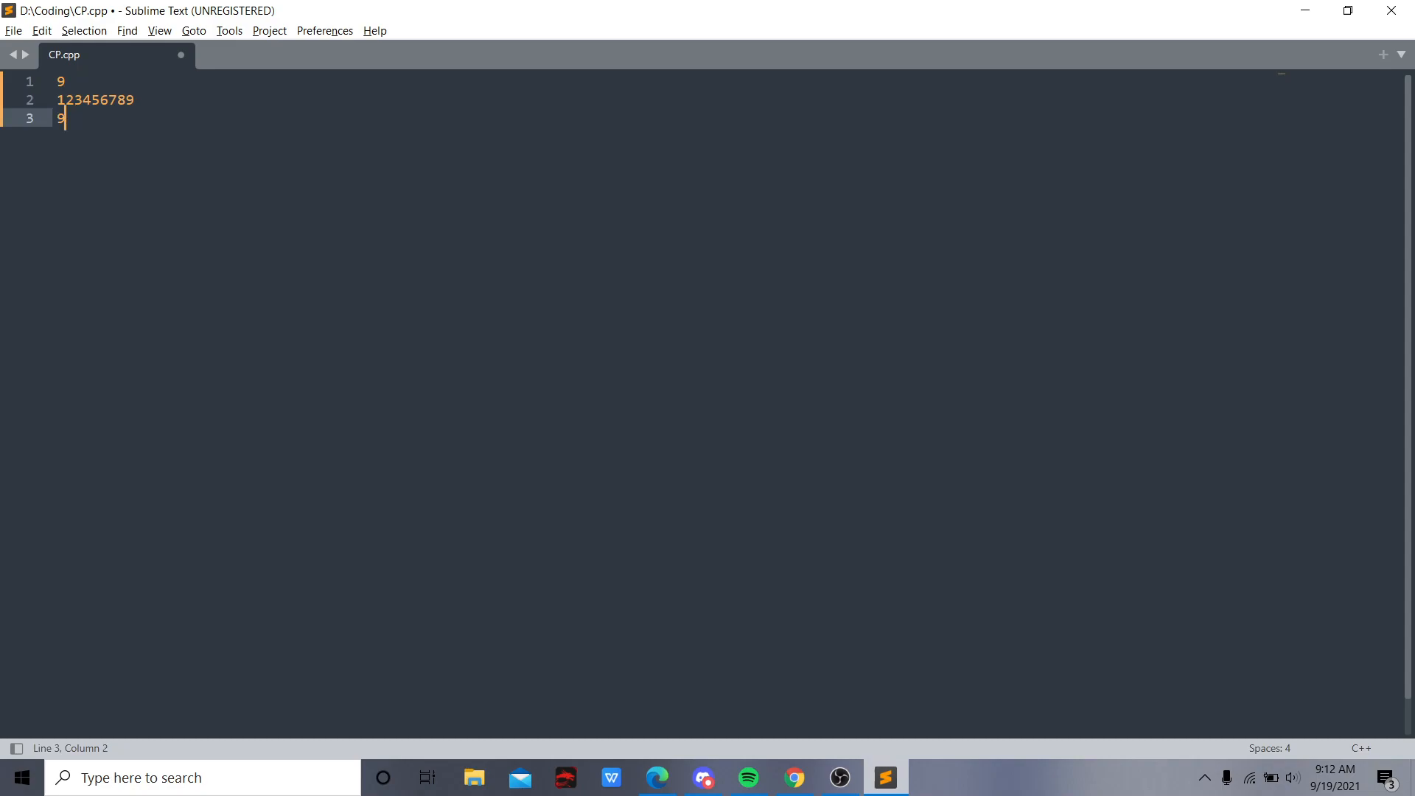
{"action": "type", "text": "+8"}
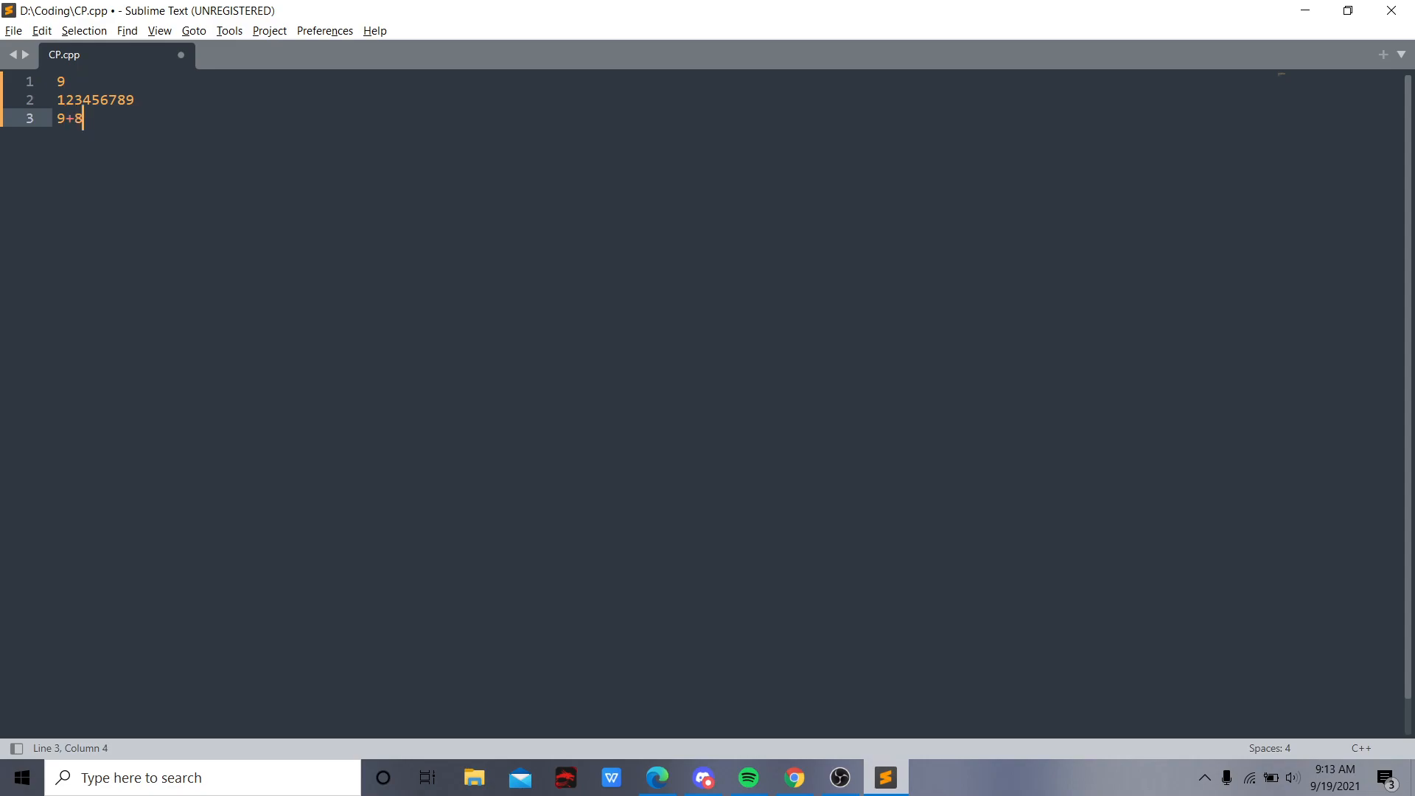
{"action": "type", "text": "+1"}
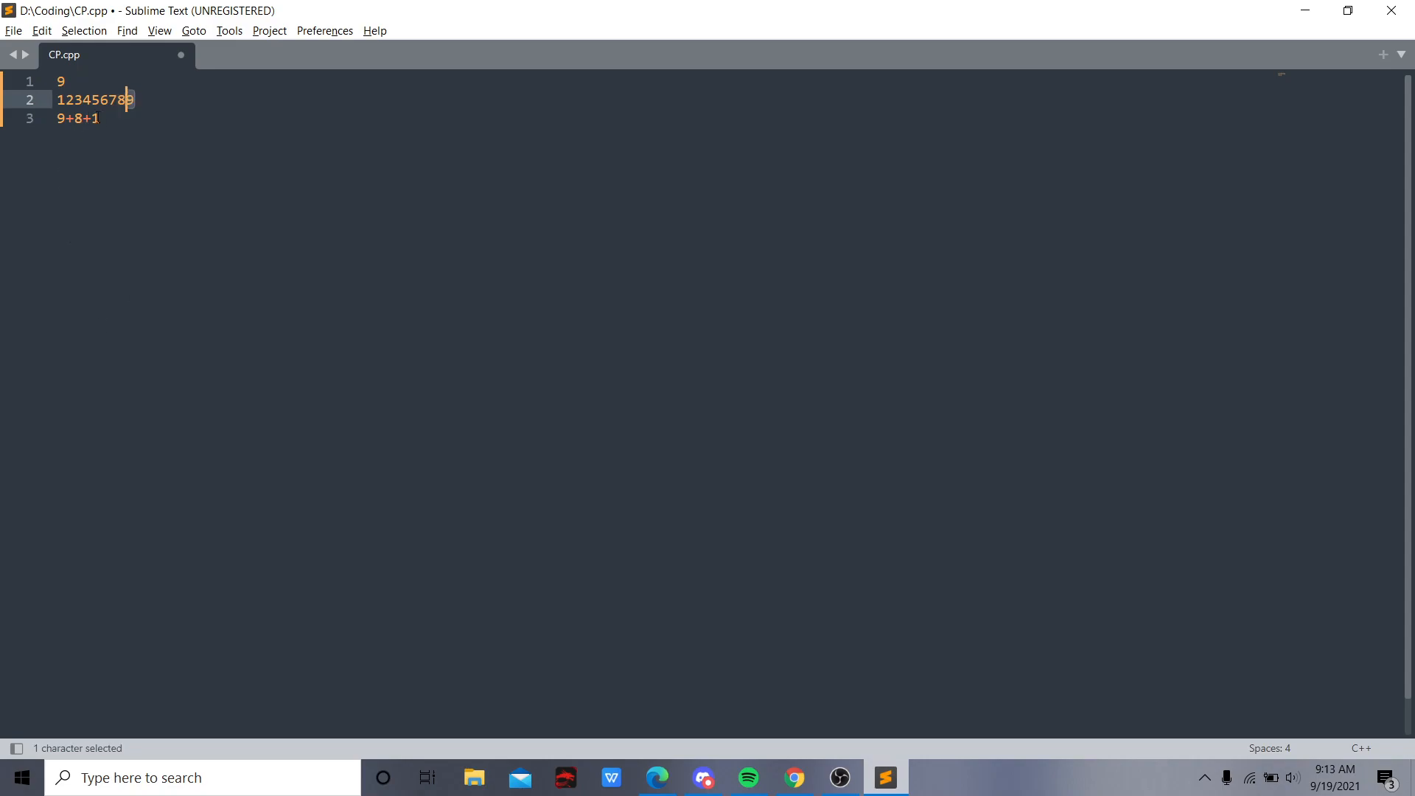
{"action": "type", "text": "+7+1"}
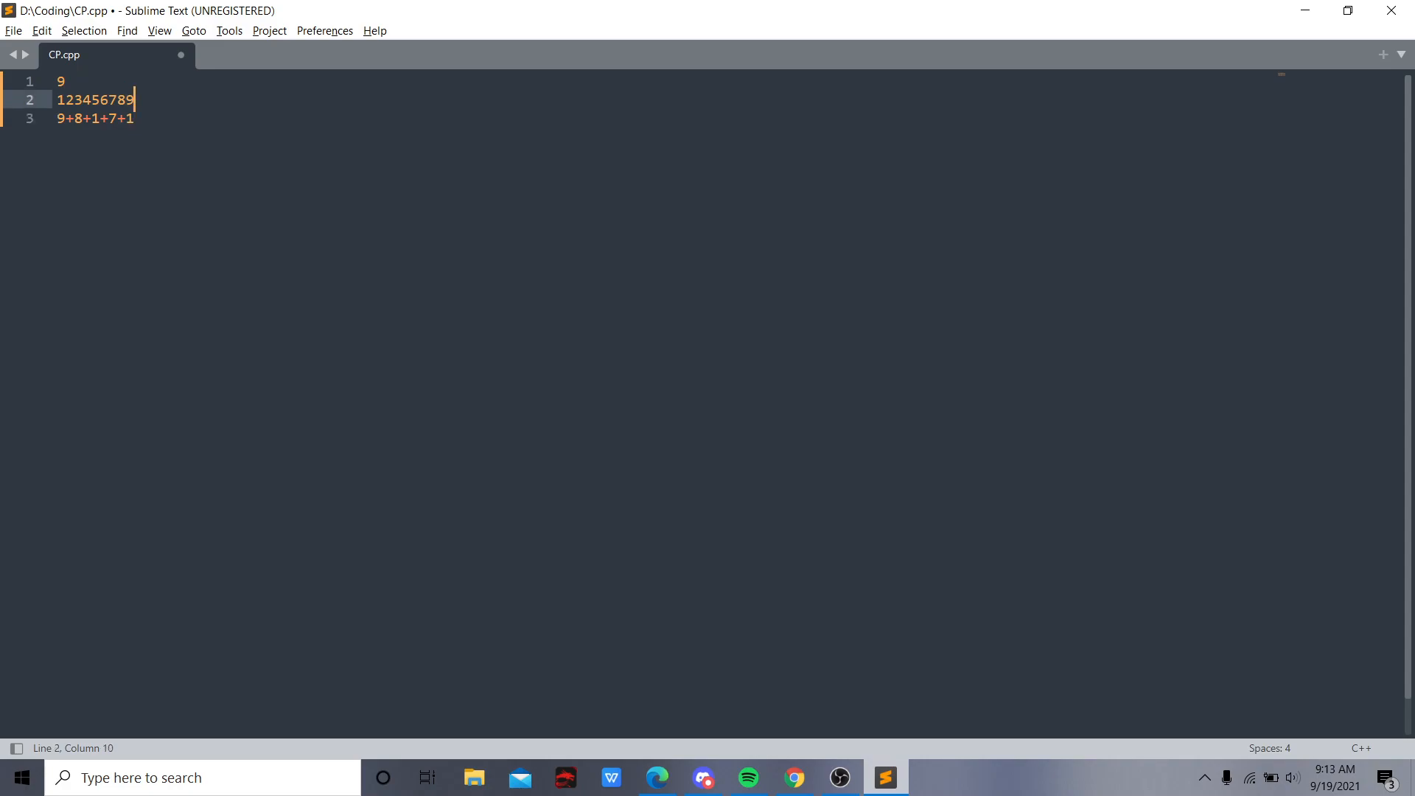
{"action": "type", "text": "+6+1"}
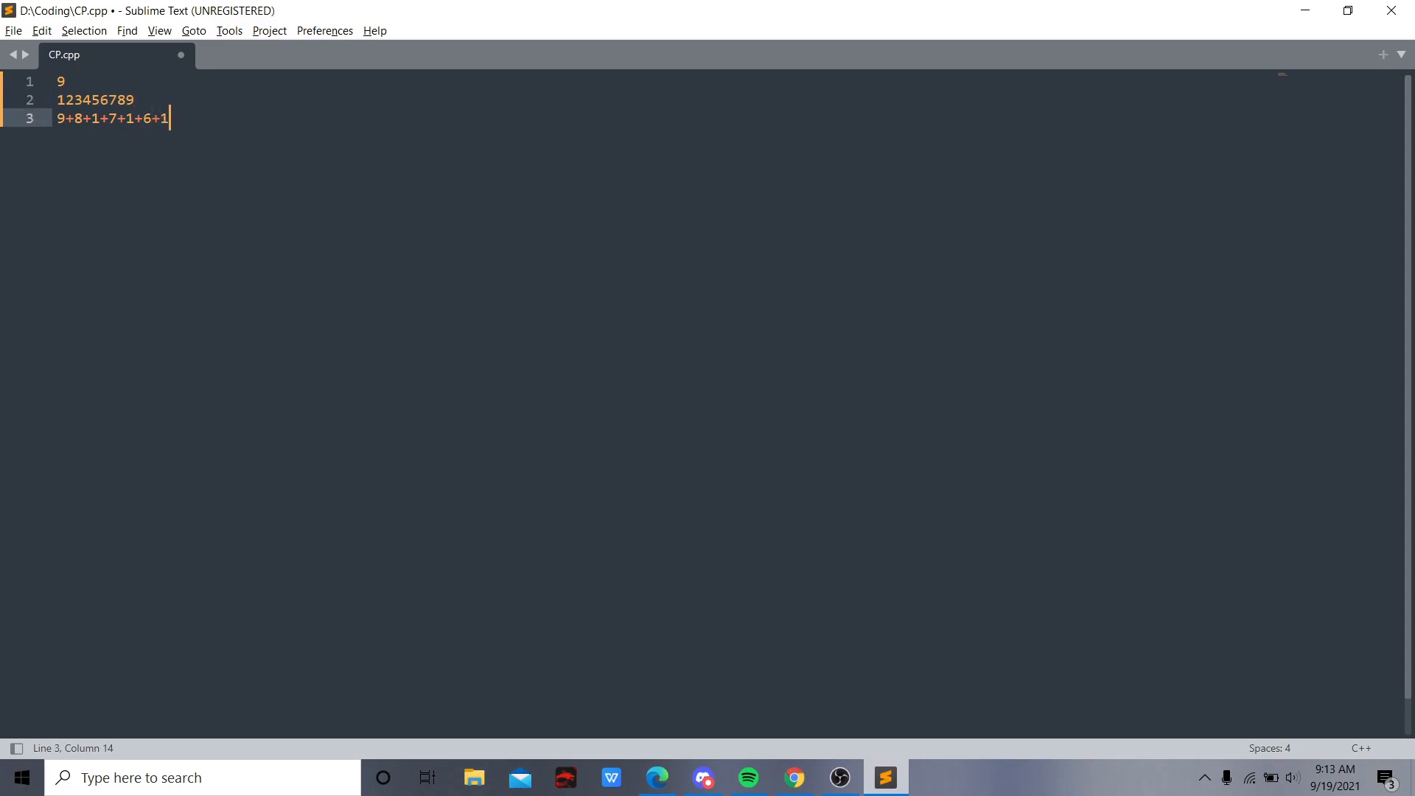
{"action": "type", "text": "...+1+1"}
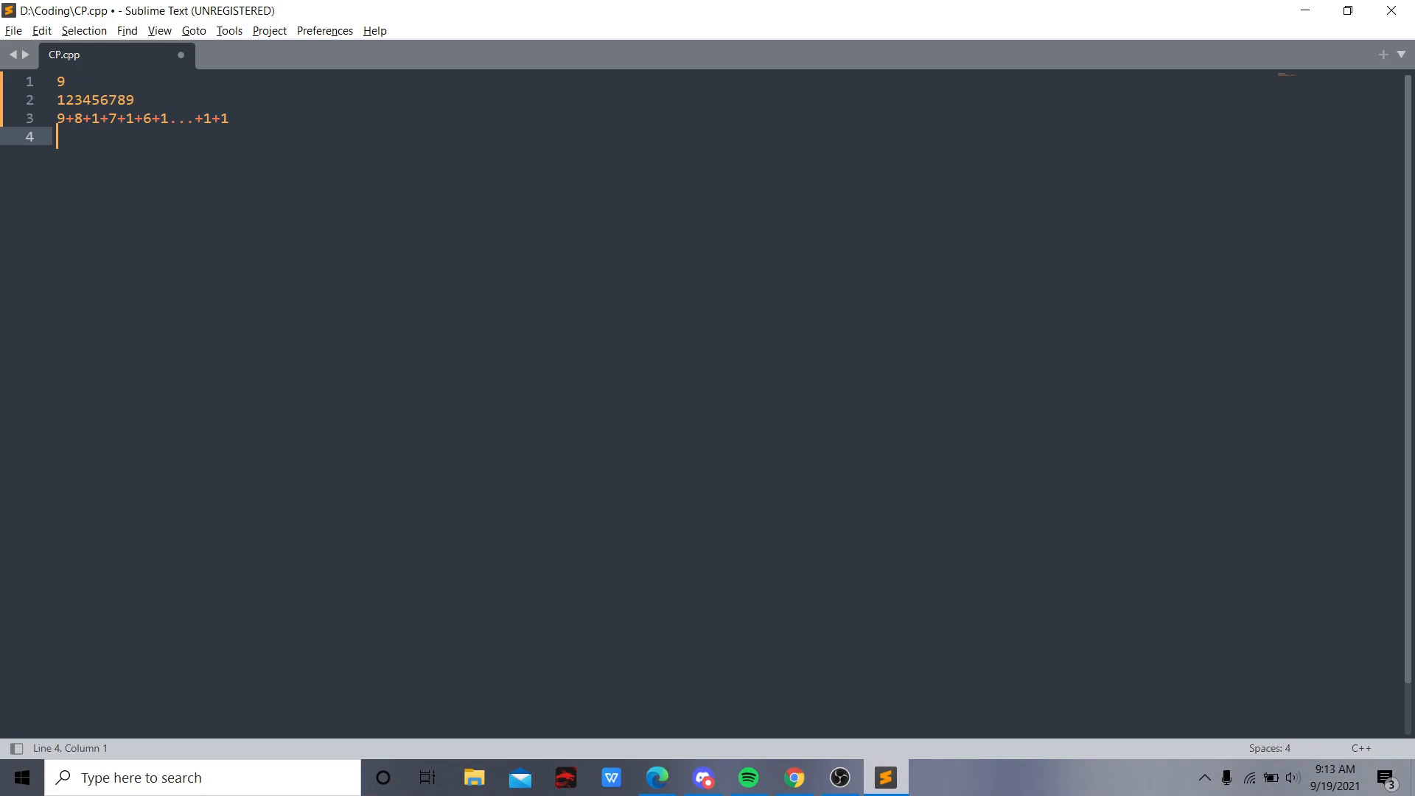
Add the note 'number+1 not last', then switch over to OBS Studio
{"action": "type", "text": "number+1"}
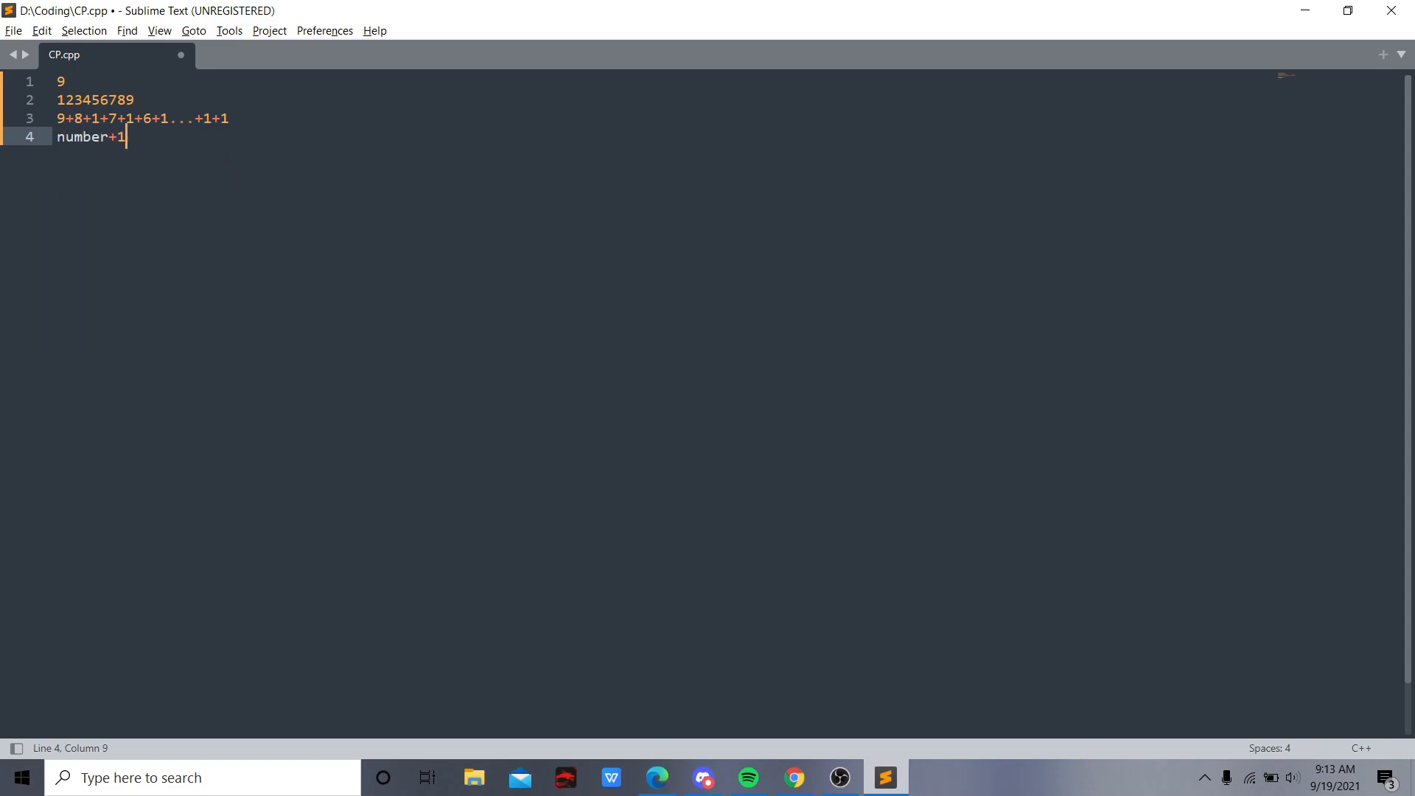
{"action": "type", "text": ";"}
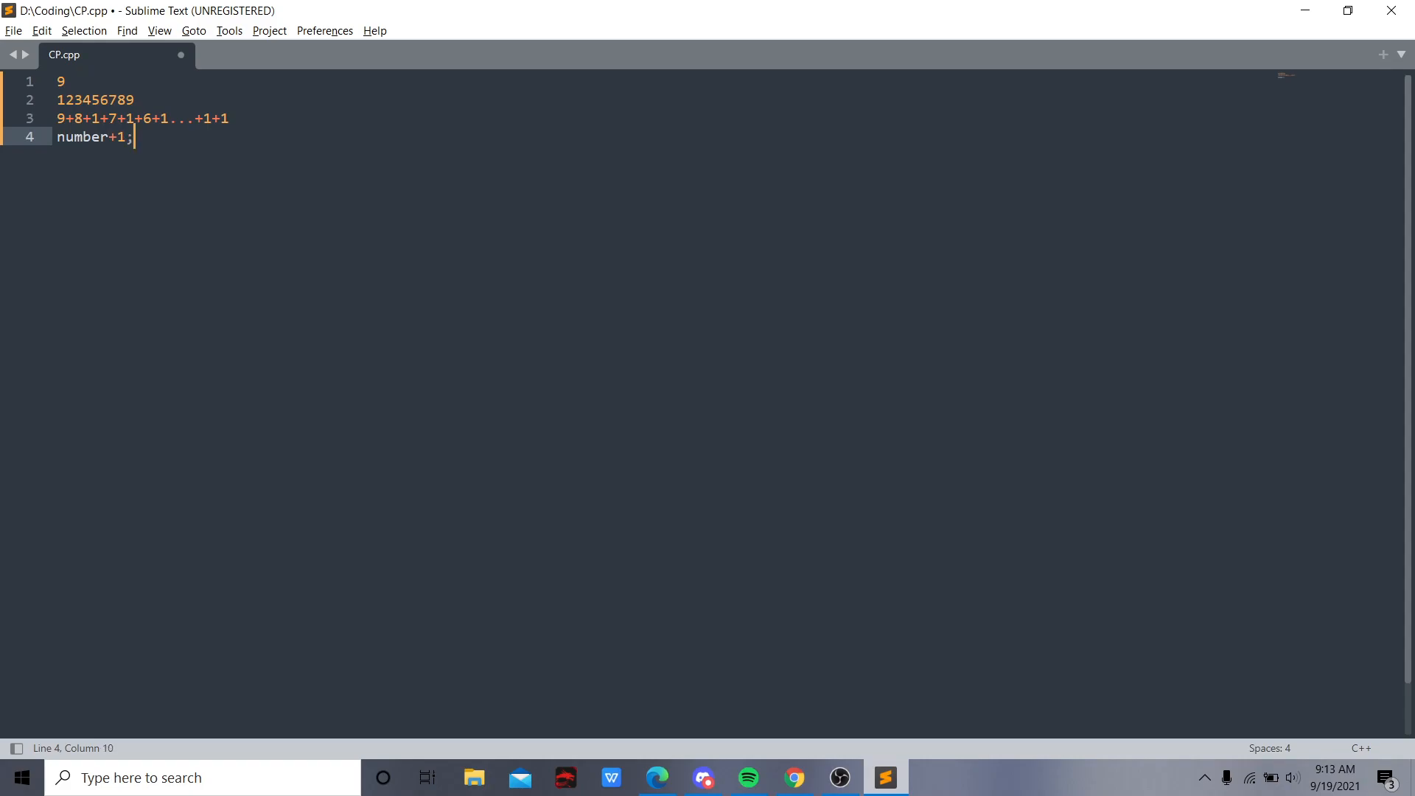
{"action": "type", "text": "not last"}
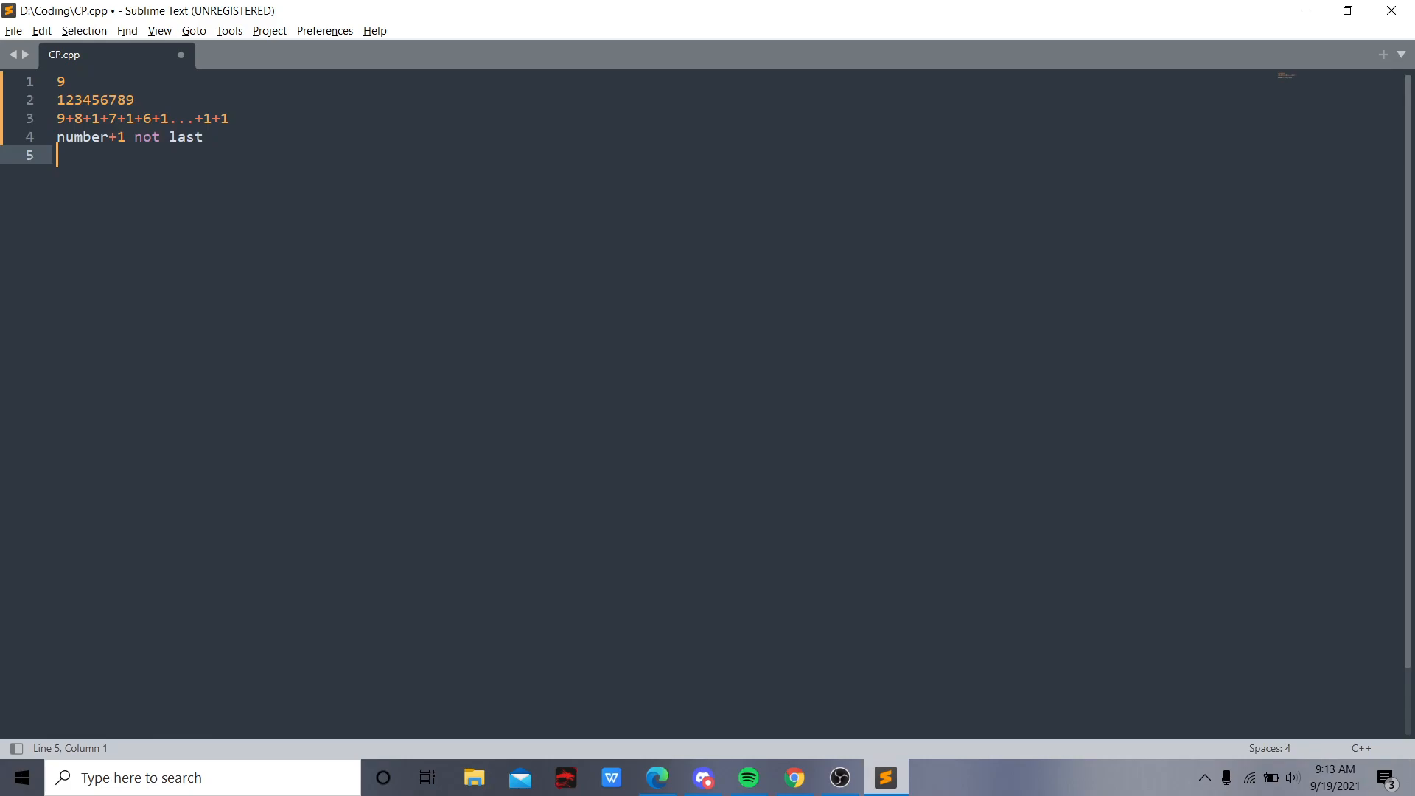
{"action": "type", "text": "number"}
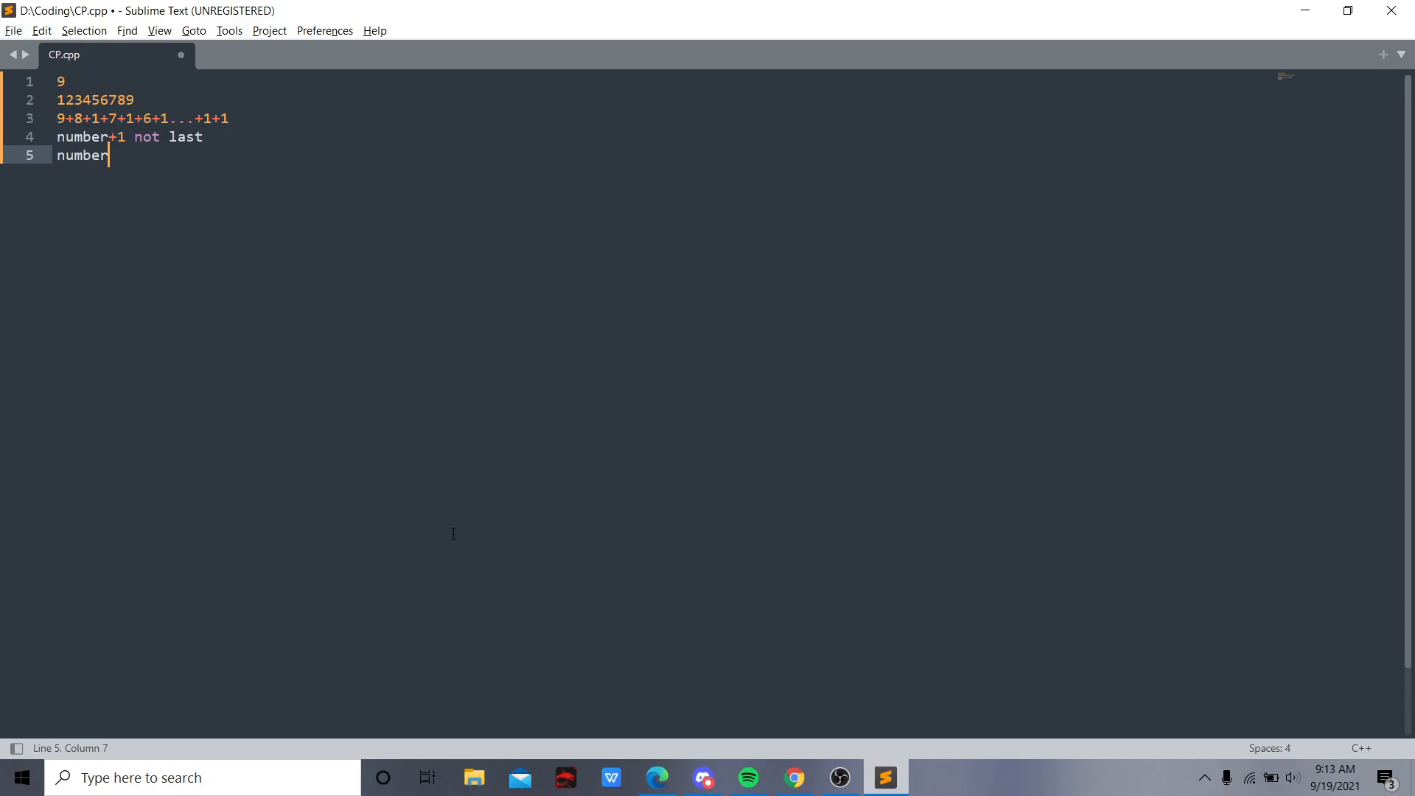
{"action": "mouse_move", "coordinate": [795, 777]}
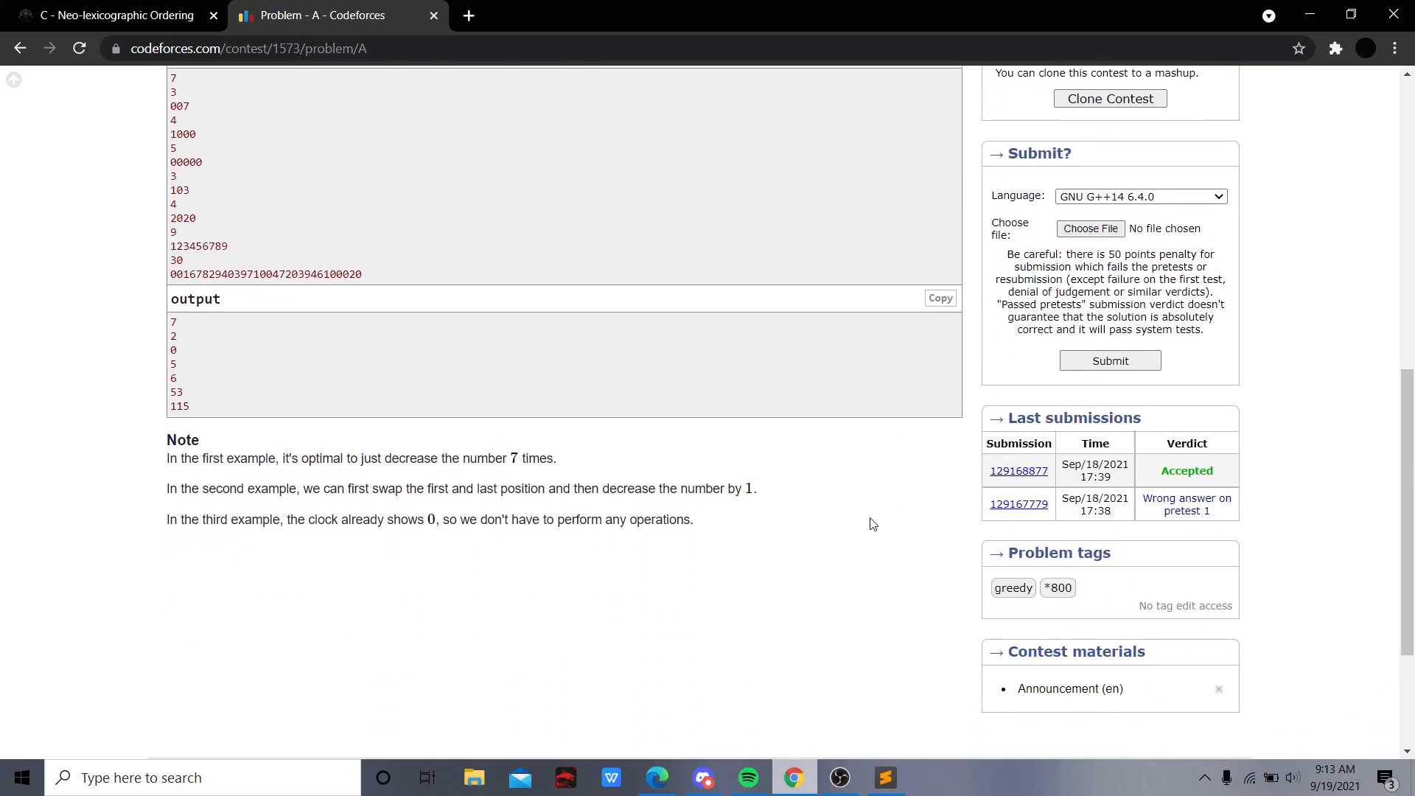
{"action": "left_click", "coordinate": [838, 777]}
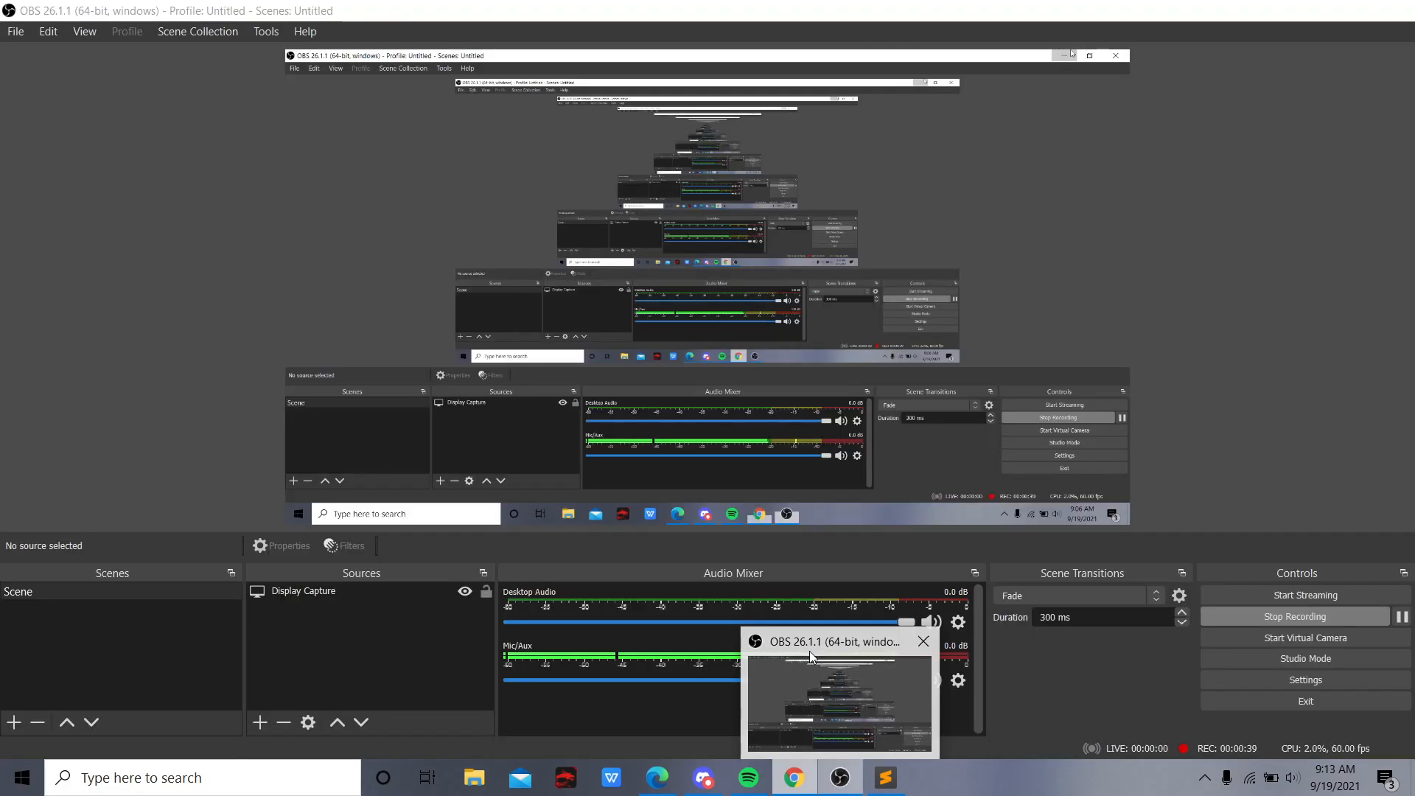
{"action": "left_click", "coordinate": [924, 641]}
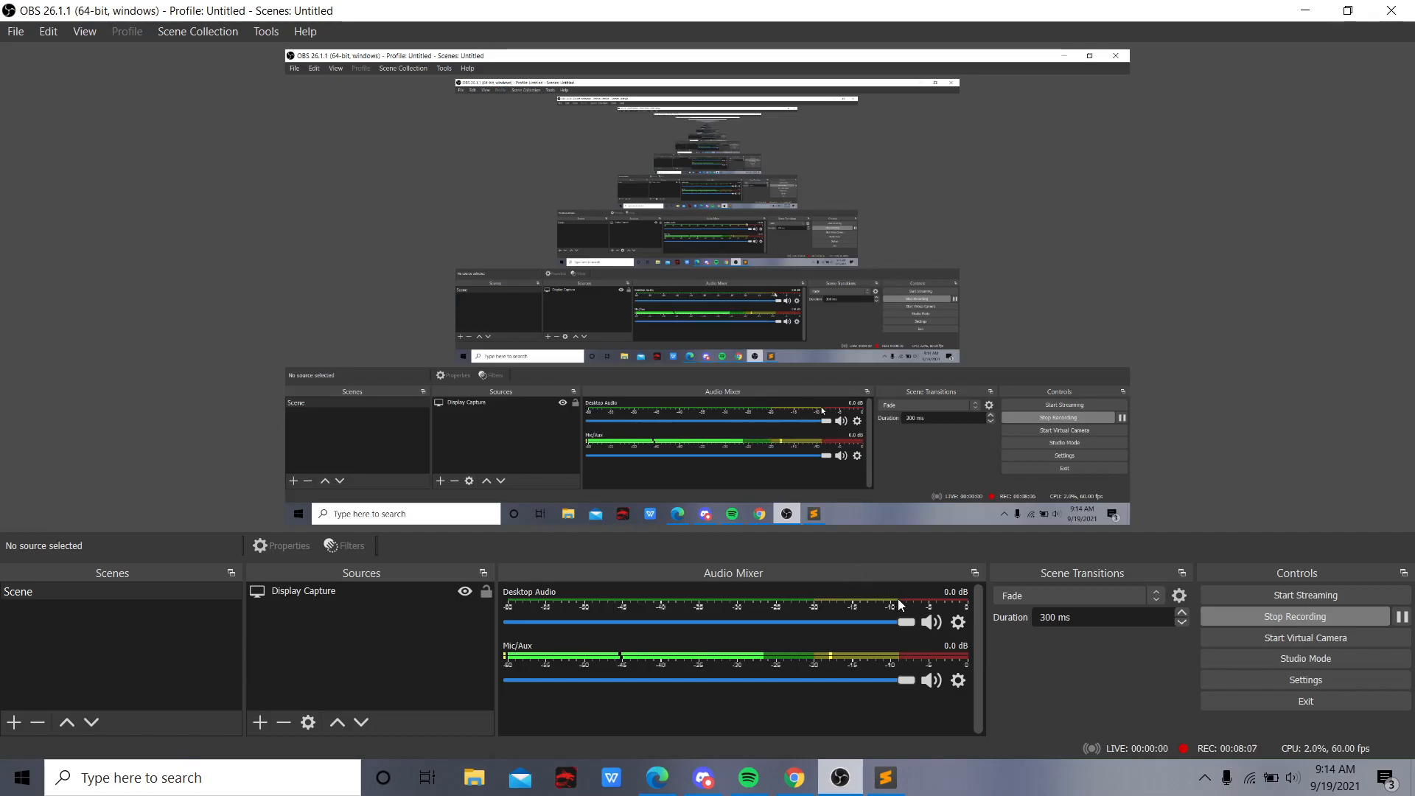
{"action": "mouse_move", "coordinate": [1086, 620]}
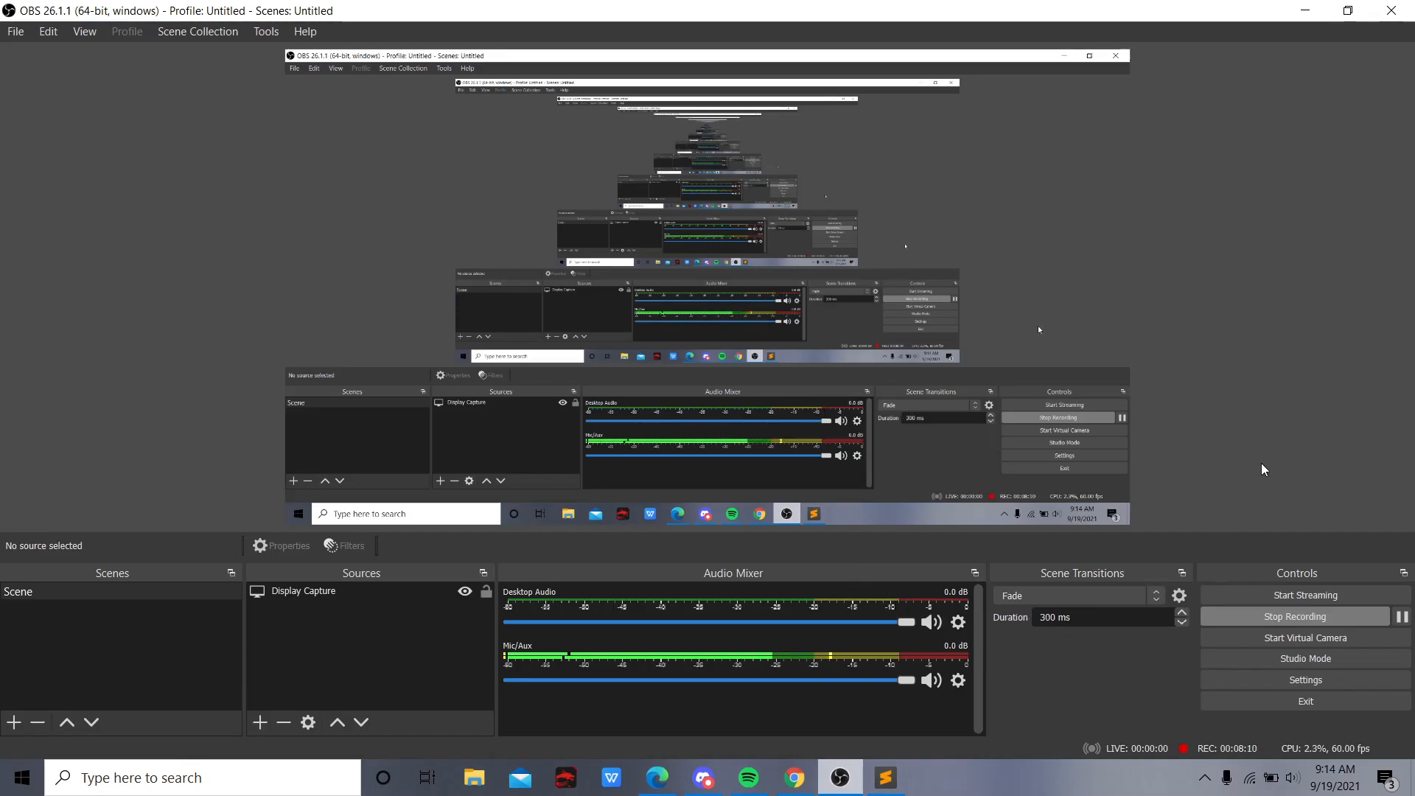
{"action": "mouse_move", "coordinate": [1259, 541]}
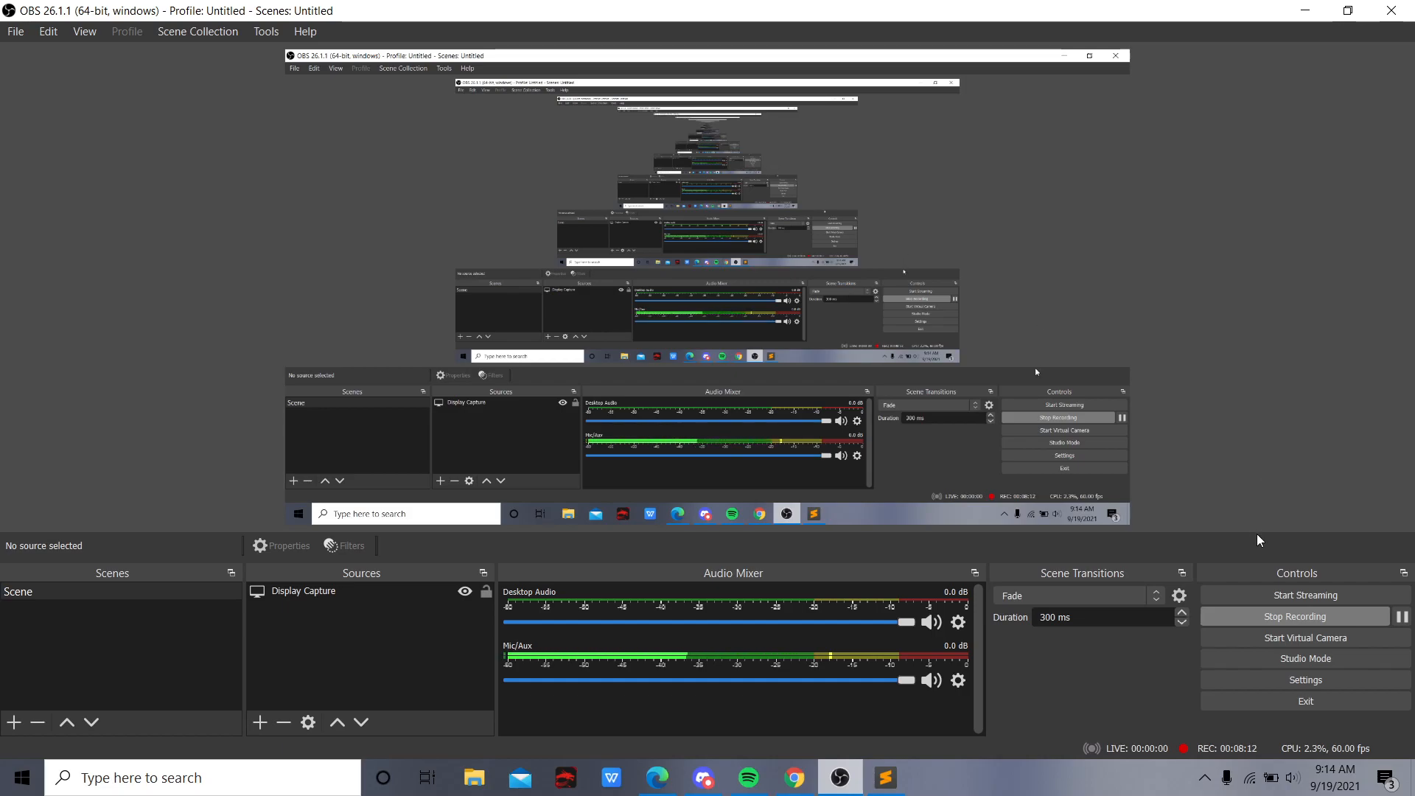
{"action": "mouse_move", "coordinate": [1249, 585]}
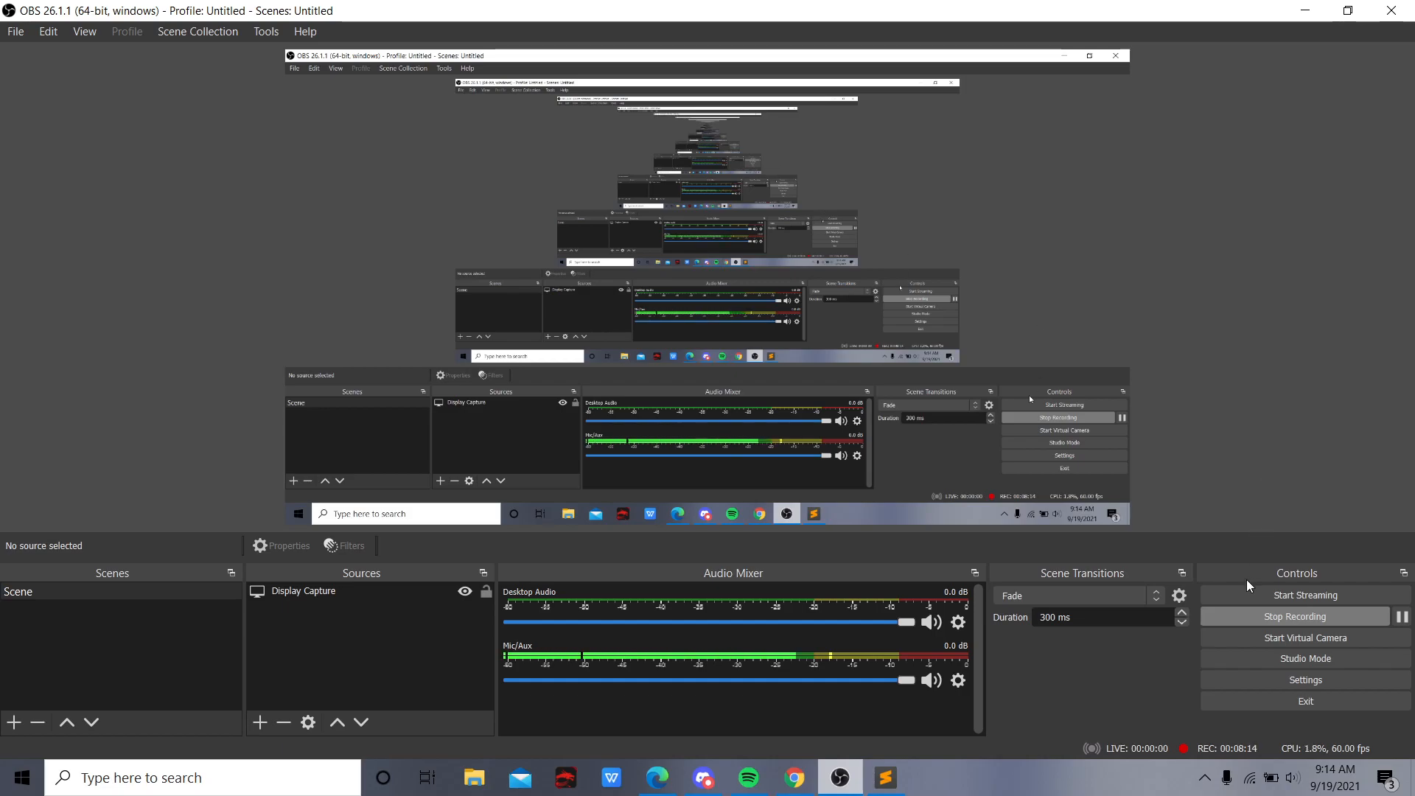
{"action": "mouse_move", "coordinate": [1261, 618]}
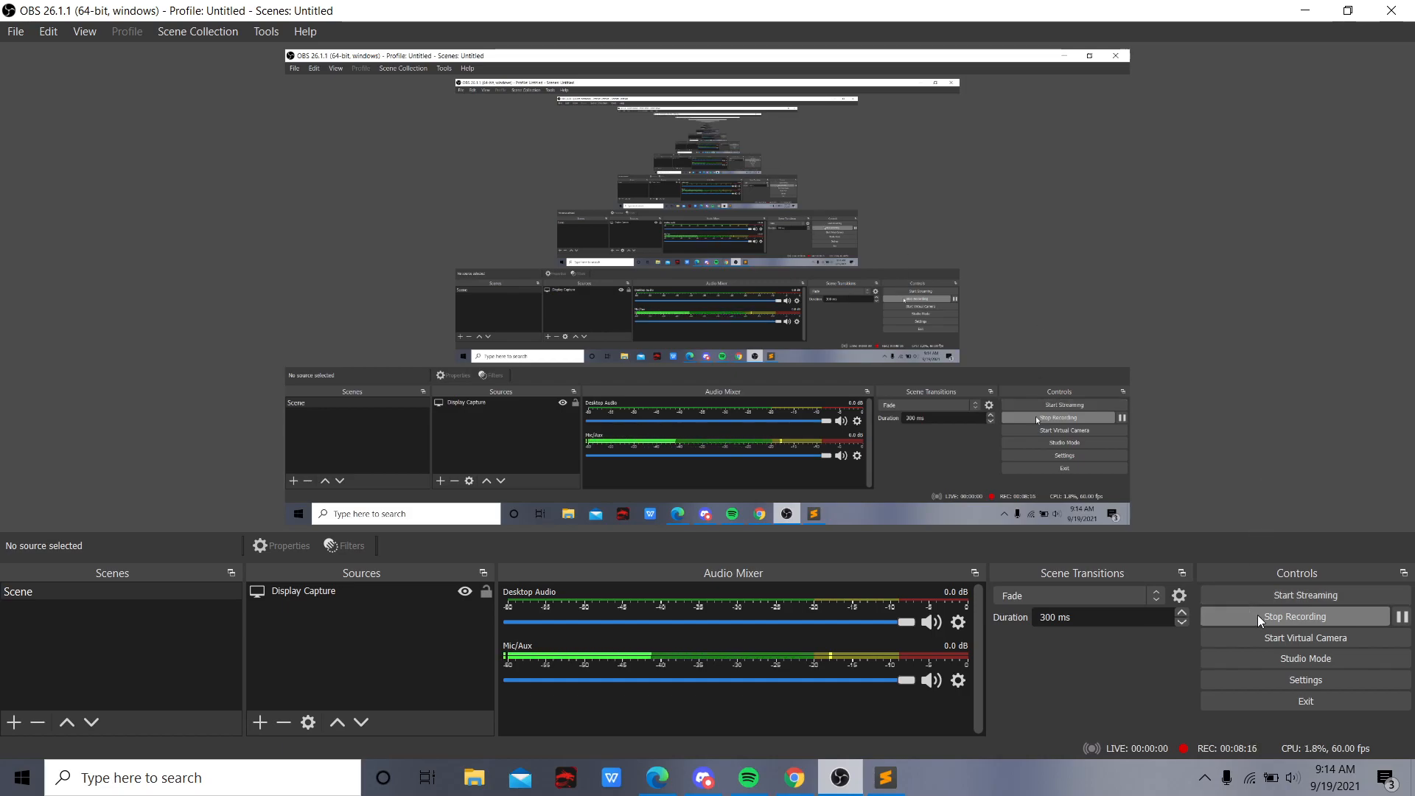